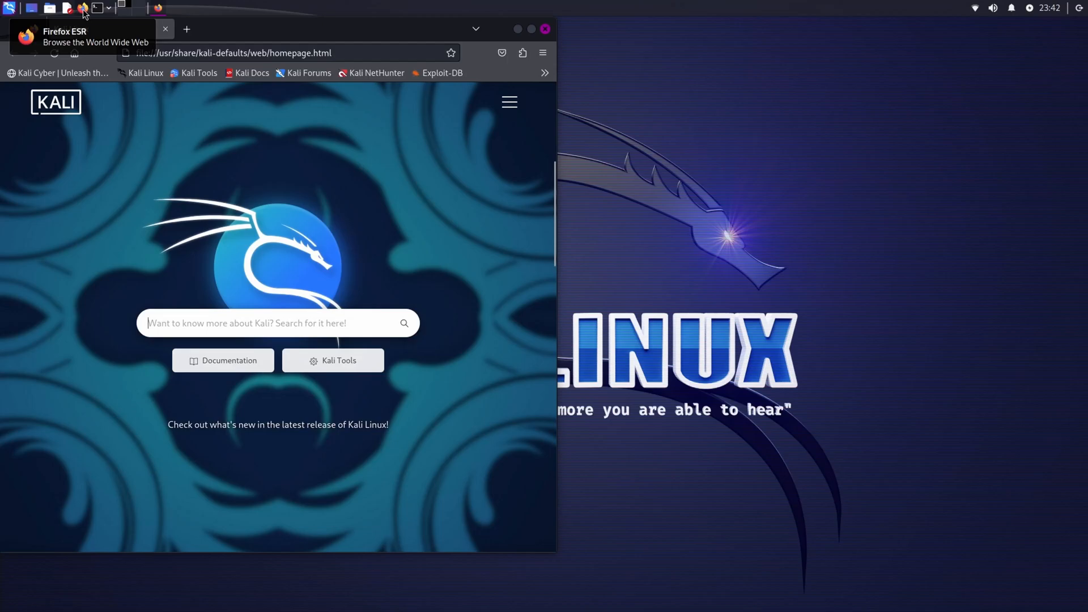
mouse_move(234, 76)
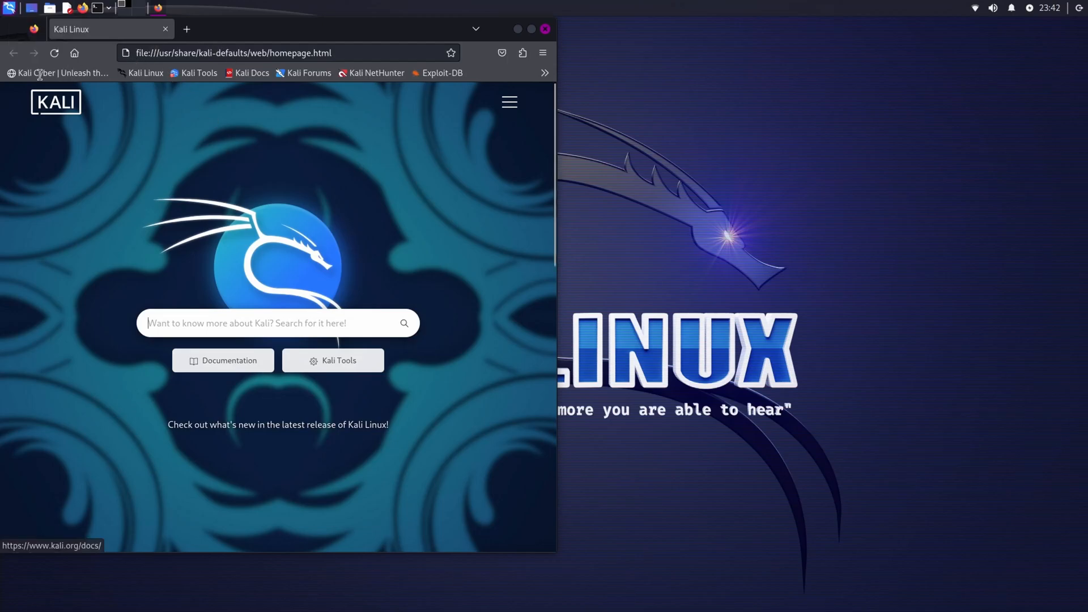
- Load the kalicyber.com site from the 'Kali Cyber | Unleash the...' bookmark
click(58, 72)
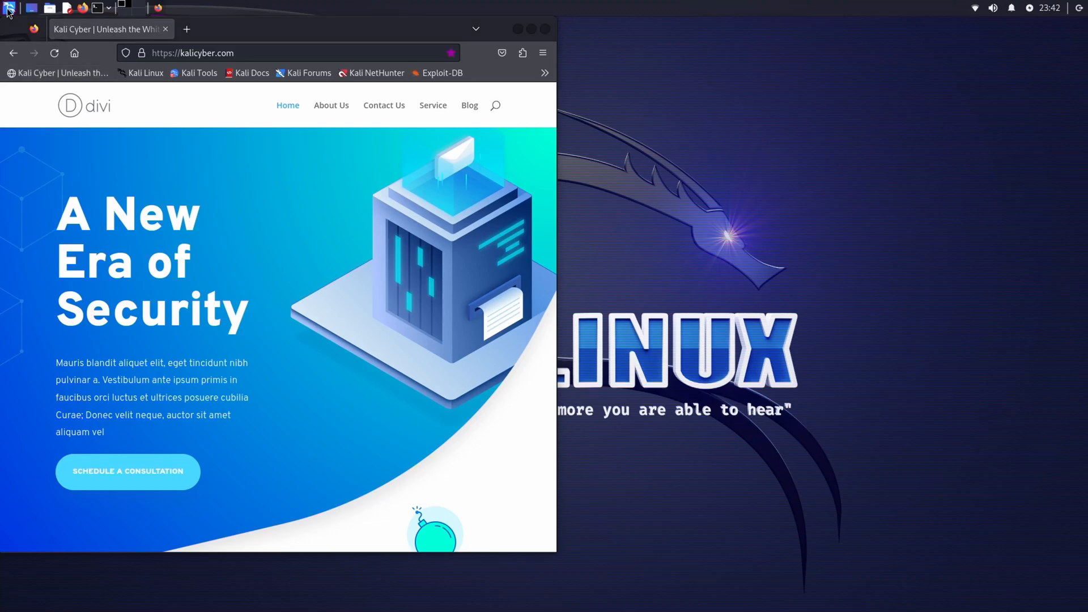
- Launch dnsenum from the Kali menu's 01 - Information Gathering > DNS Analysis group
click(6, 8)
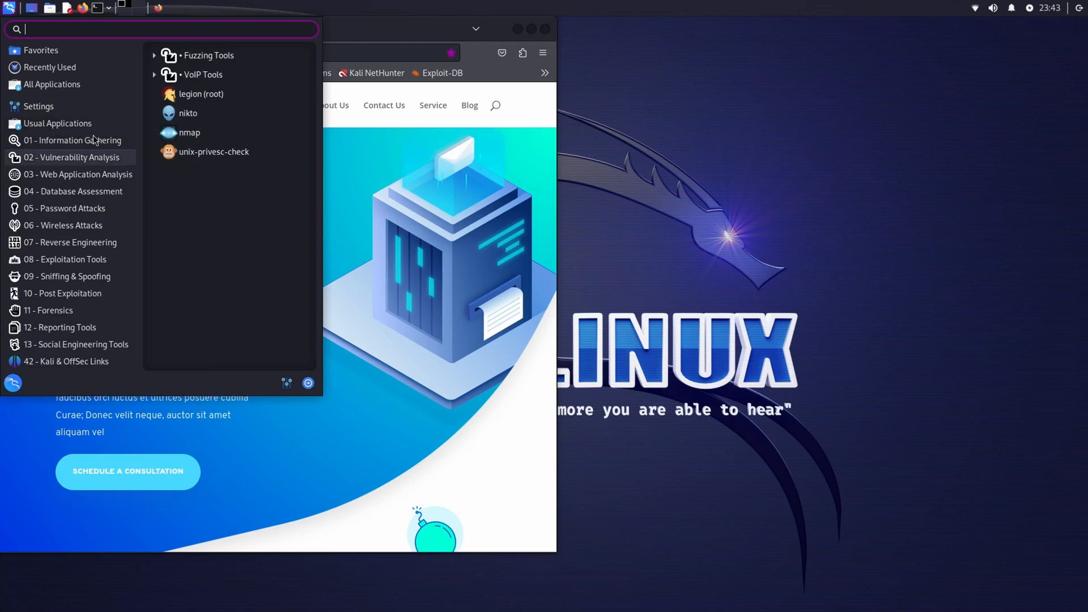
click(73, 139)
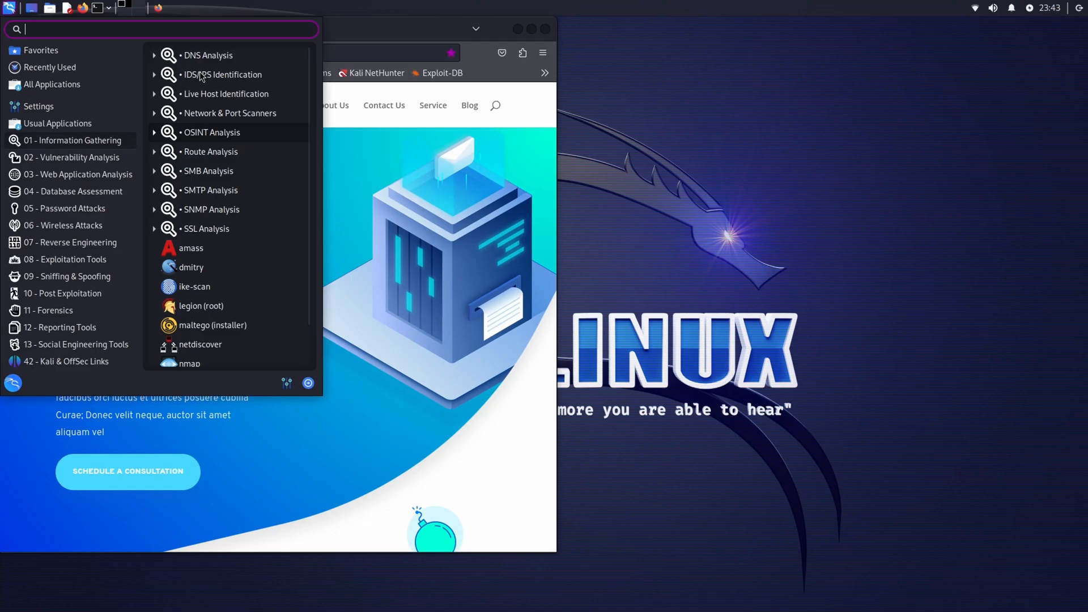
mouse_move(209, 56)
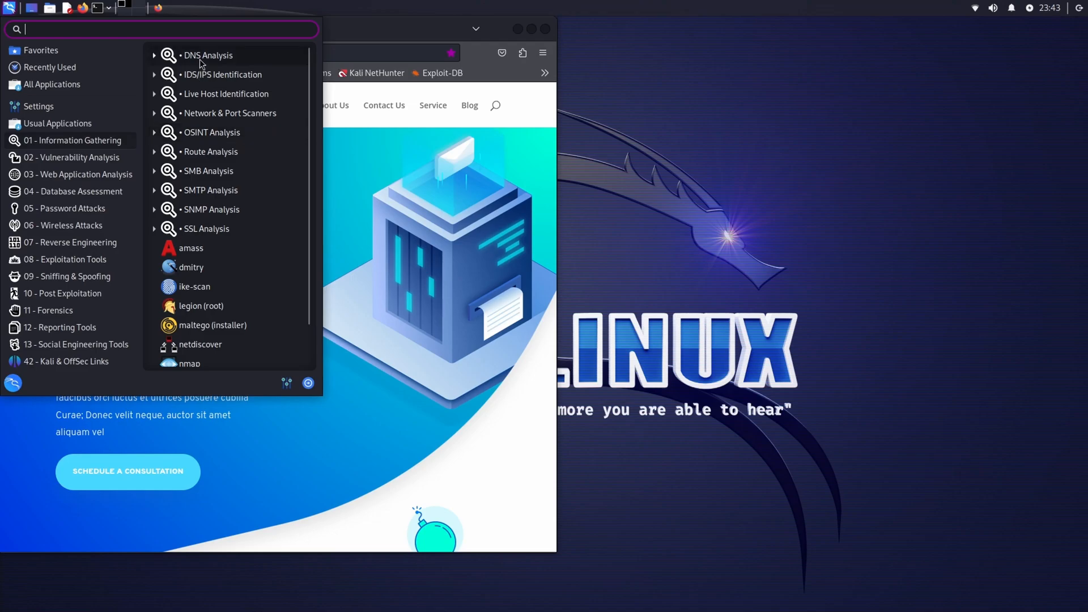
click(209, 55)
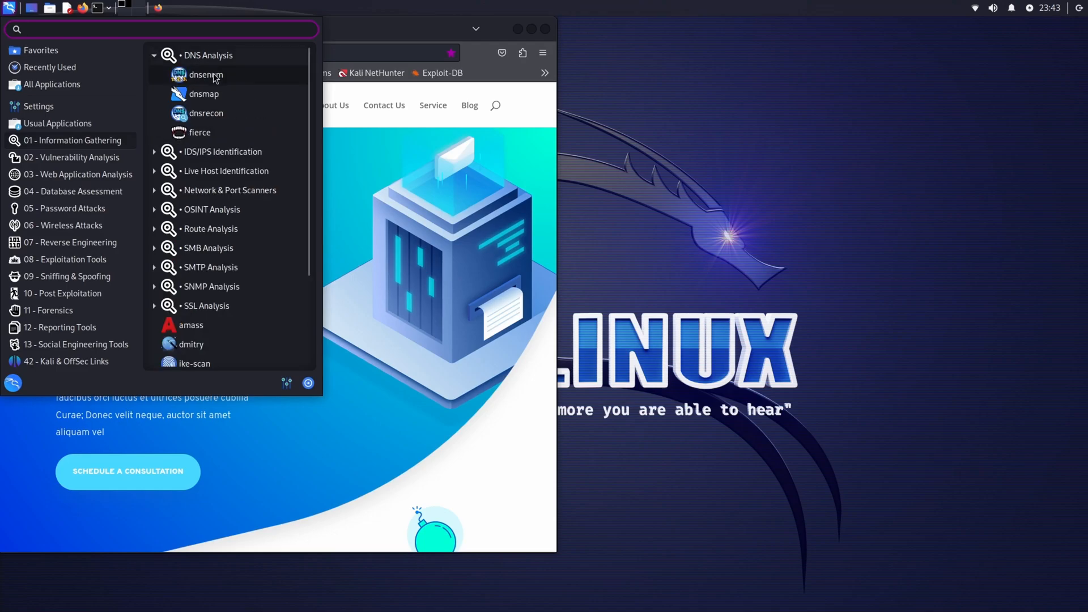
mouse_move(205, 75)
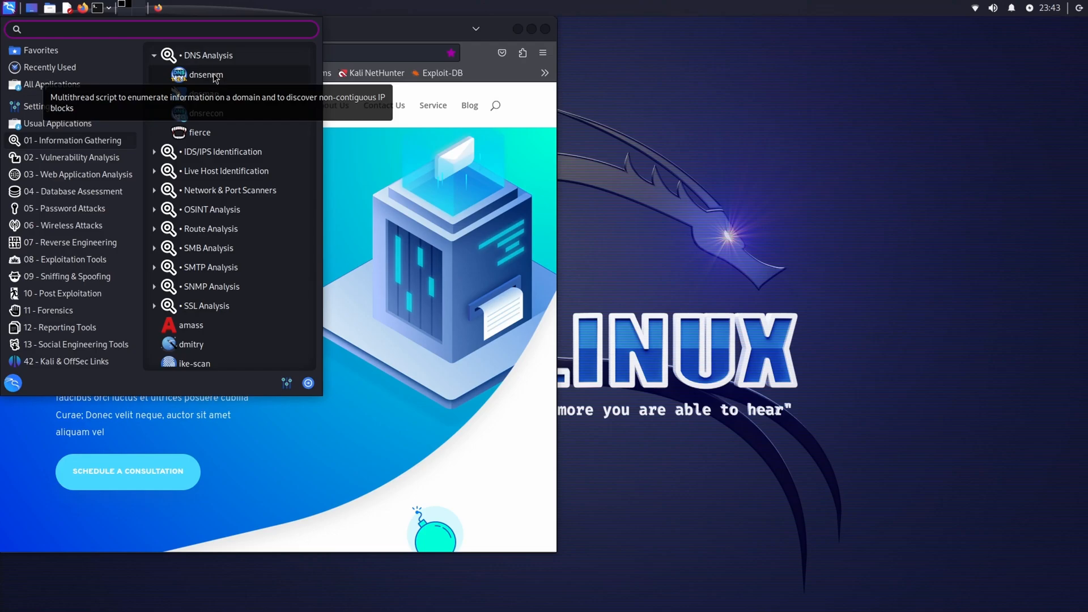
click(205, 75)
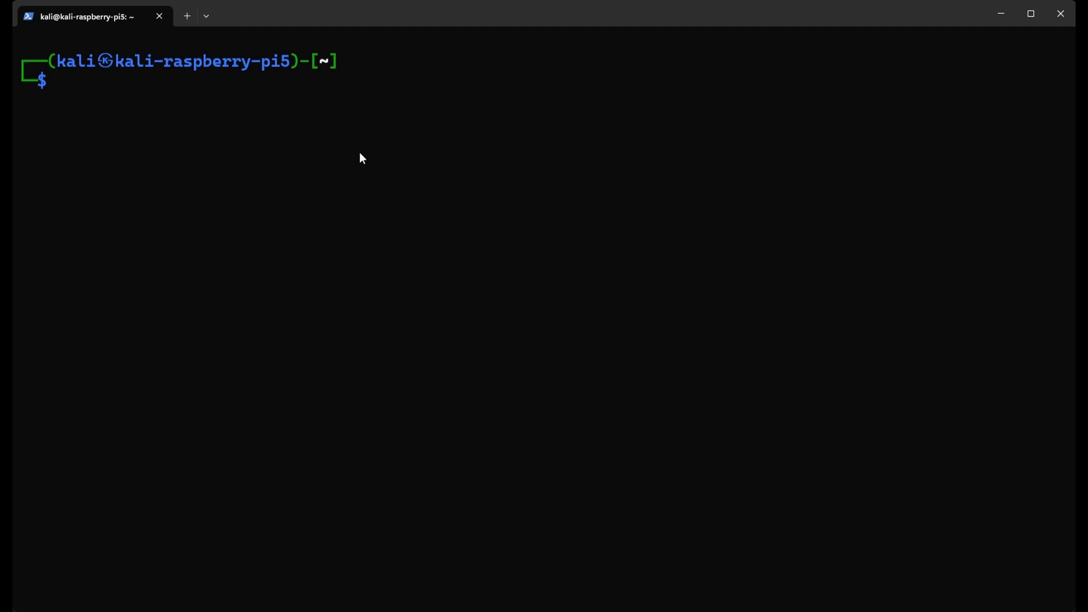
- Run 'dnsenum --dnsserver 8.8.8.8 kalicyber.com' and skim its output
text(dnsenum --dnsserver 8.8.8.8 kalicyber.com)
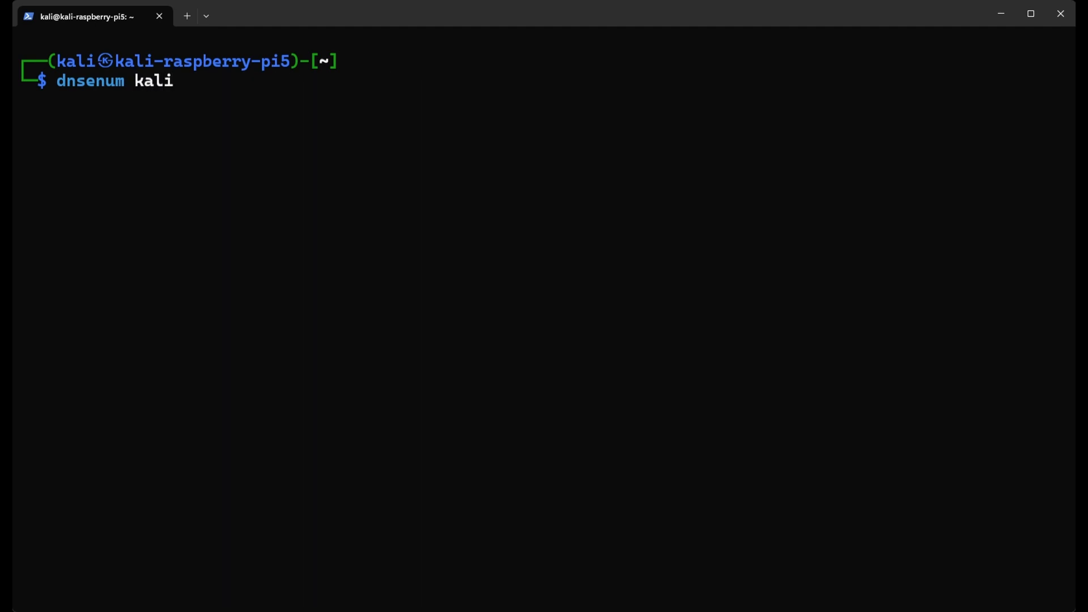
key(Return)
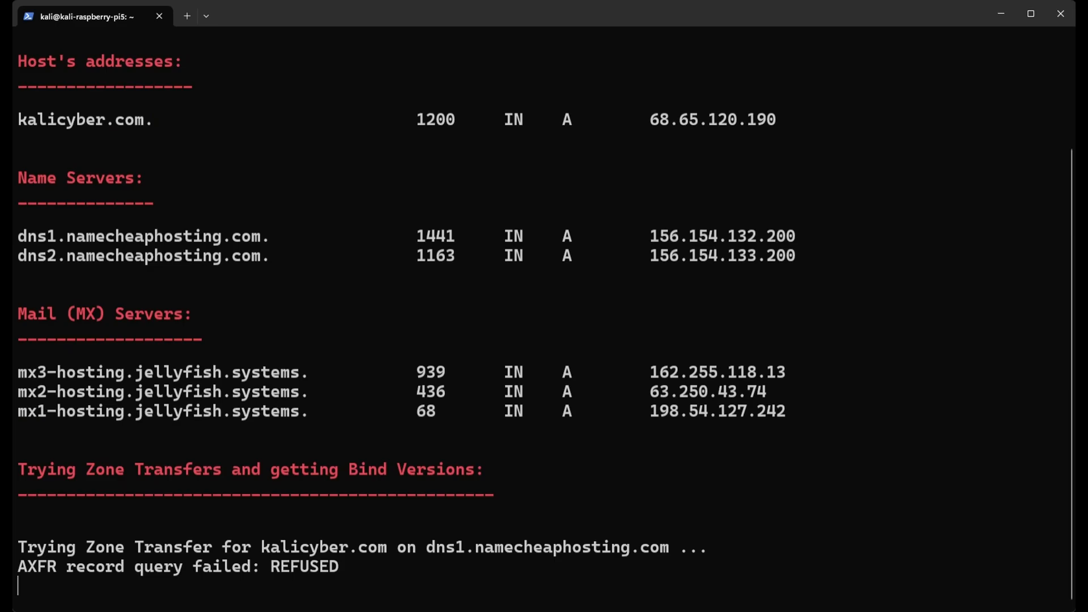
scroll(down, 3)
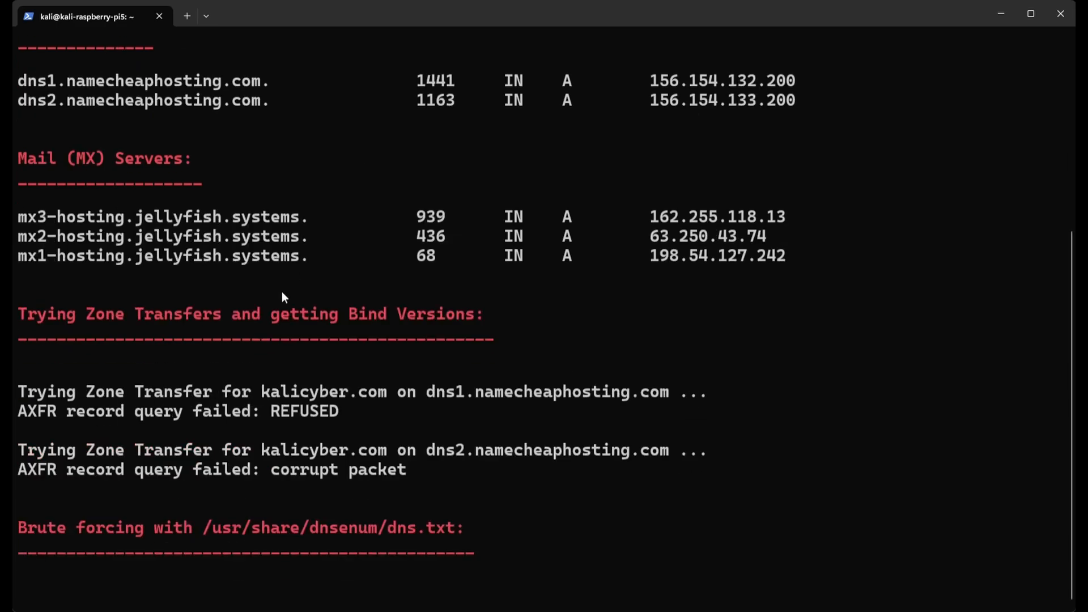
scroll(up, 3)
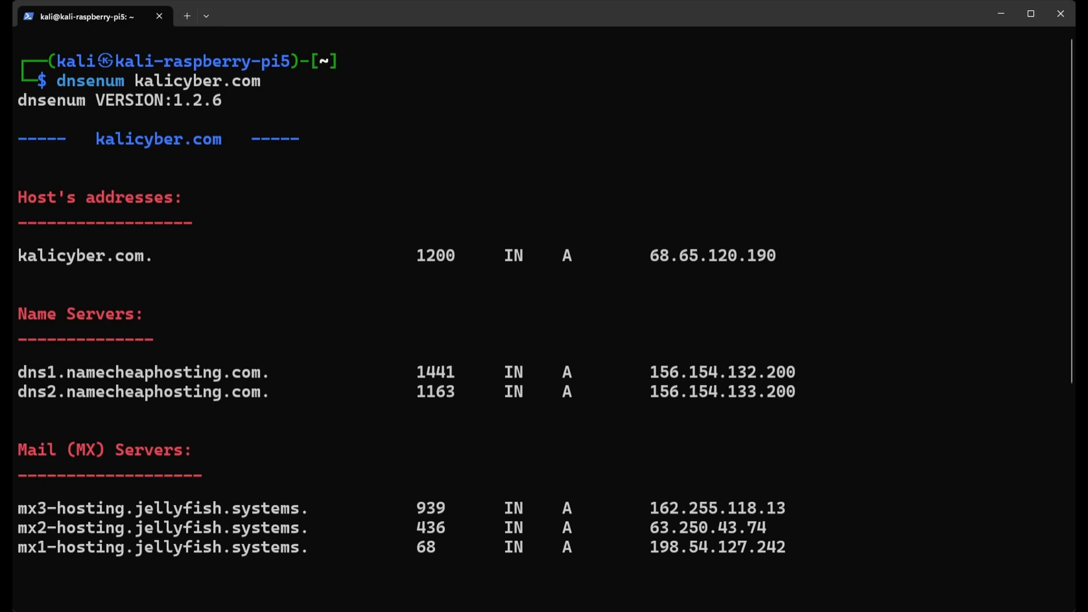
drag(87, 138, 277, 138)
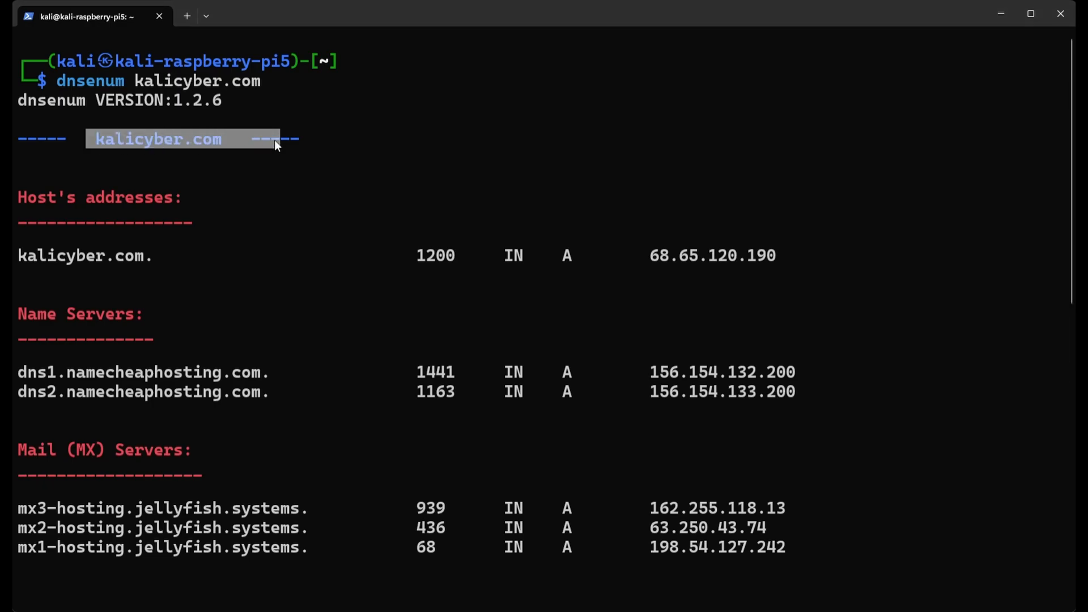
mouse_move(31, 202)
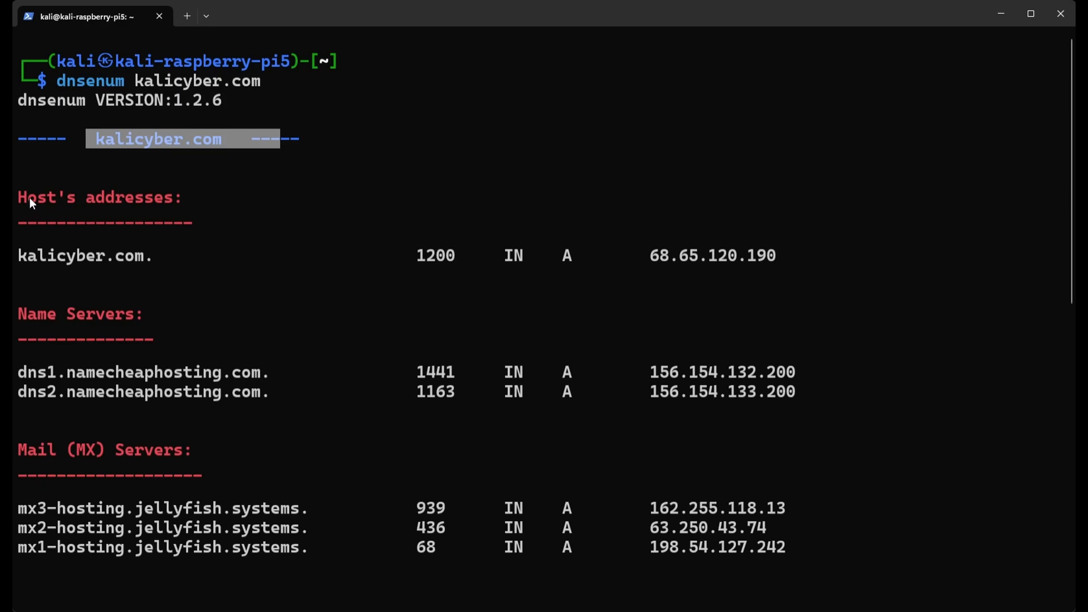
drag(18, 197, 179, 198)
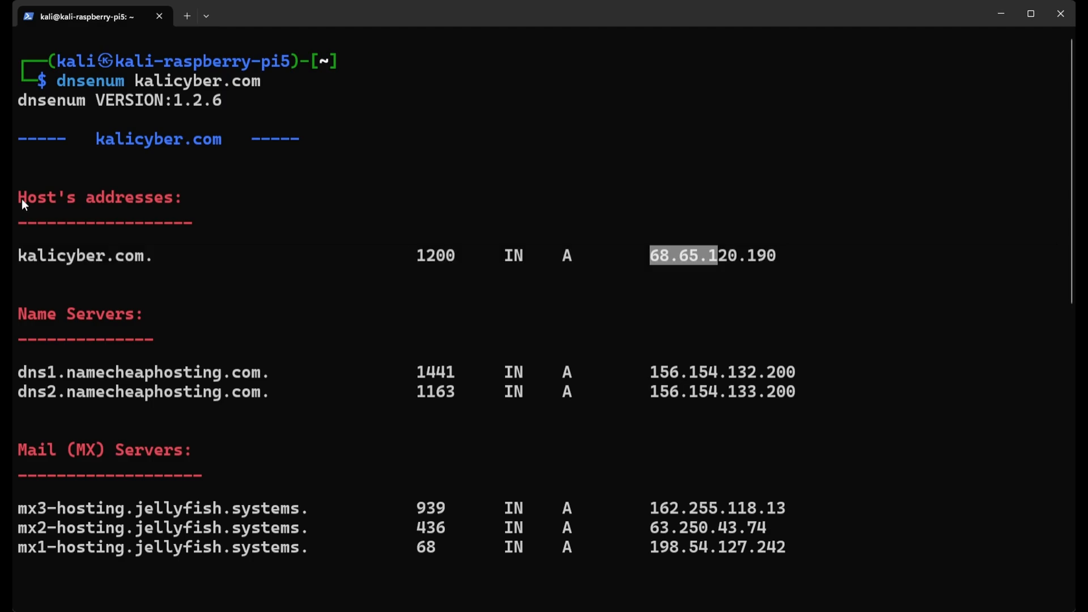
mouse_move(81, 228)
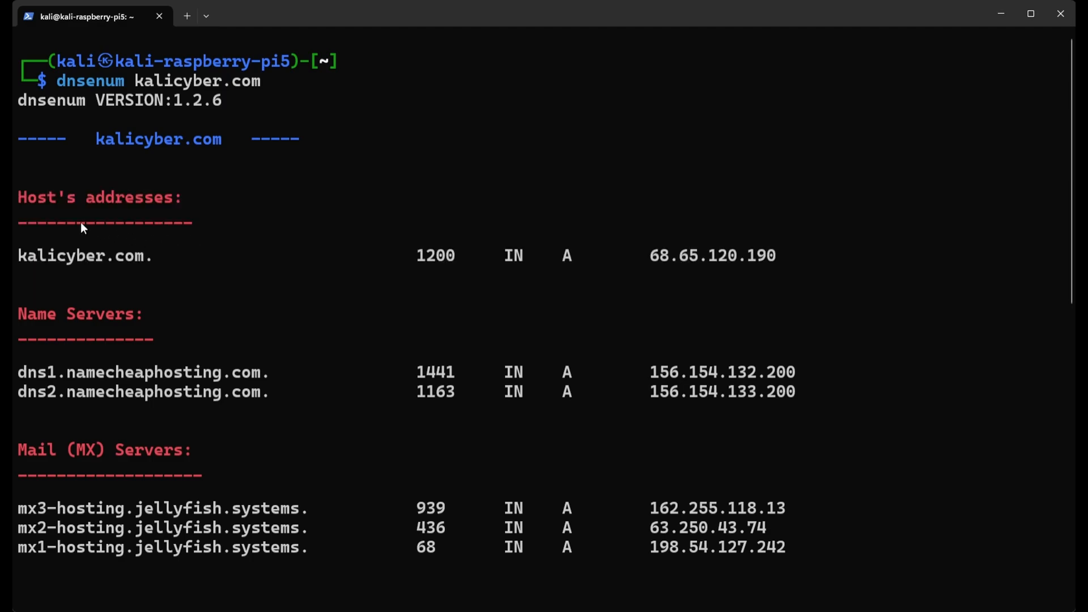
mouse_move(128, 225)
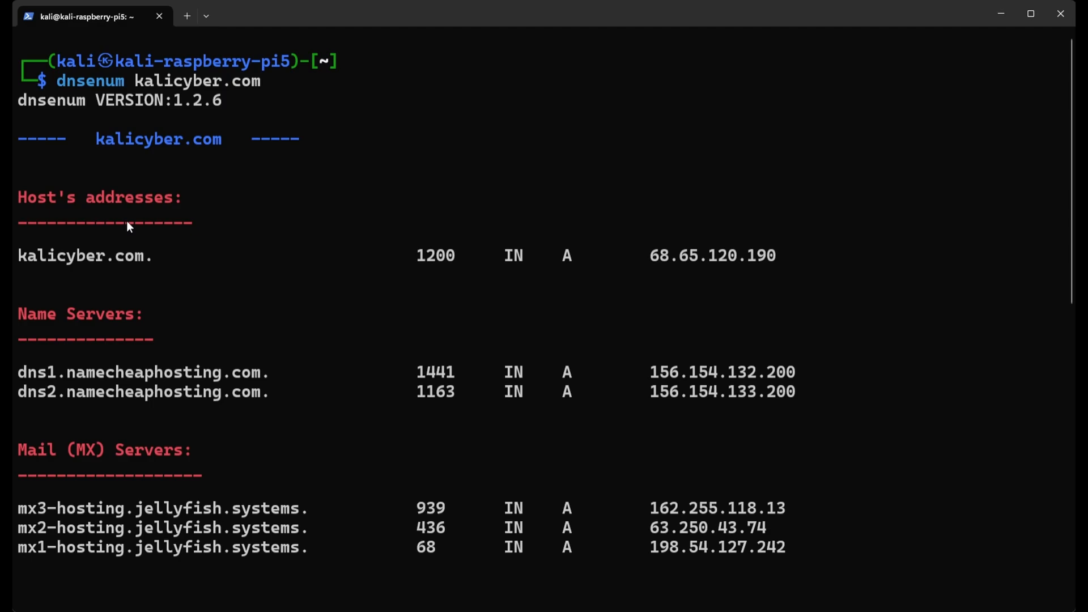
mouse_move(147, 280)
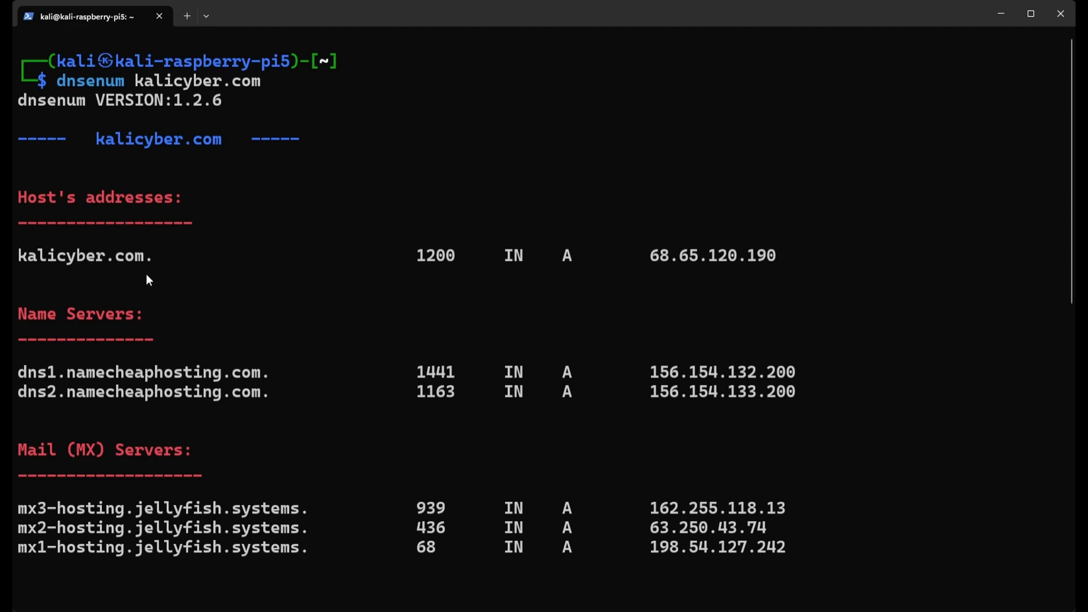
mouse_move(696, 270)
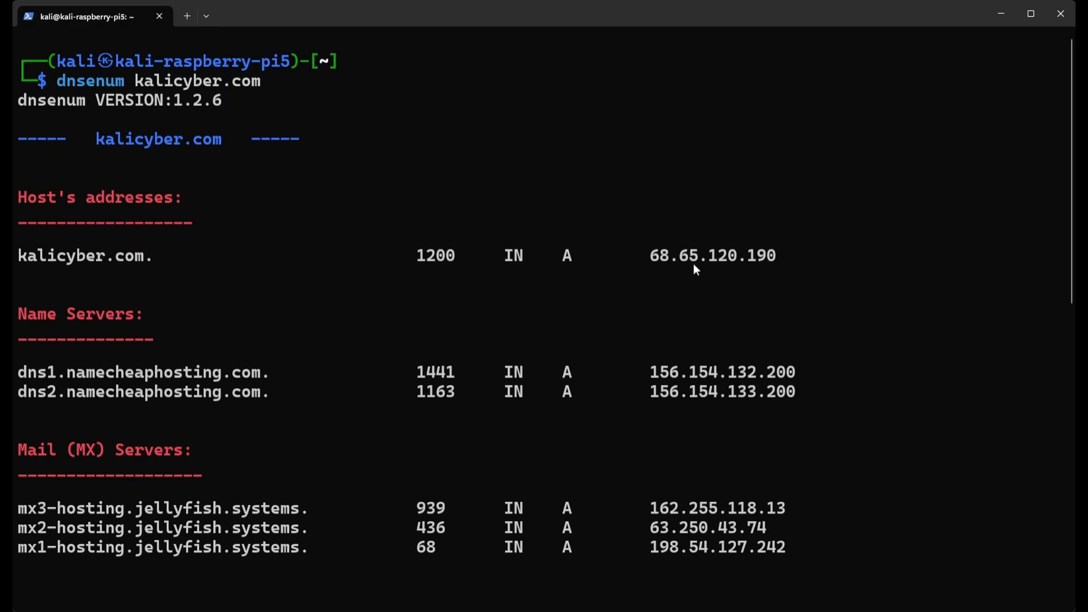
mouse_move(729, 270)
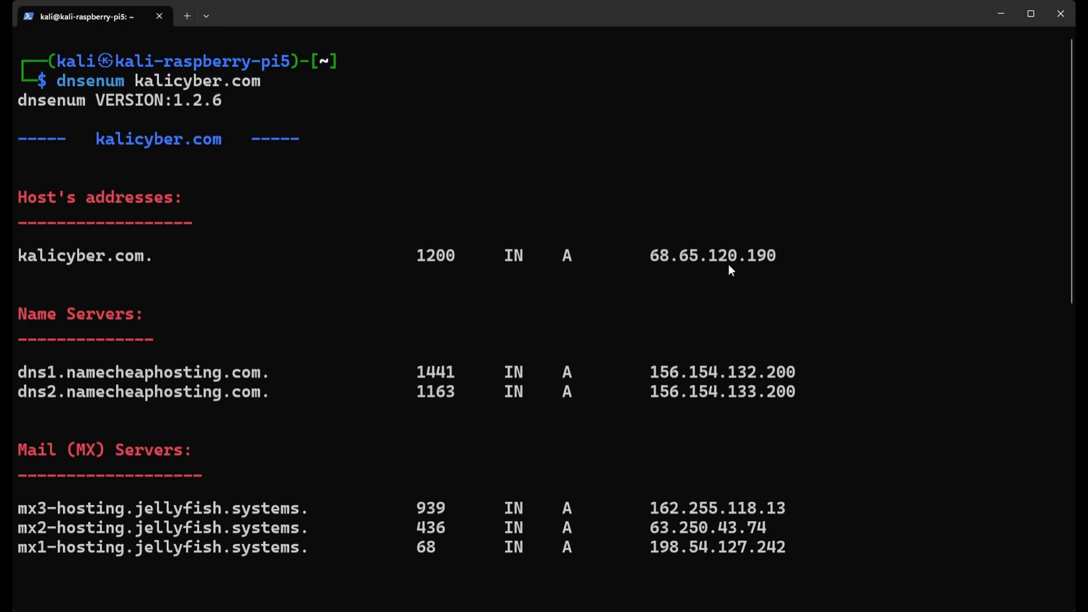
mouse_move(768, 268)
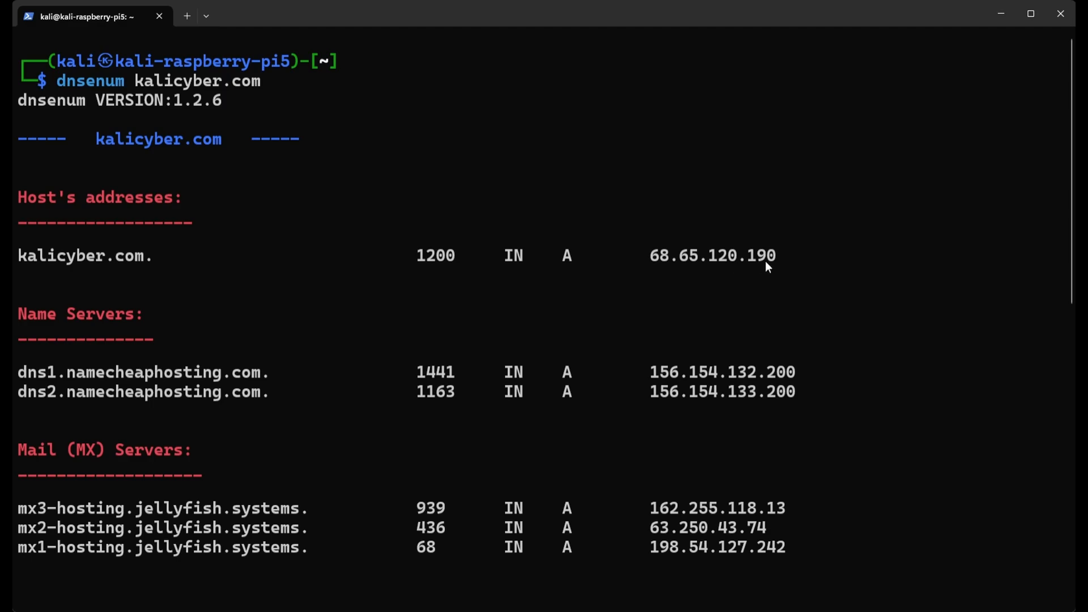
mouse_move(444, 270)
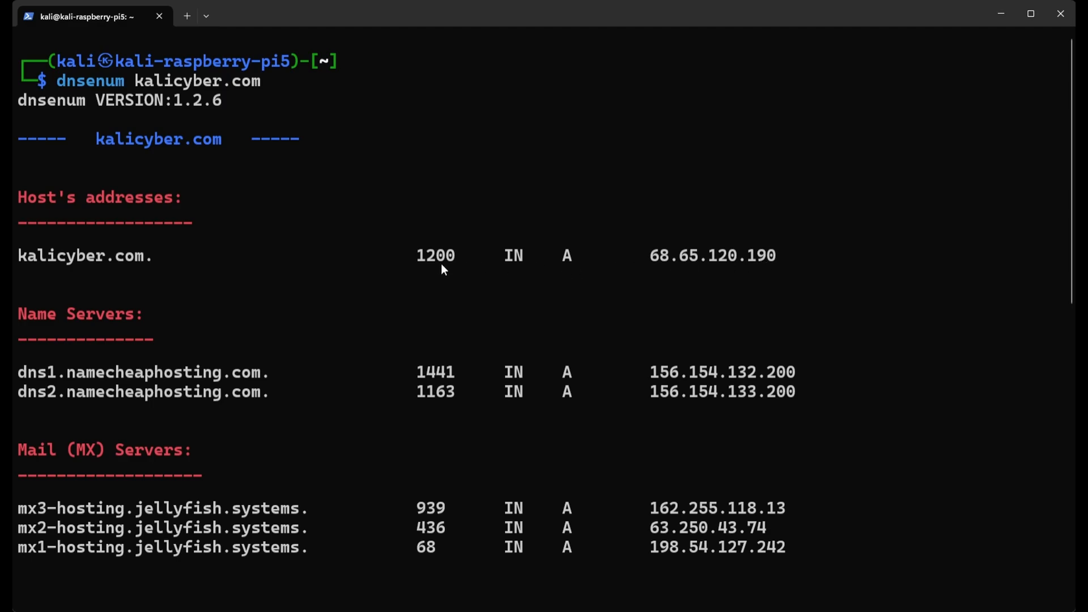
mouse_move(449, 269)
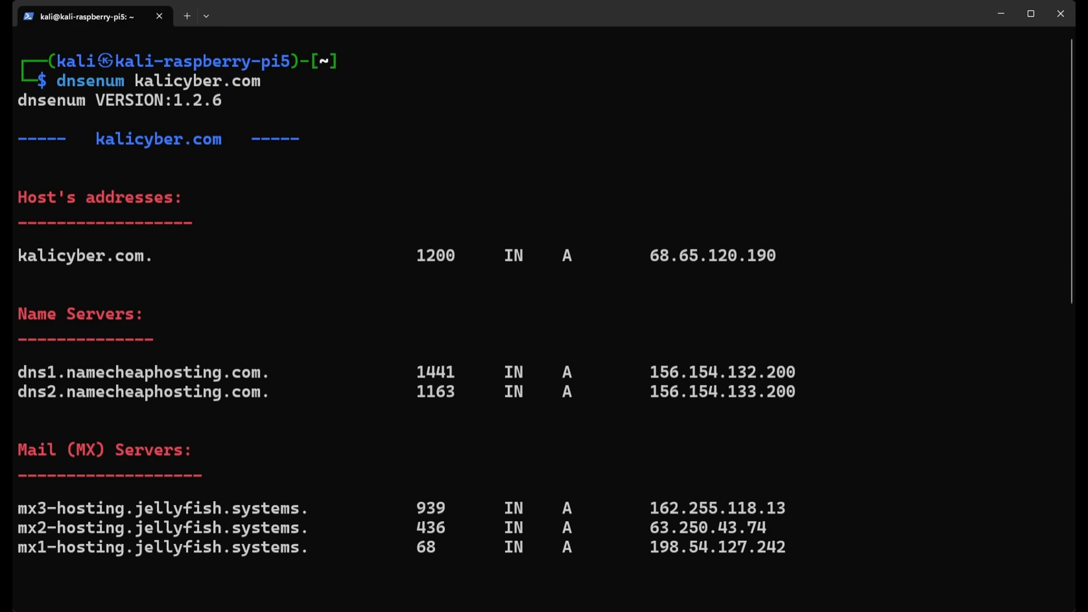
mouse_move(512, 262)
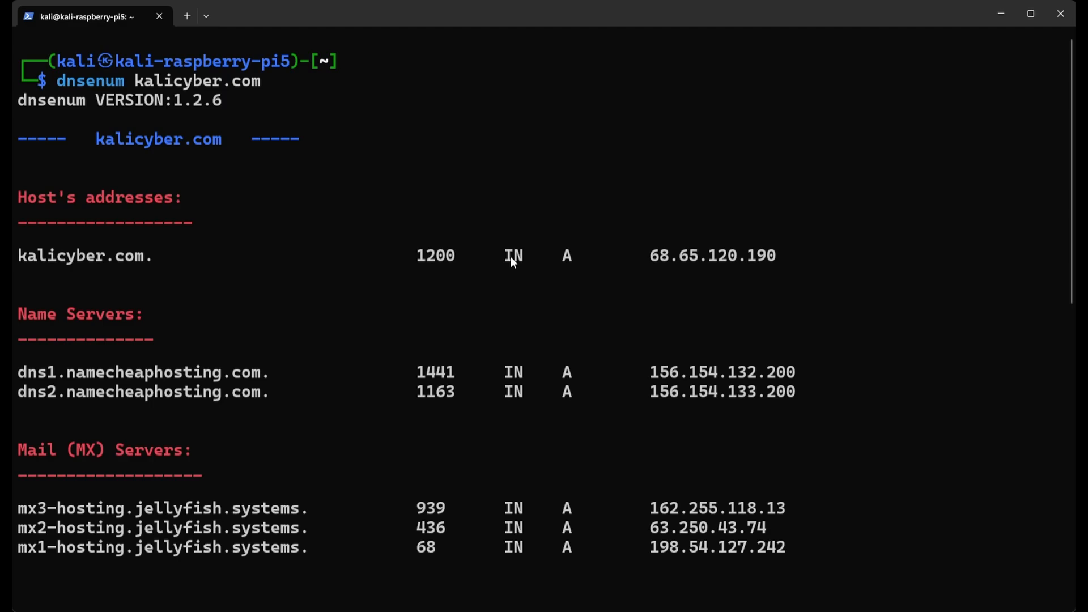
mouse_move(572, 262)
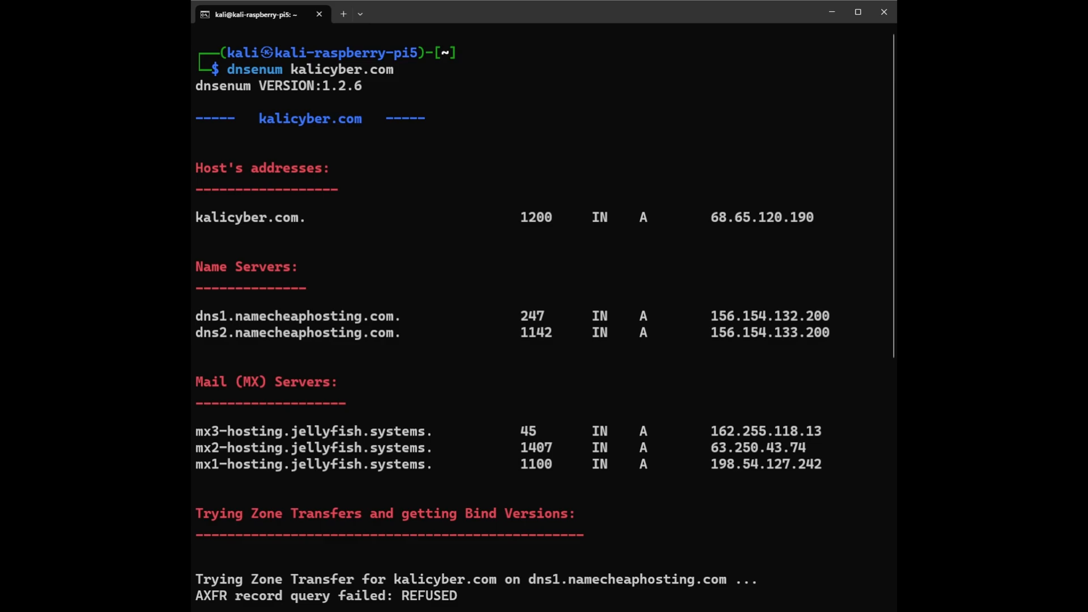
- Mark the Name Servers heading, then reveal the two refused zone transfers below the mail servers
double_click(246, 266)
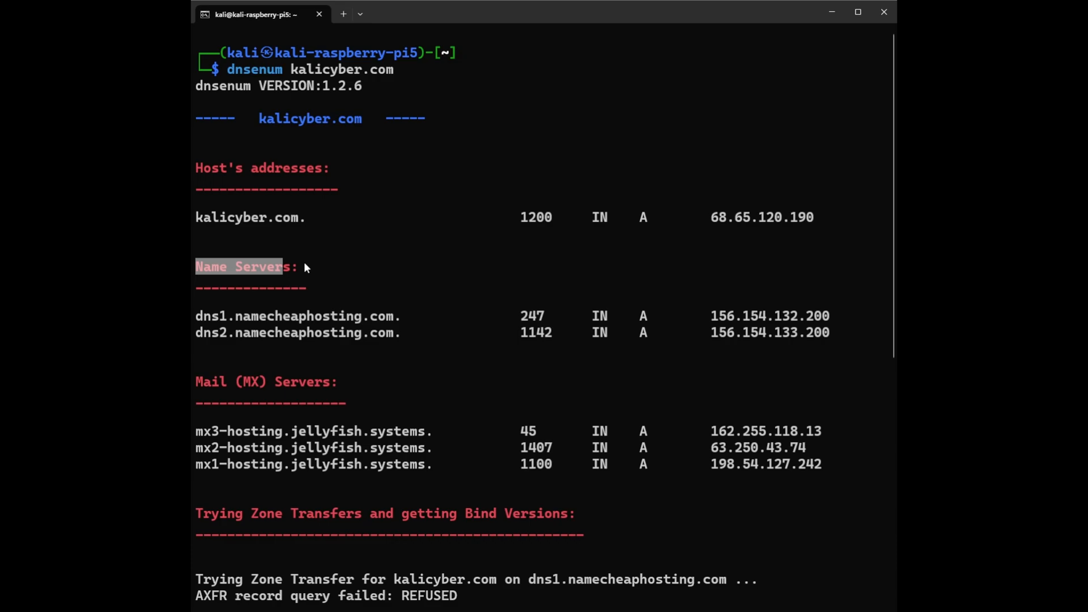
mouse_move(331, 294)
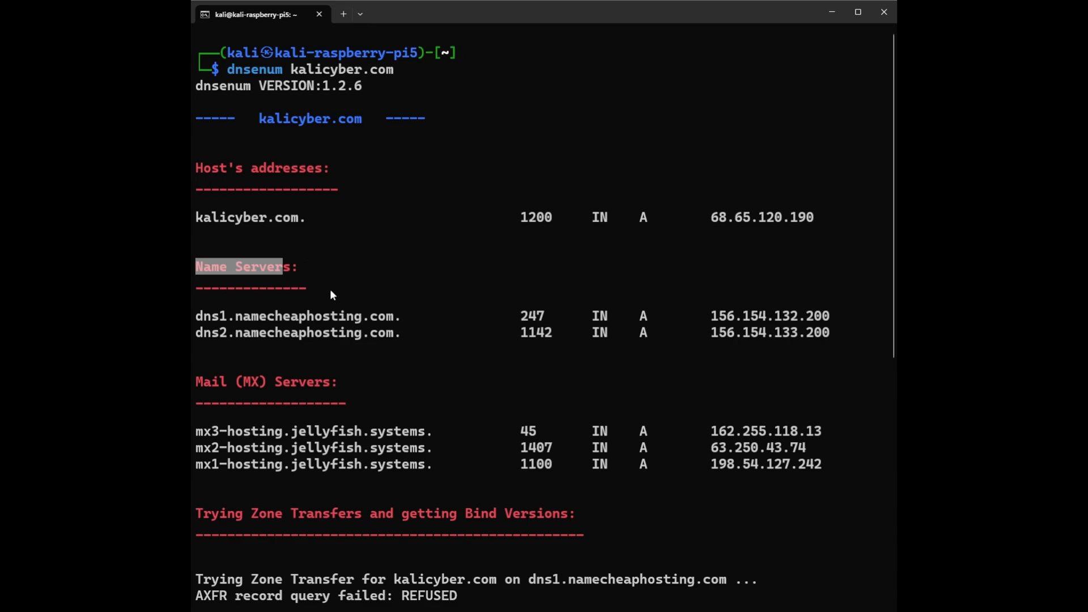
mouse_move(305, 318)
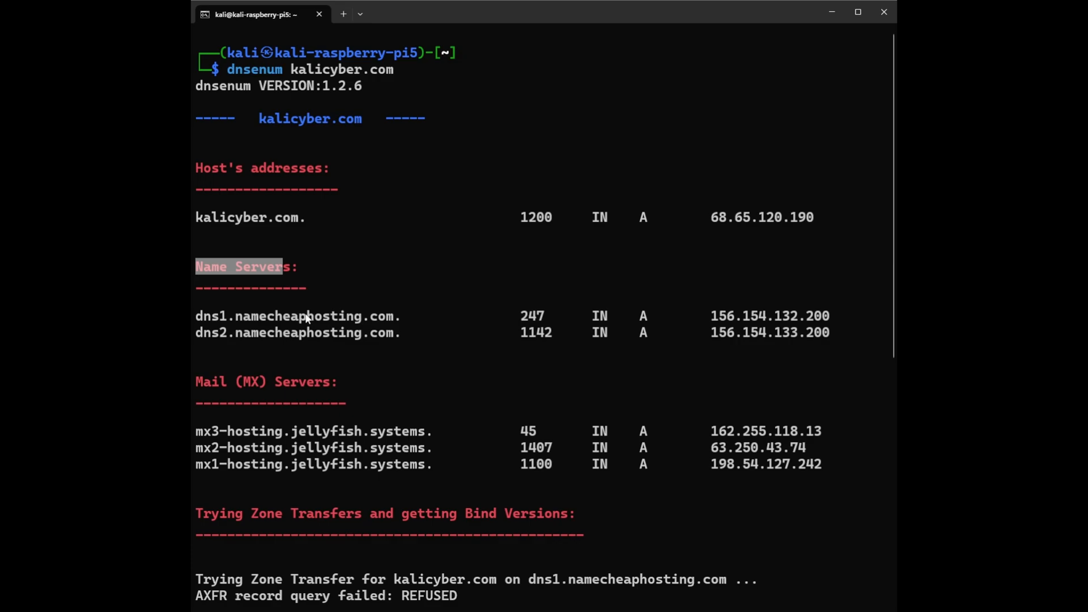
mouse_move(240, 347)
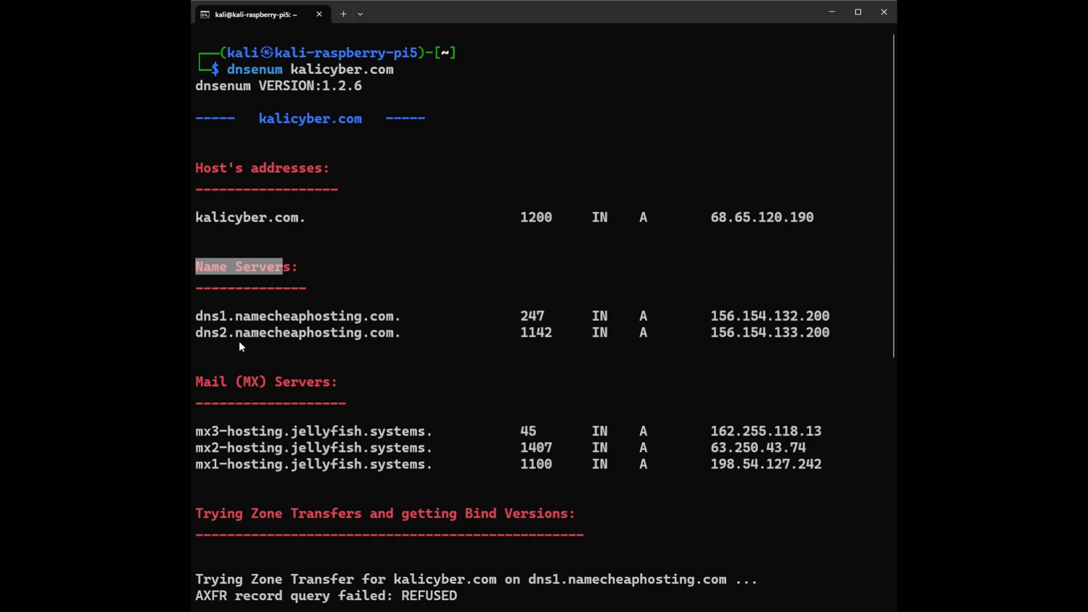
mouse_move(266, 339)
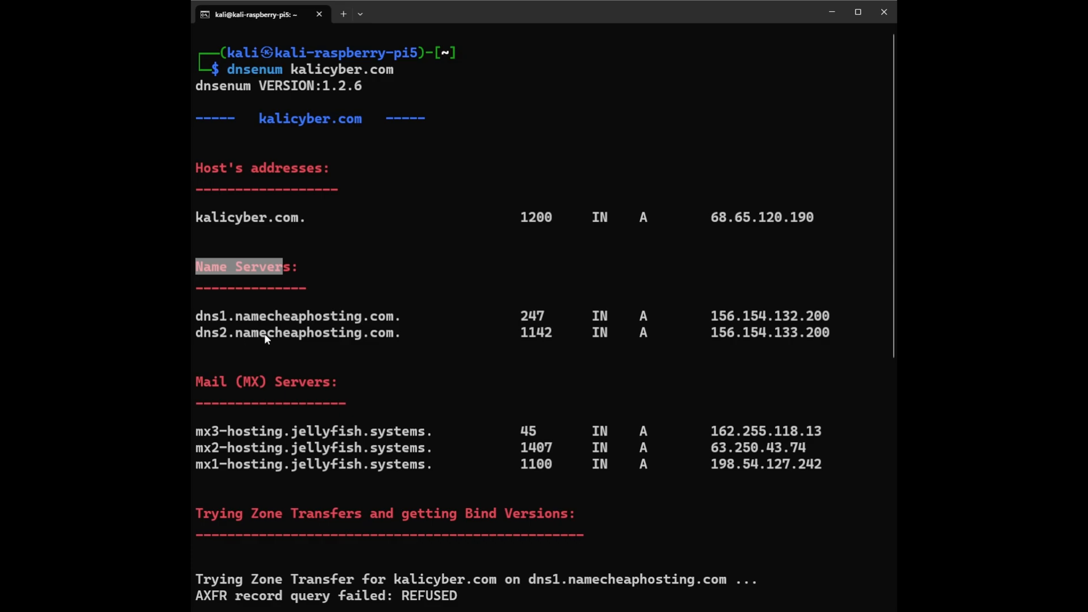
mouse_move(772, 331)
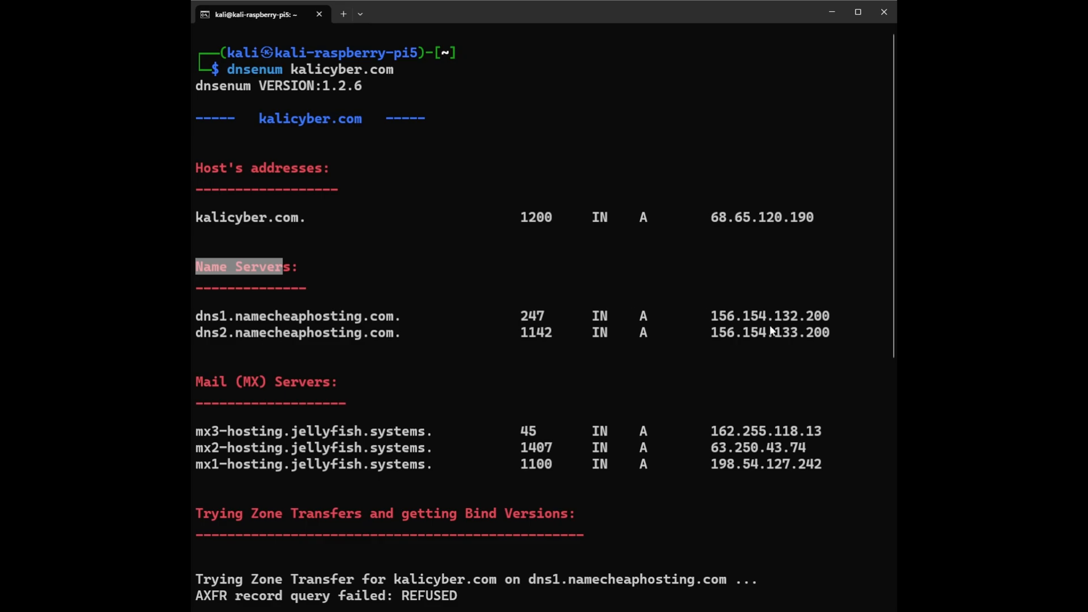
mouse_move(752, 340)
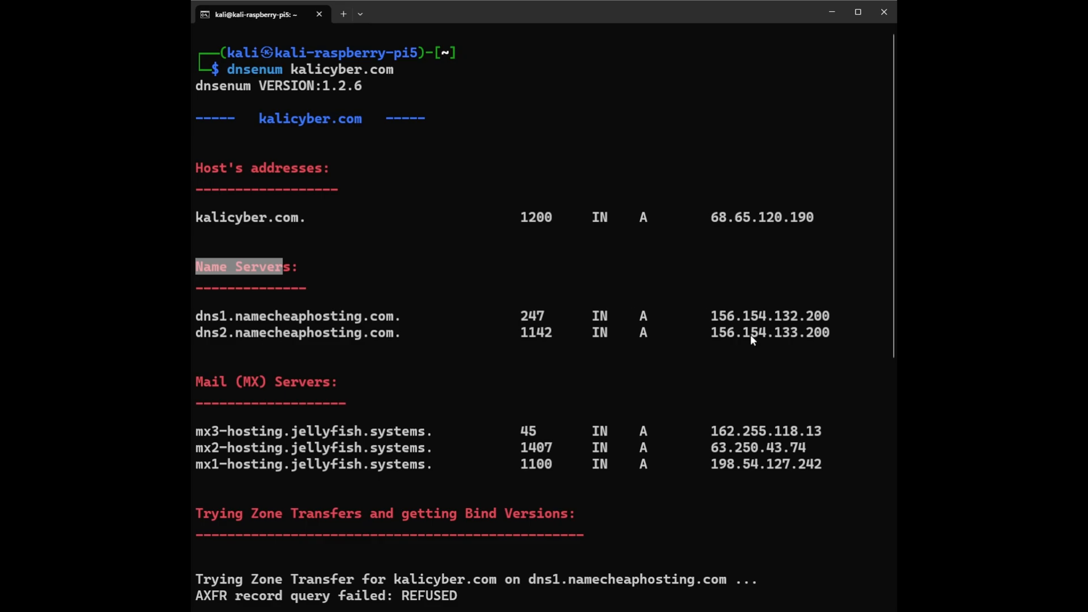
mouse_move(722, 323)
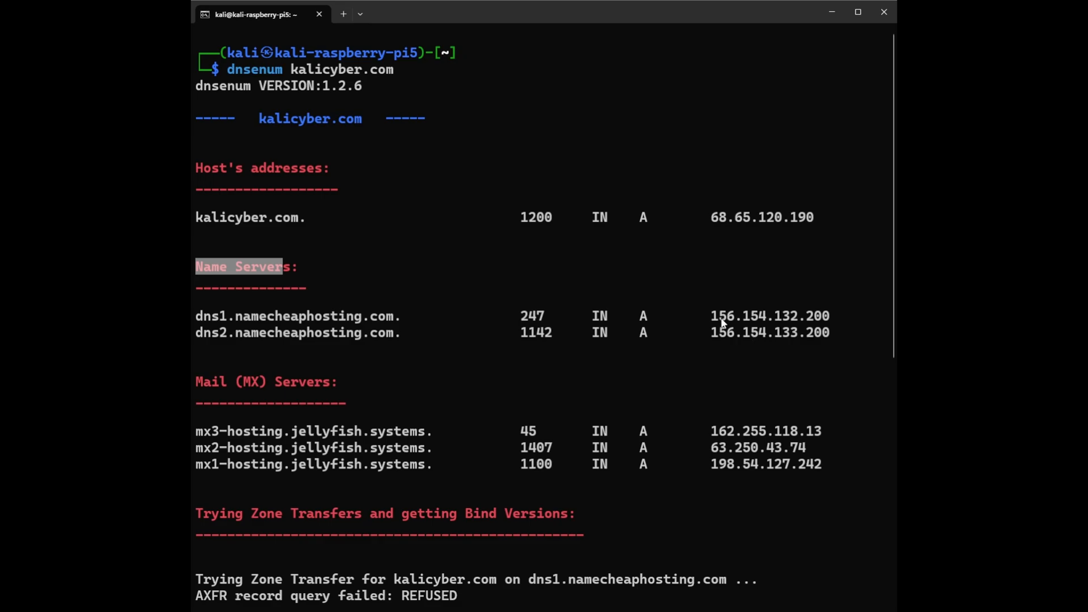
mouse_move(758, 325)
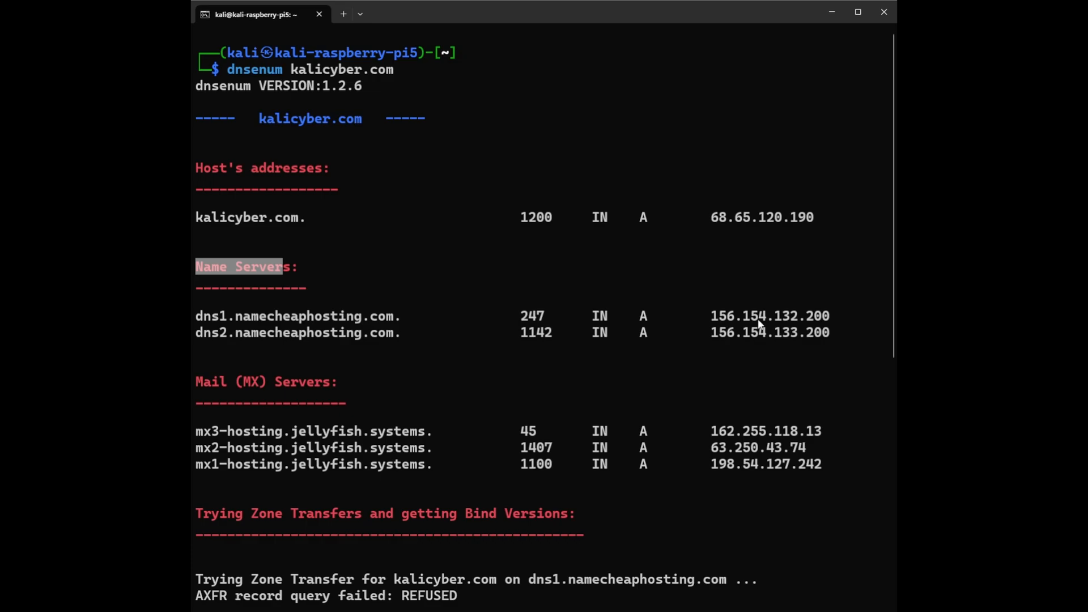
mouse_move(813, 326)
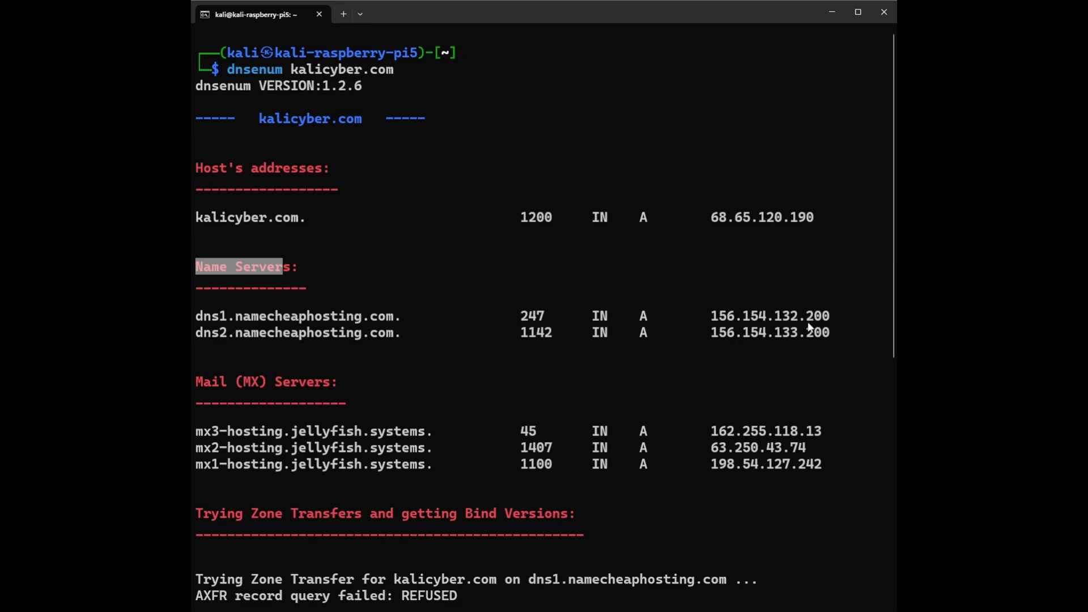
scroll(down, 3)
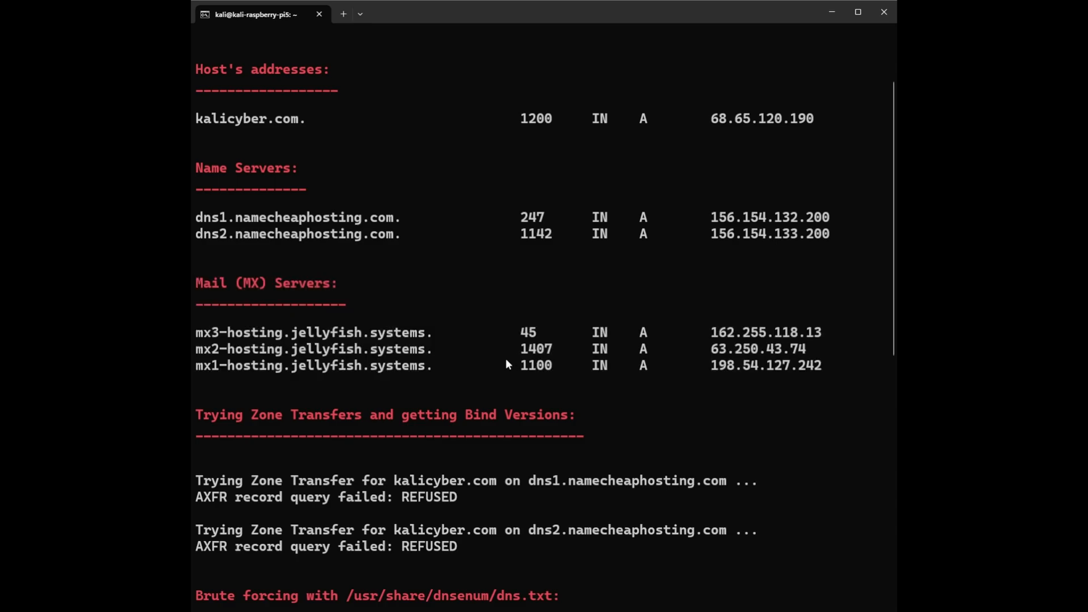
mouse_move(304, 291)
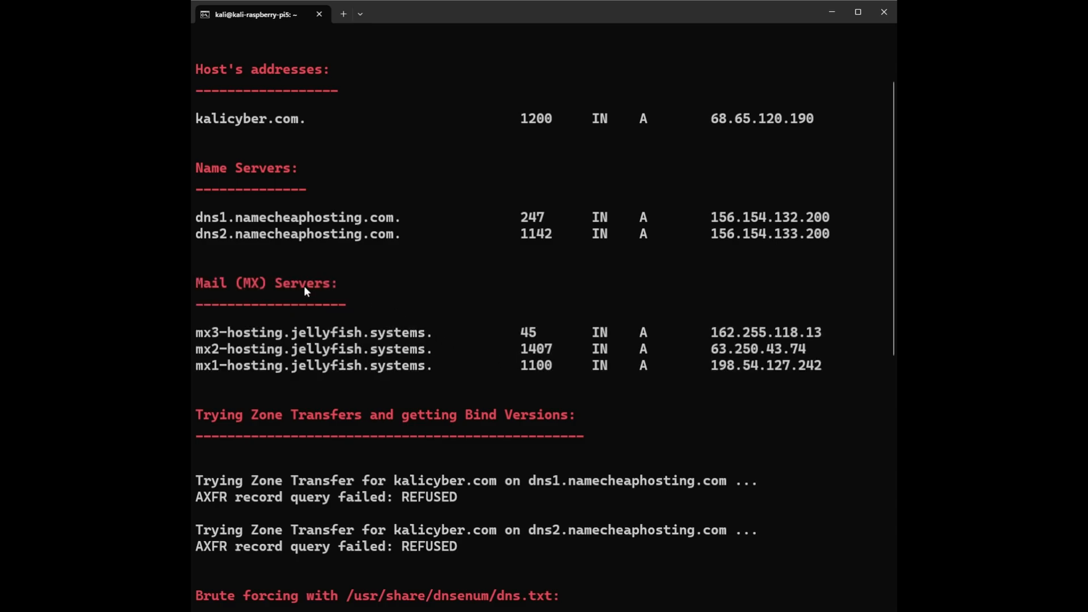
mouse_move(253, 337)
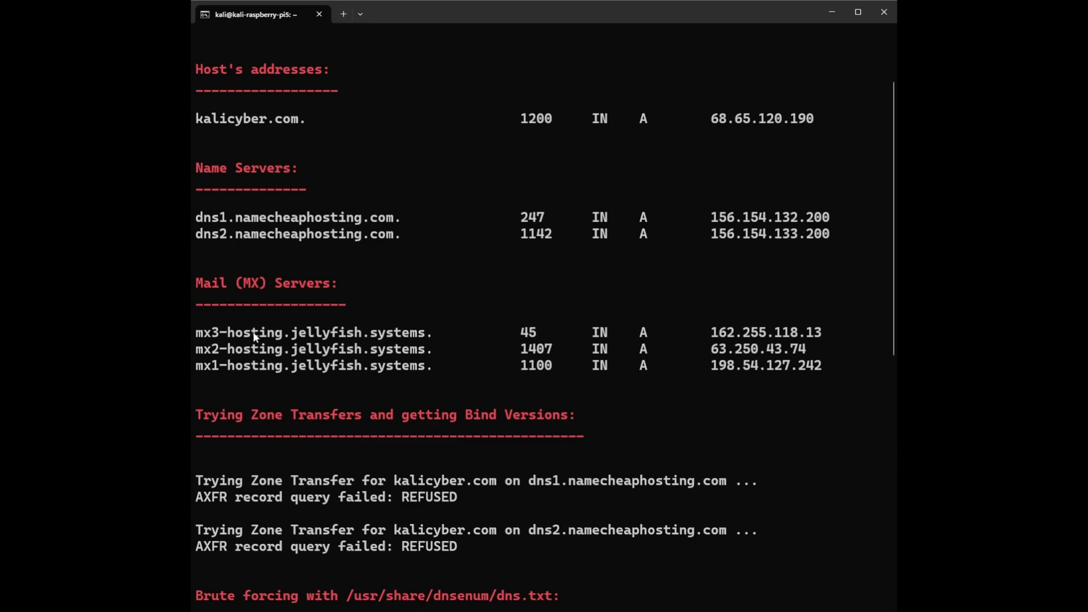
mouse_move(307, 342)
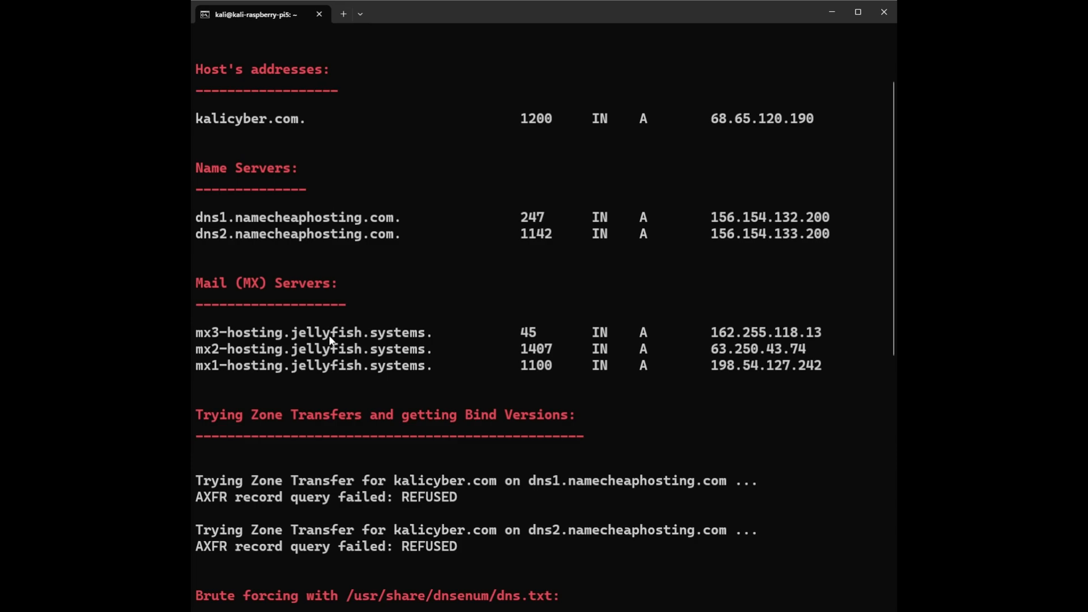
double_click(535, 332)
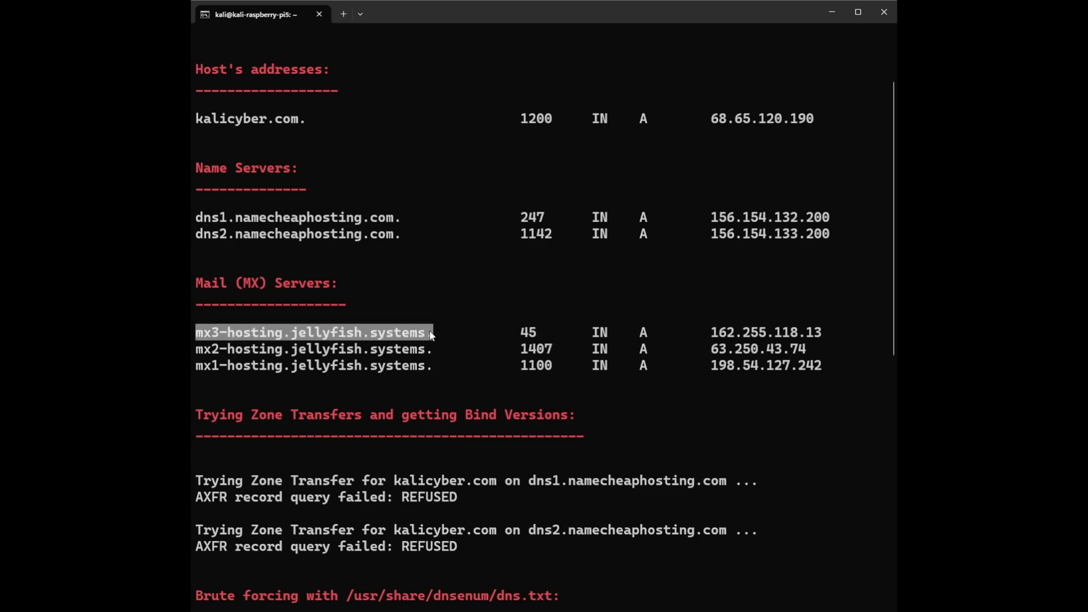
click(305, 367)
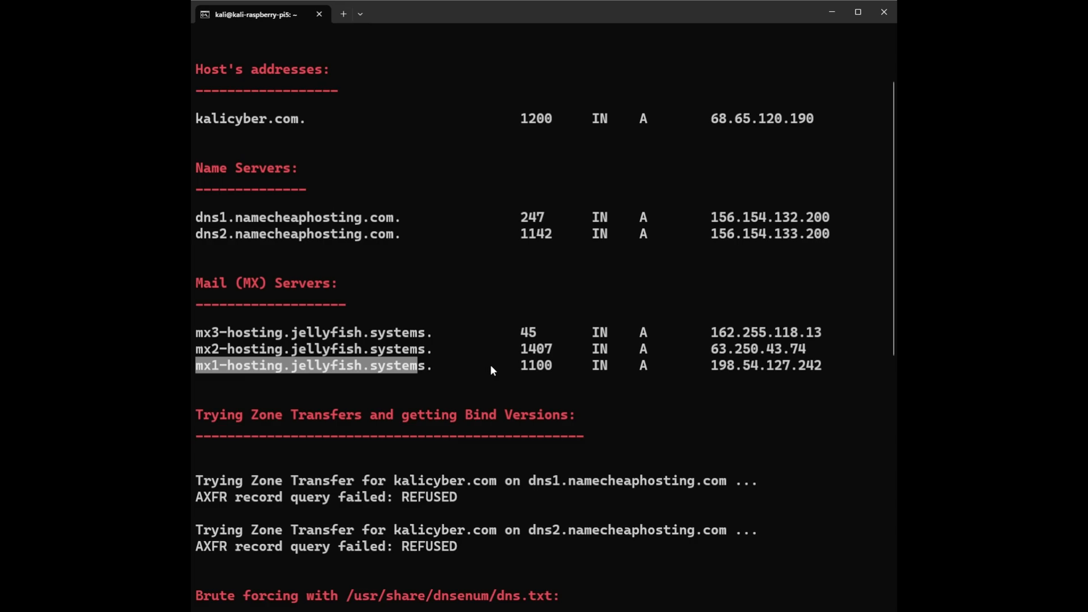
mouse_move(524, 369)
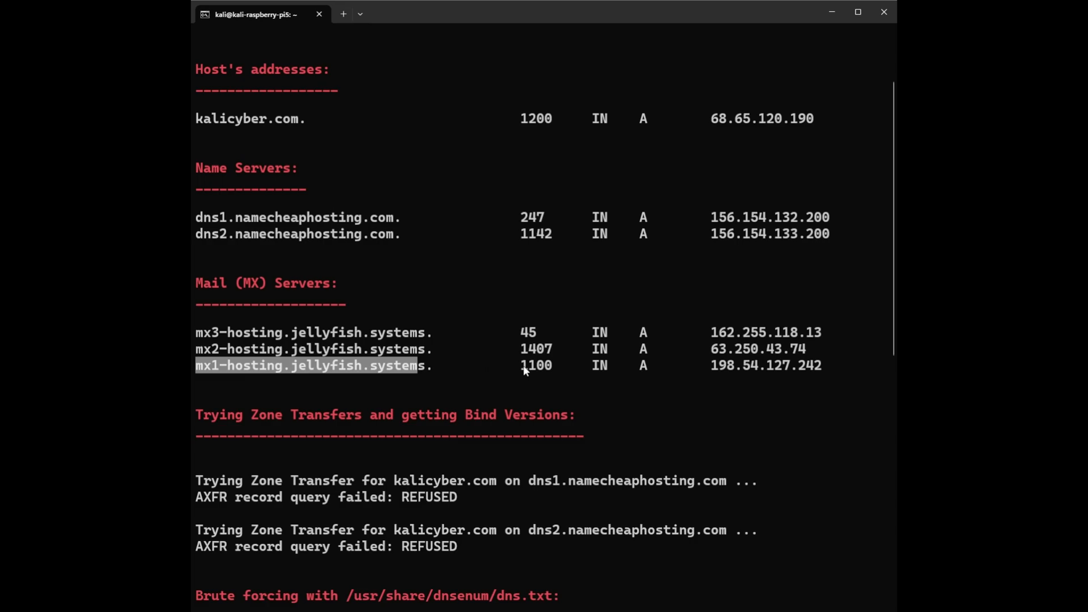
double_click(536, 365)
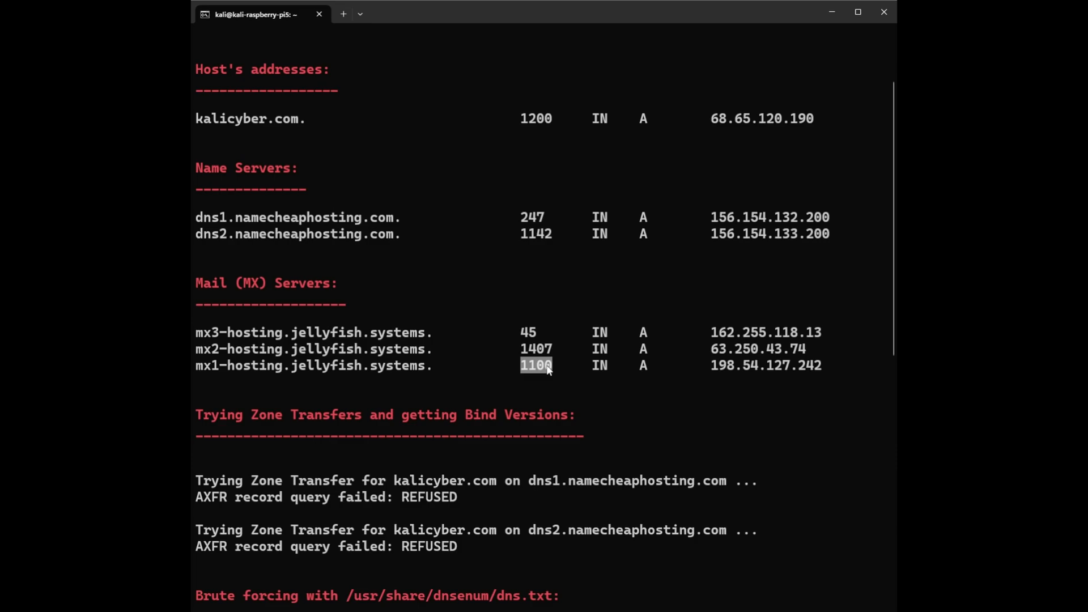
mouse_move(516, 360)
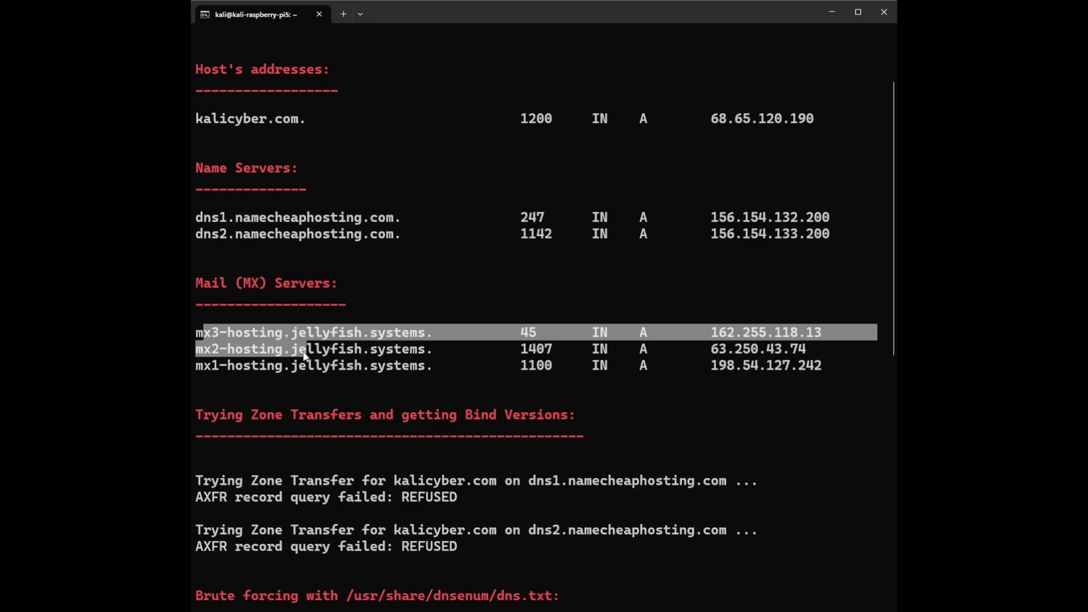
double_click(399, 349)
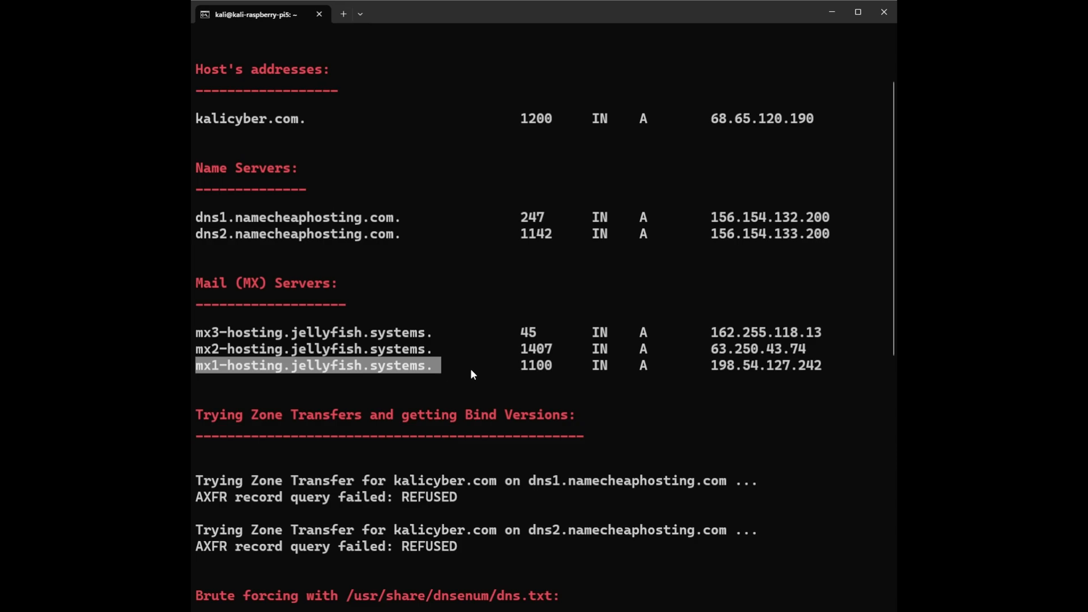
mouse_move(728, 340)
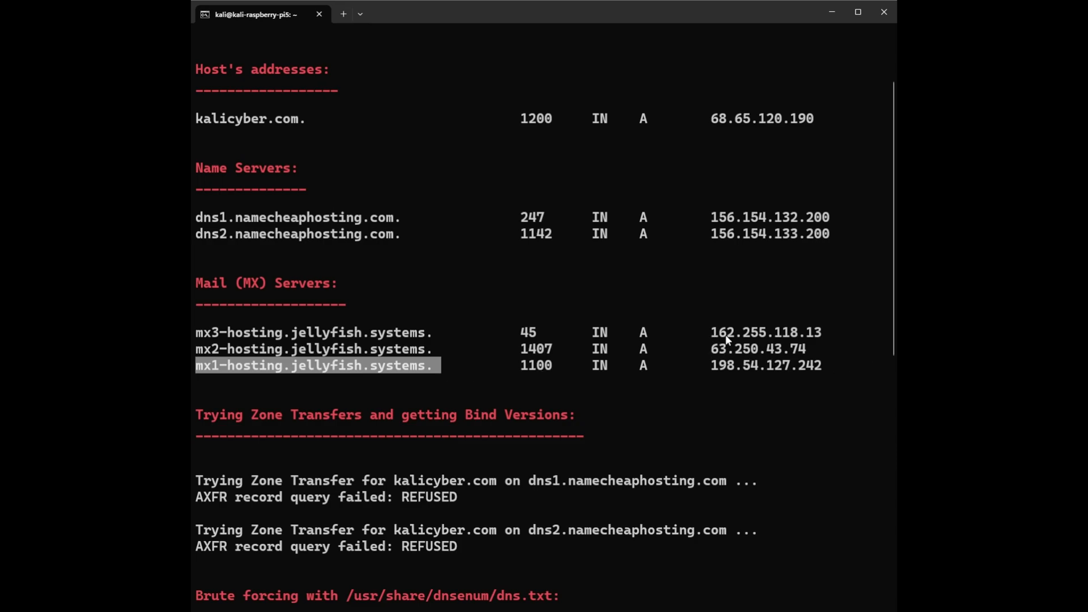
mouse_move(717, 338)
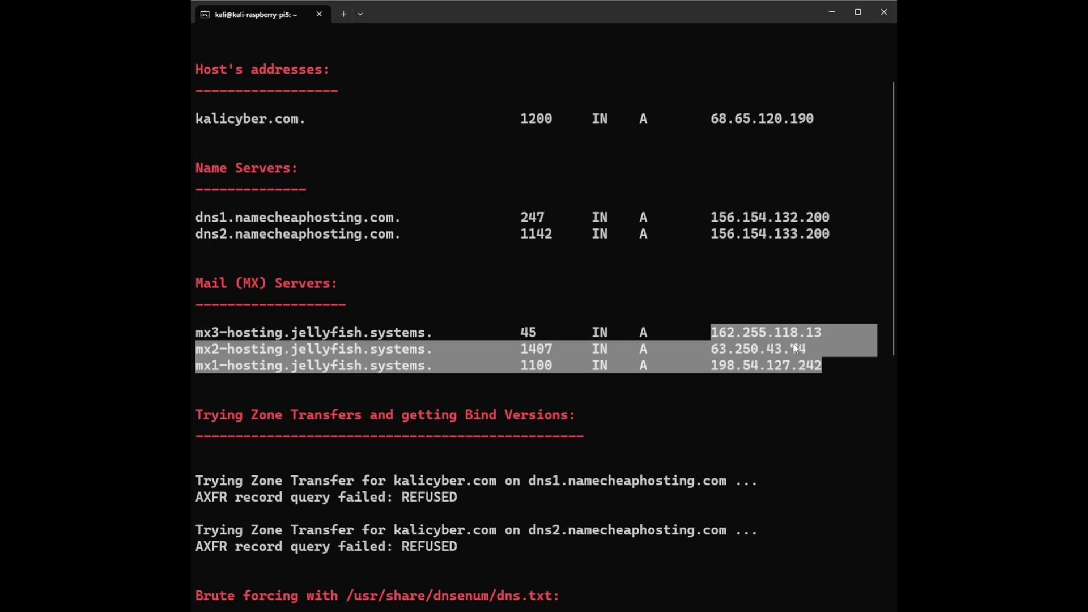
mouse_move(366, 364)
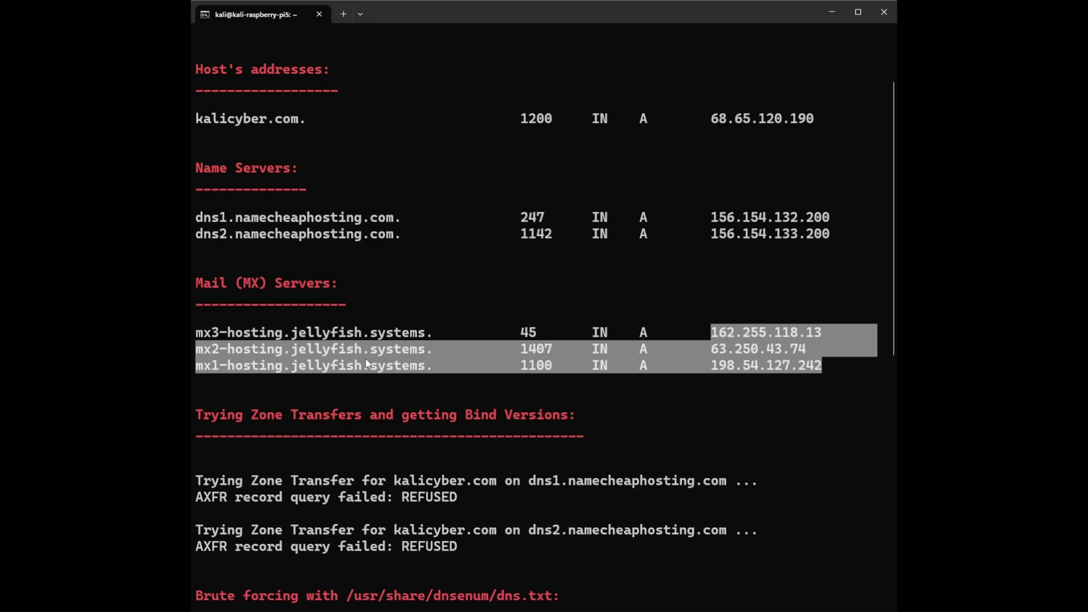
mouse_move(367, 355)
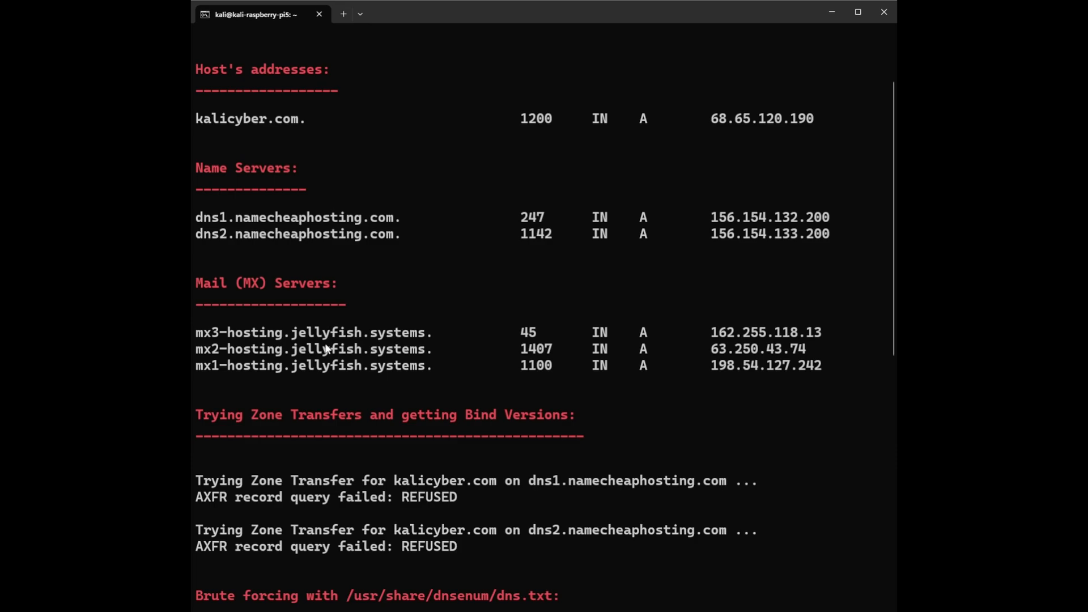
double_click(303, 332)
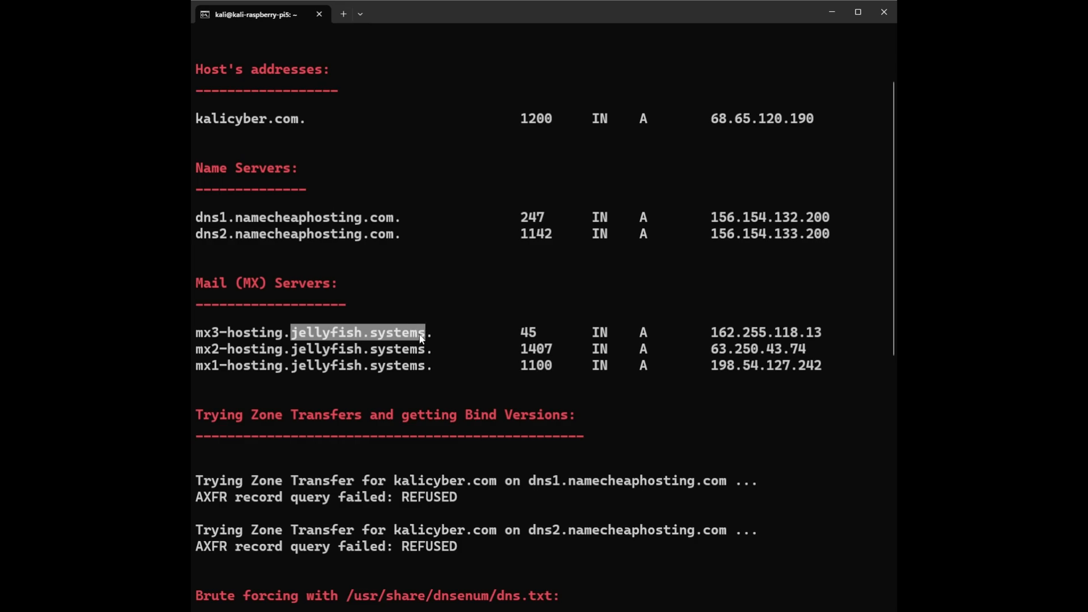
mouse_move(416, 350)
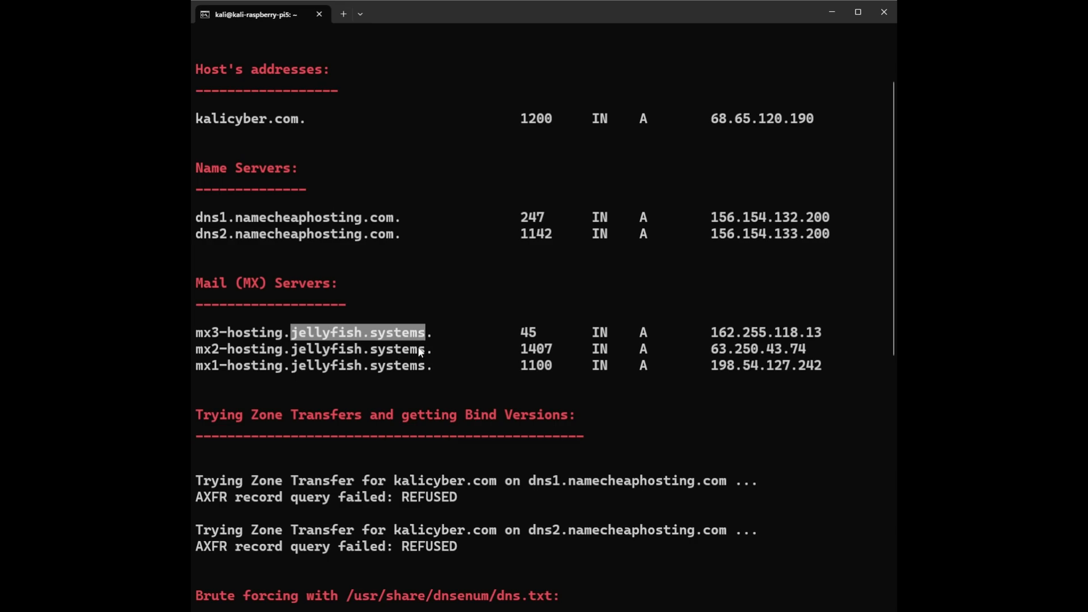
mouse_move(399, 356)
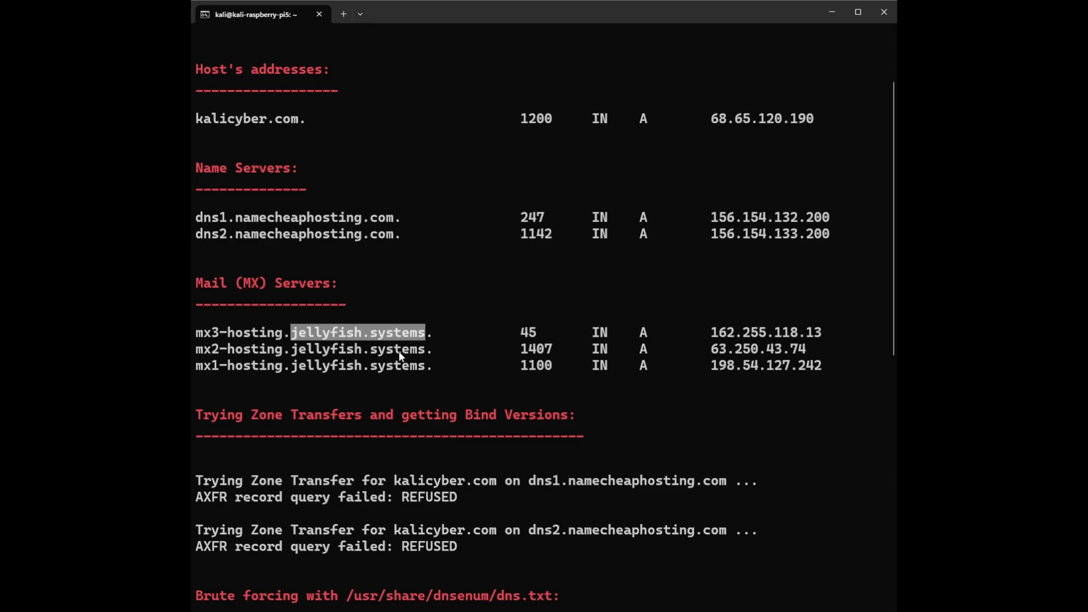
mouse_move(430, 385)
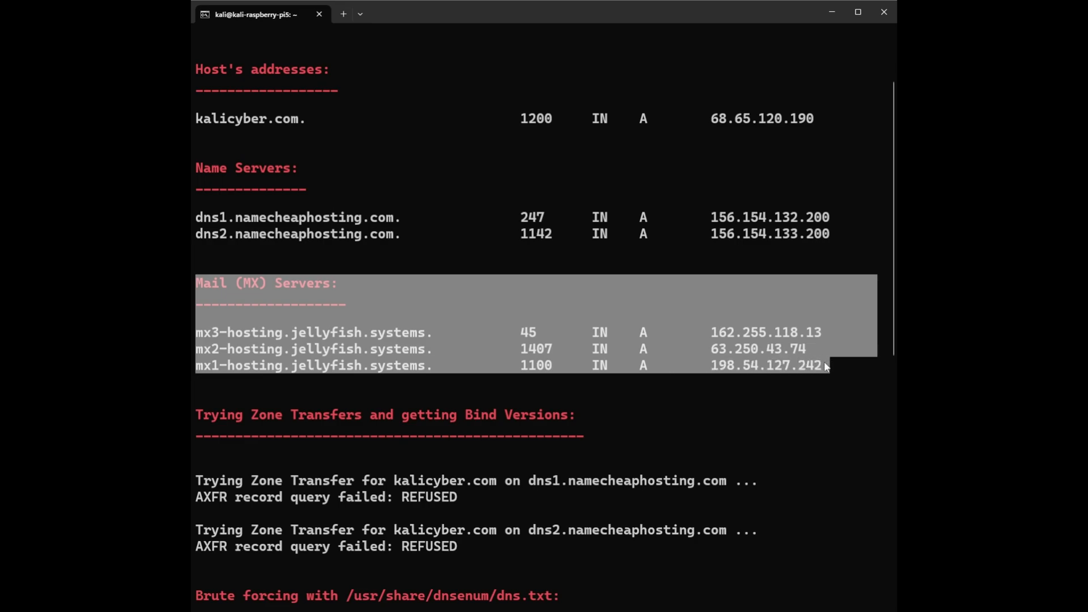
mouse_move(833, 367)
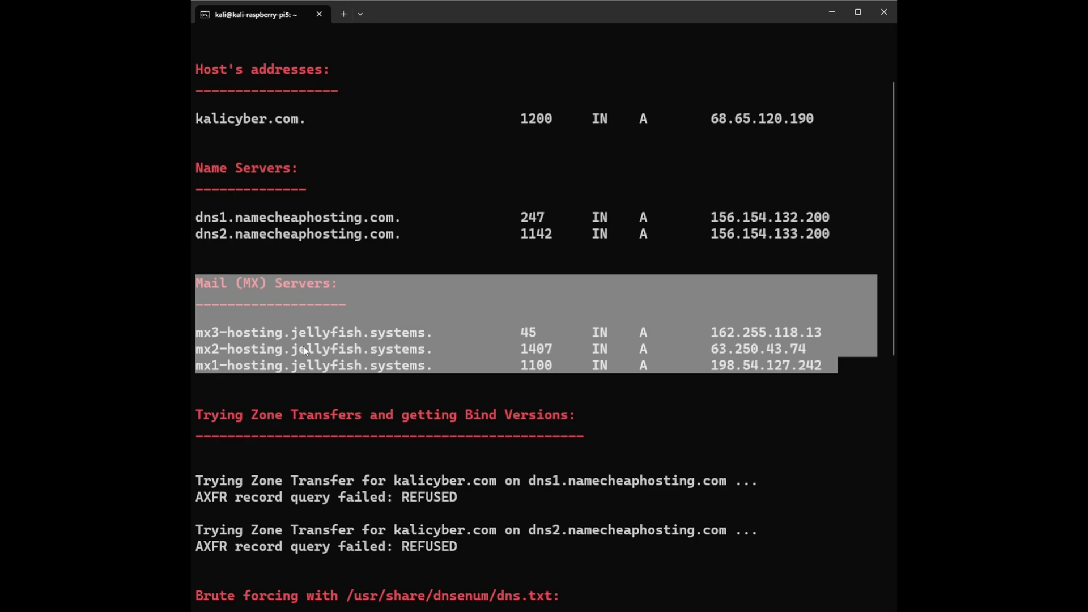
double_click(320, 332)
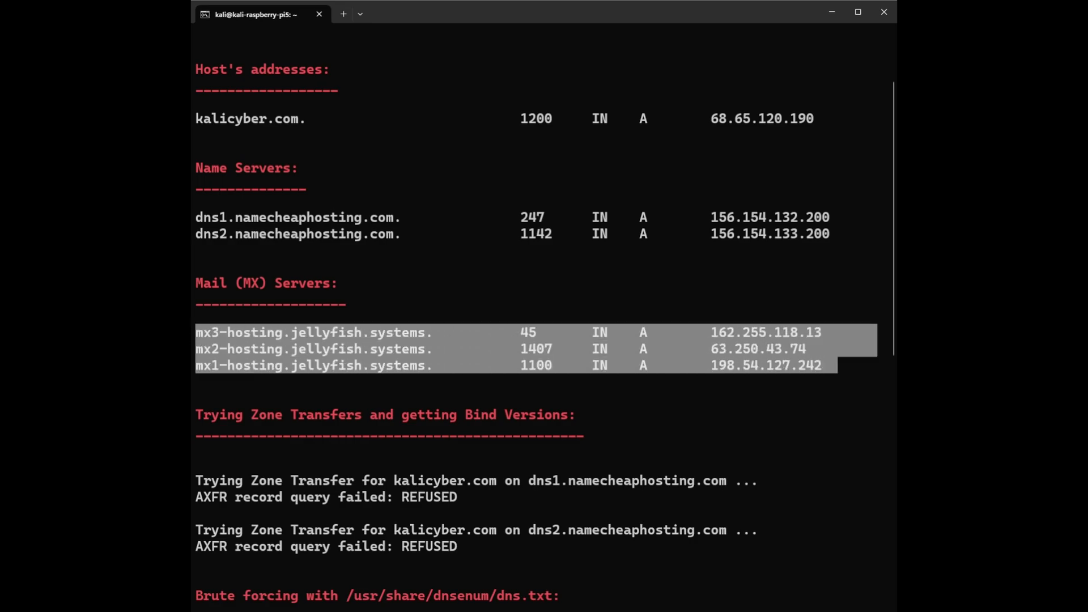
scroll(down, 3)
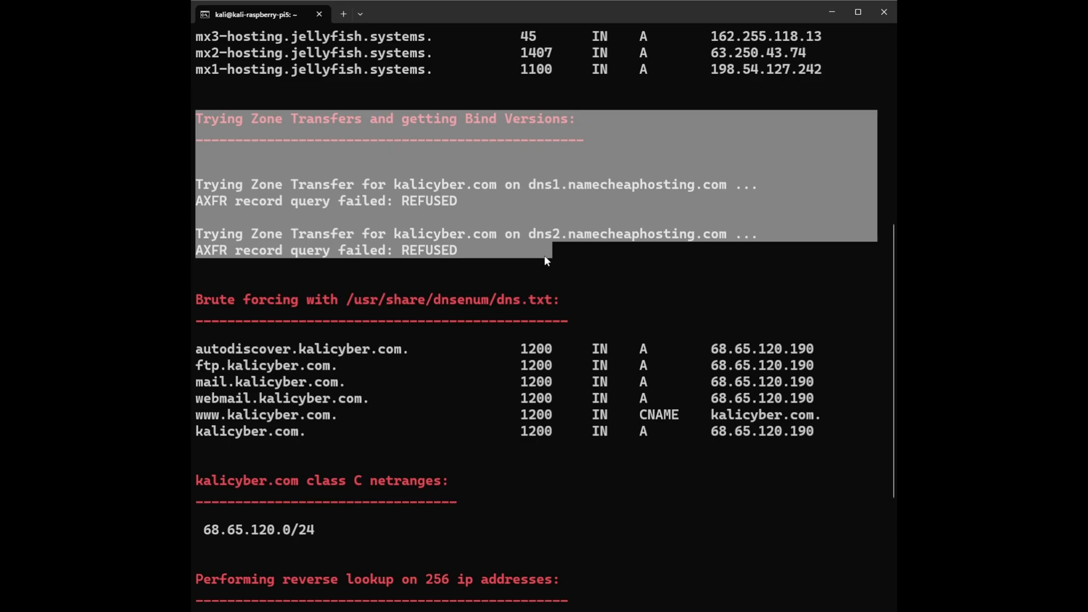
mouse_move(532, 253)
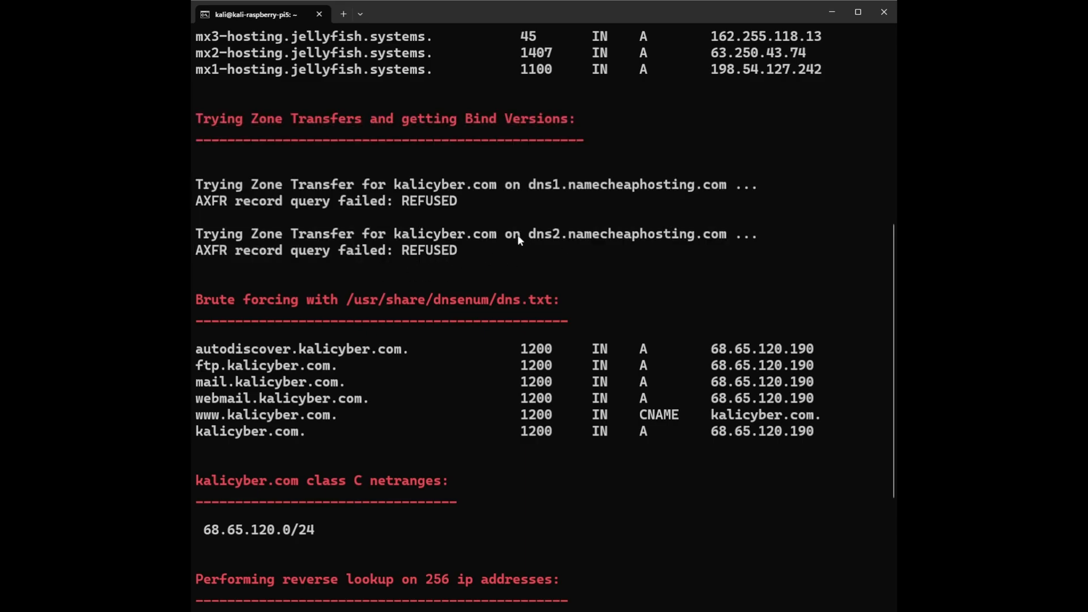
double_click(625, 185)
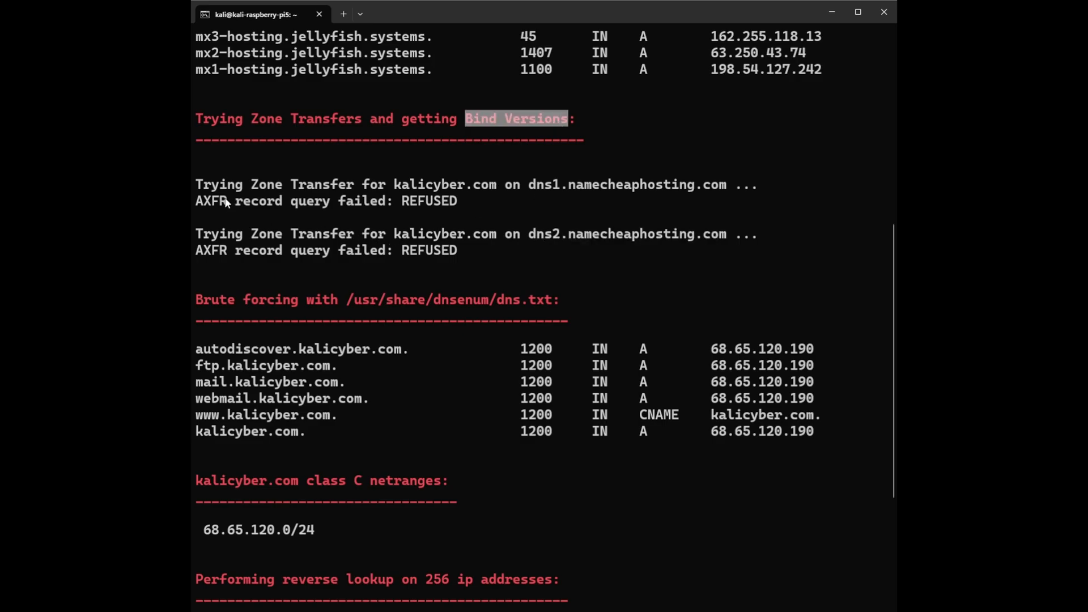
drag(196, 184, 468, 250)
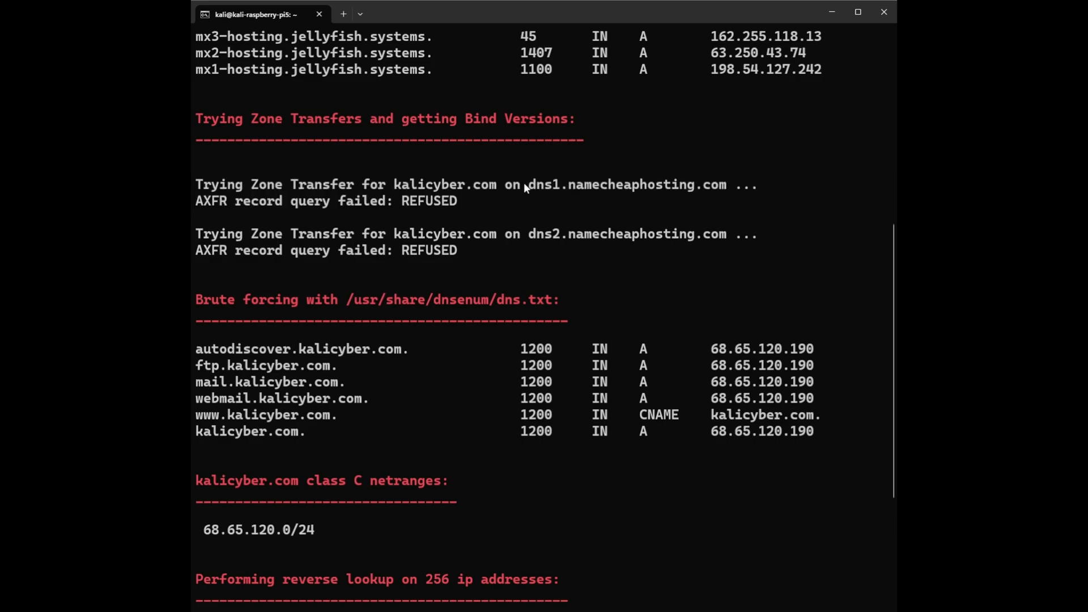
double_click(617, 184)
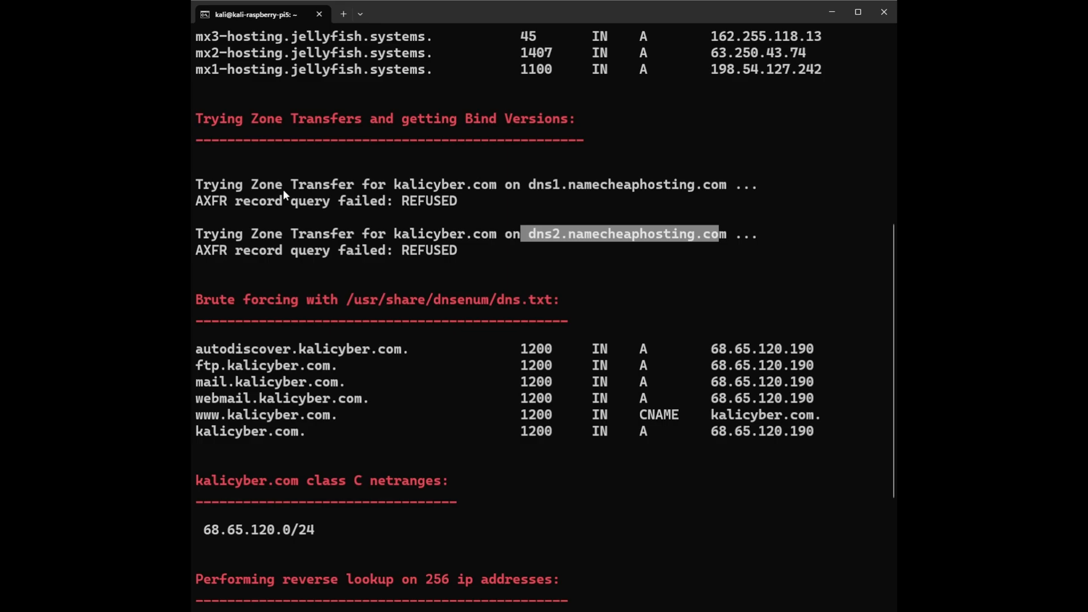
mouse_move(201, 189)
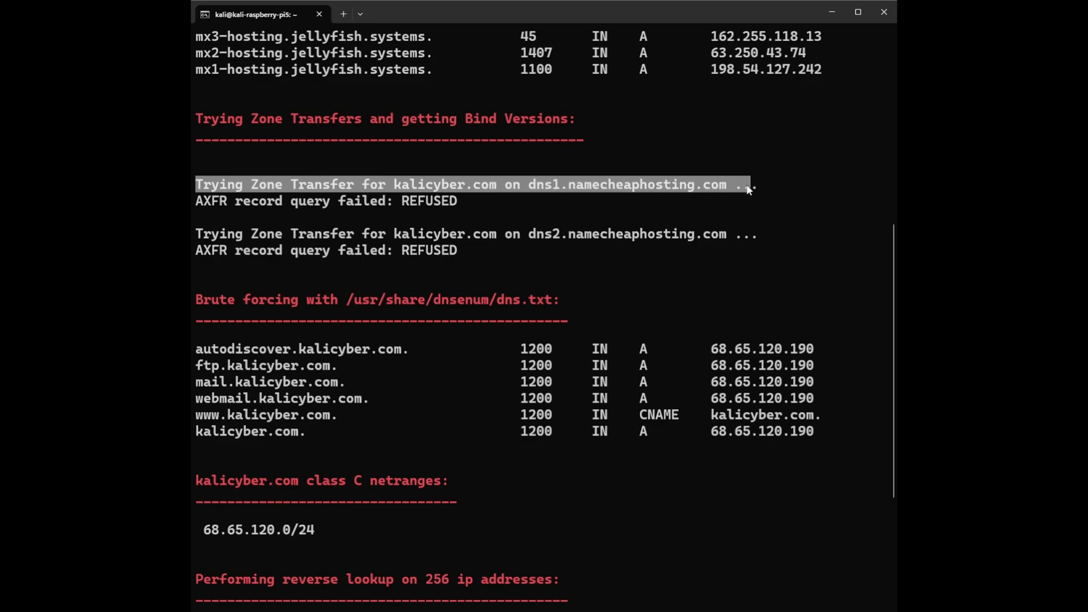
mouse_move(686, 174)
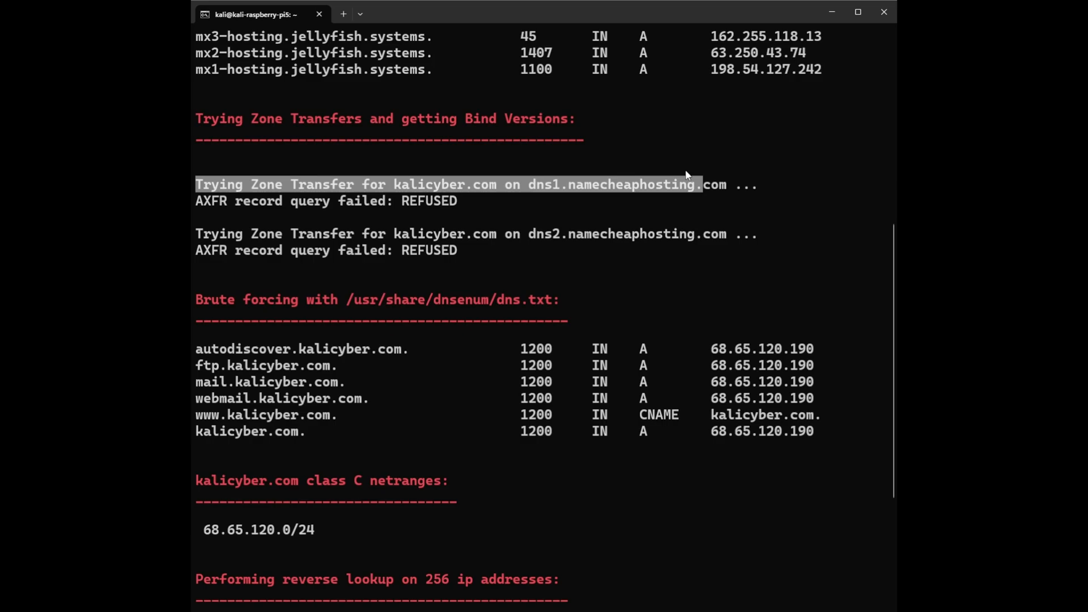
mouse_move(684, 184)
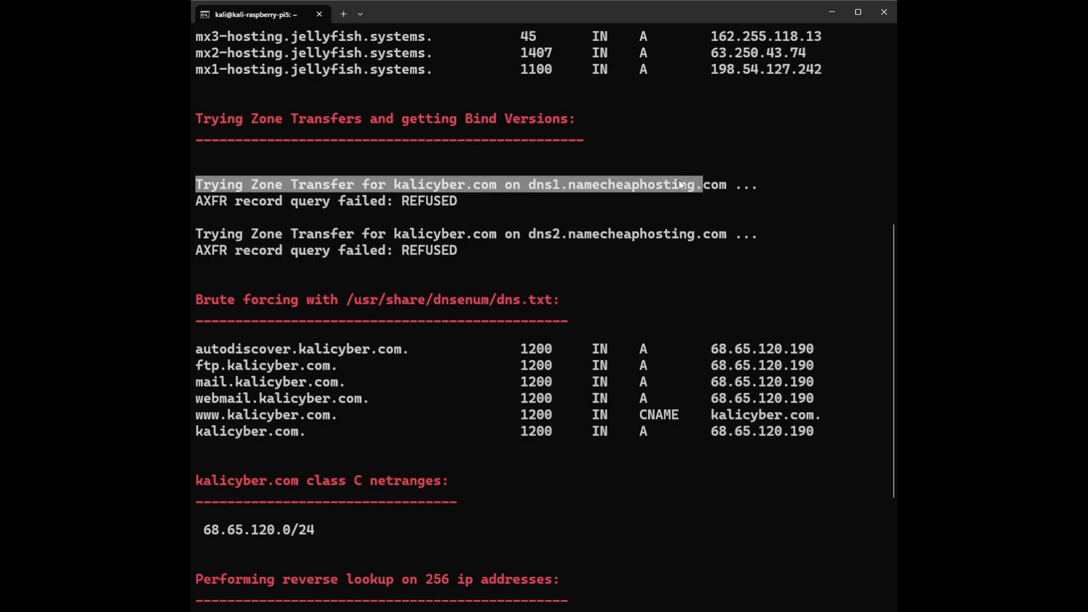
double_click(443, 184)
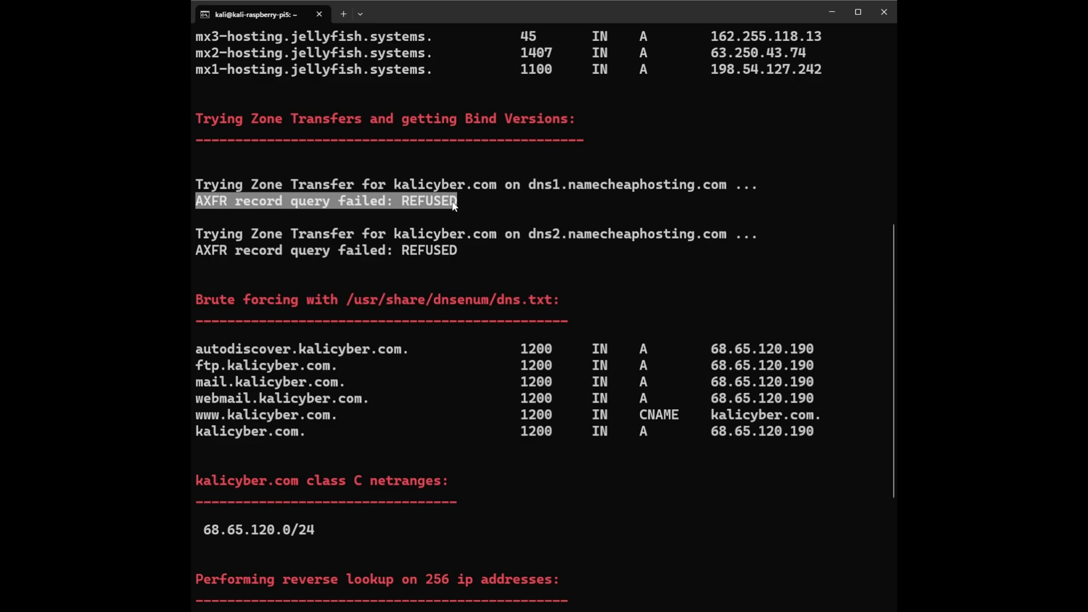
mouse_move(444, 206)
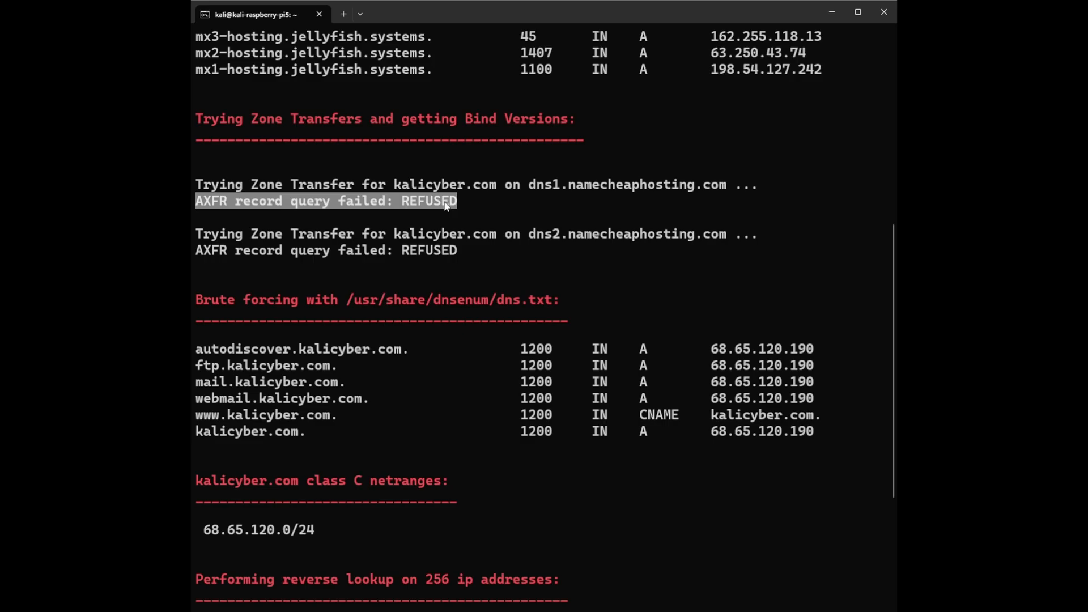
mouse_move(222, 205)
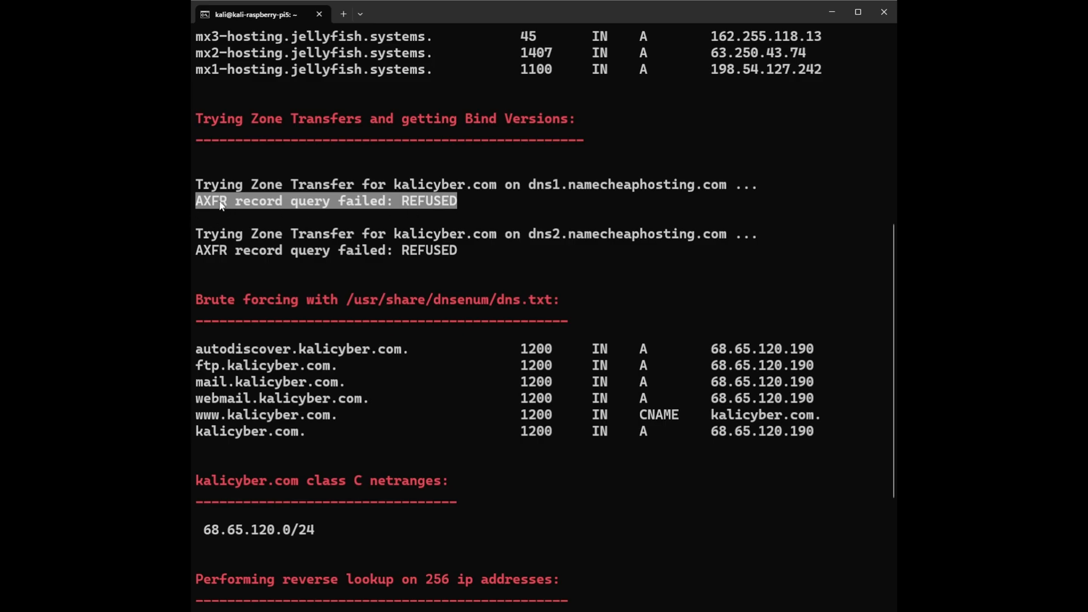
click(399, 202)
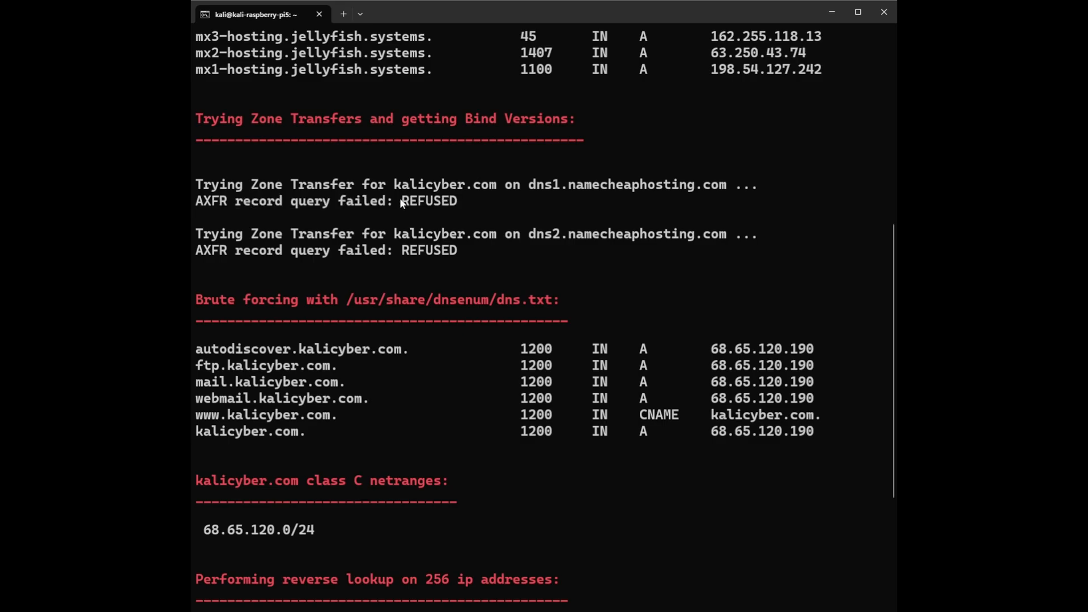
double_click(428, 201)
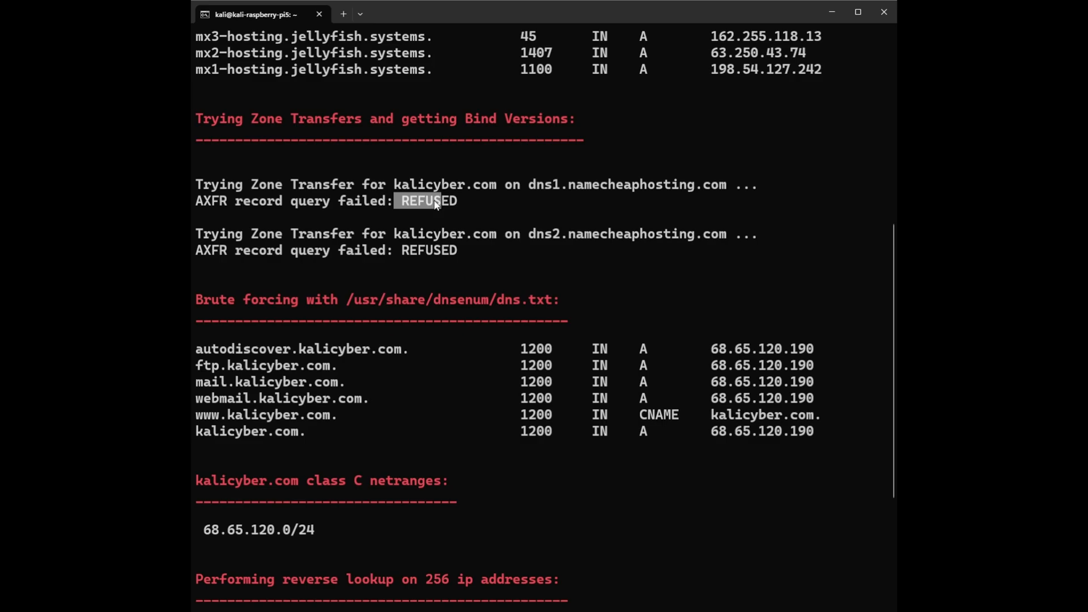
mouse_move(524, 257)
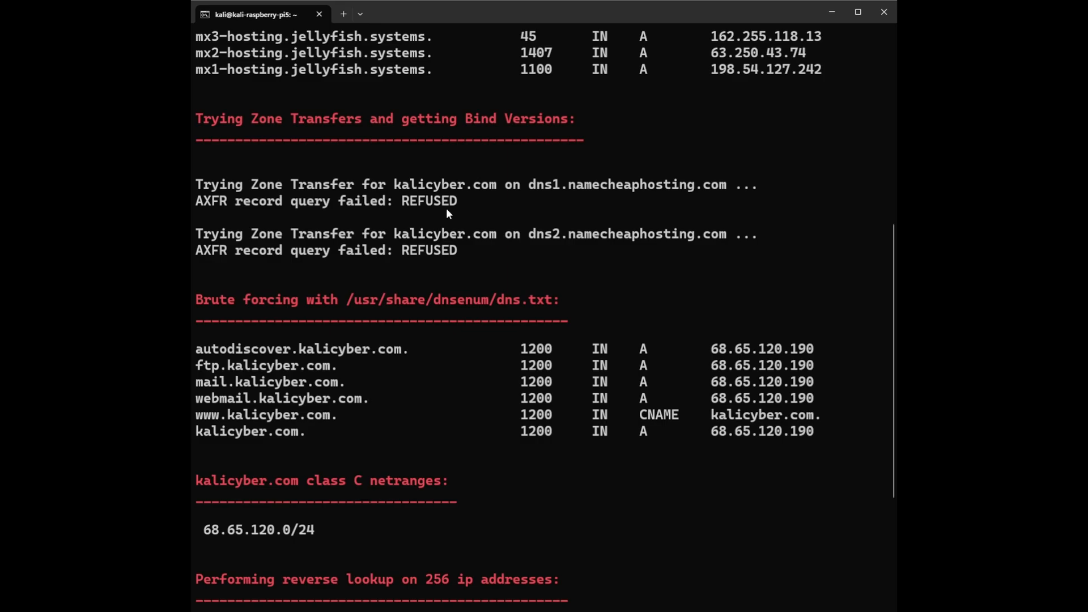
mouse_move(408, 211)
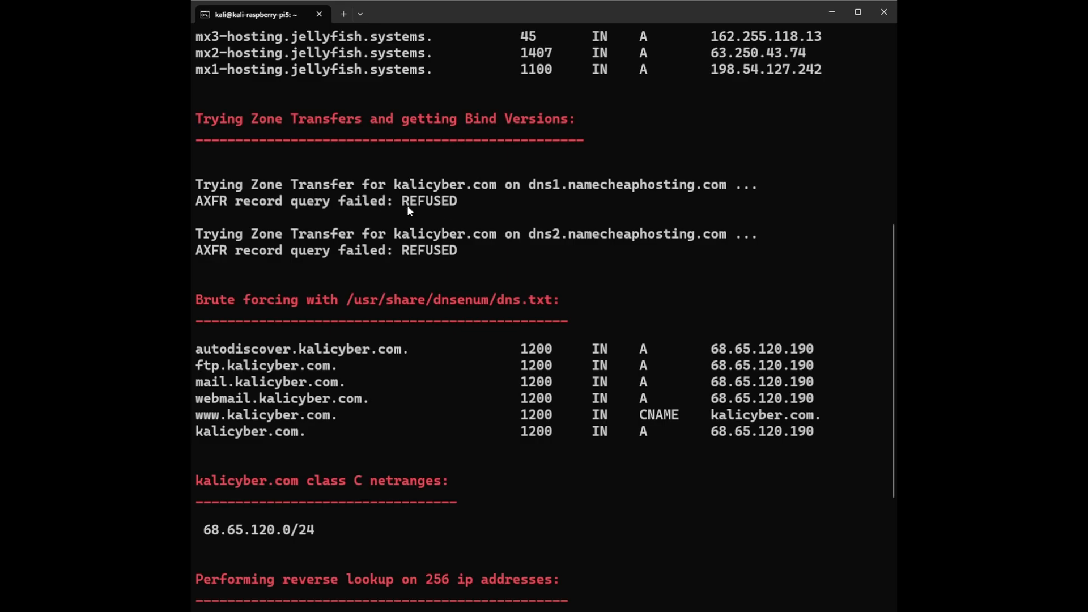
mouse_move(477, 195)
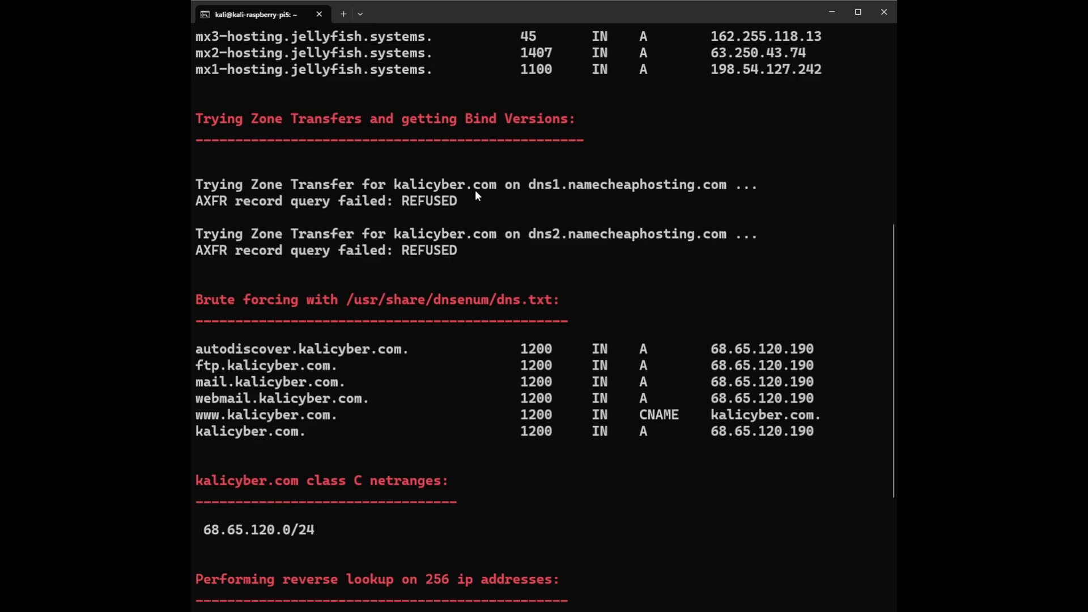
double_click(444, 185)
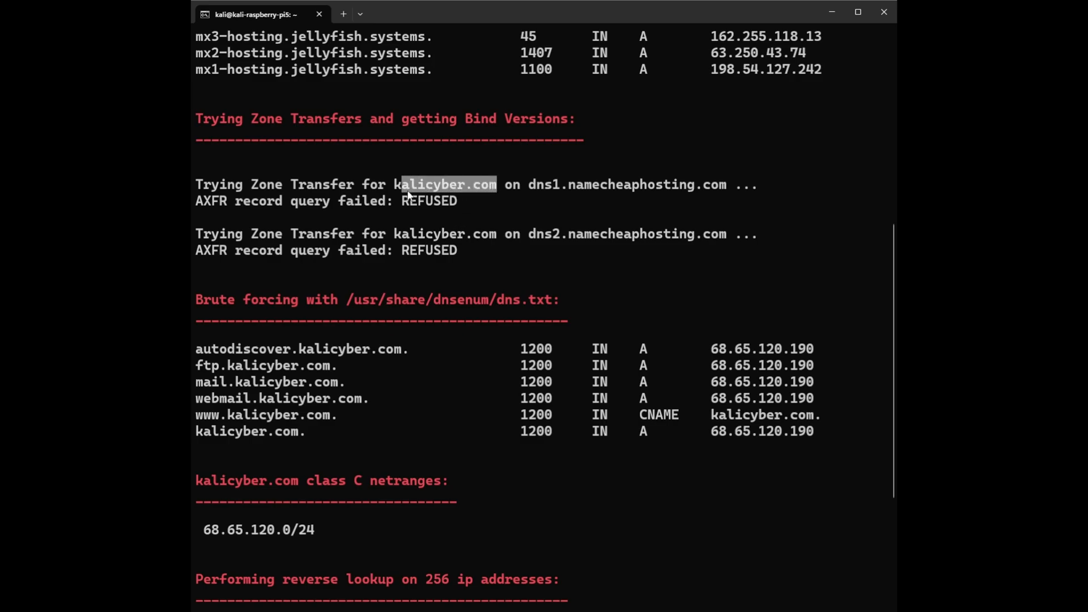
mouse_move(653, 195)
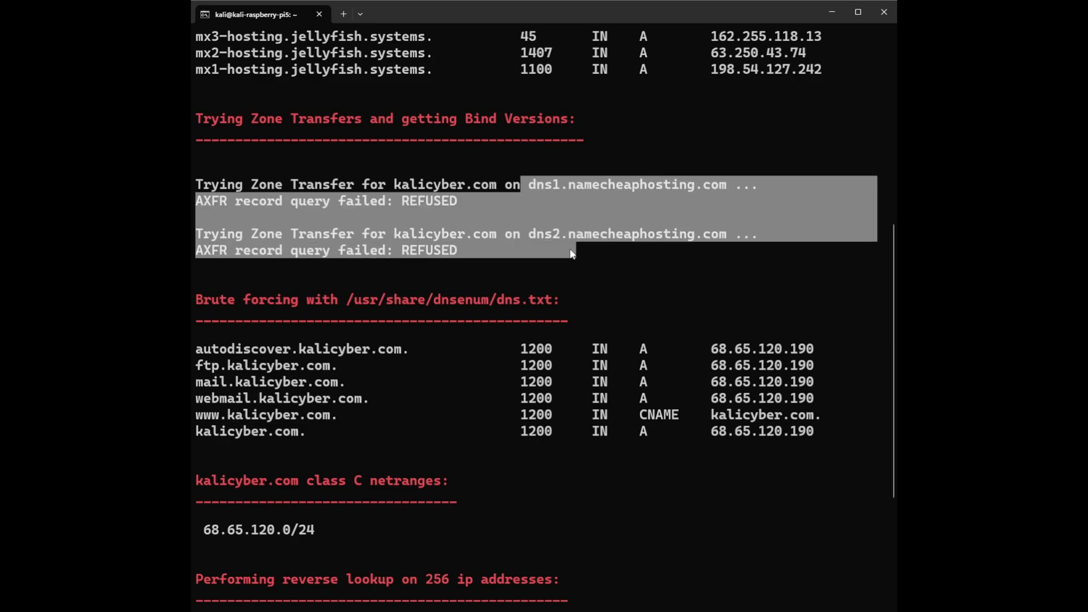
click(451, 224)
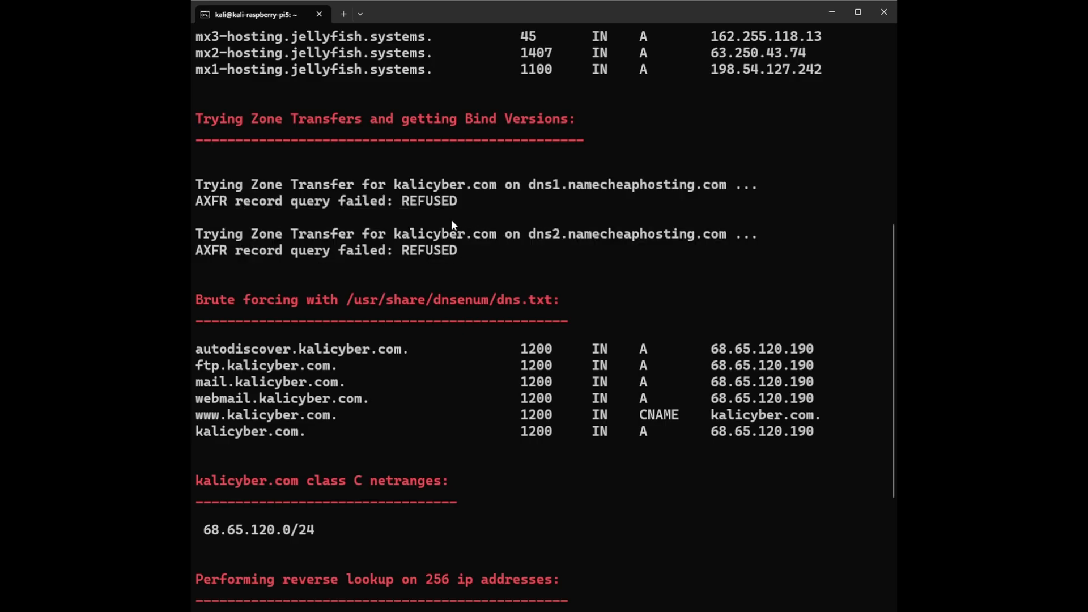
double_click(429, 202)
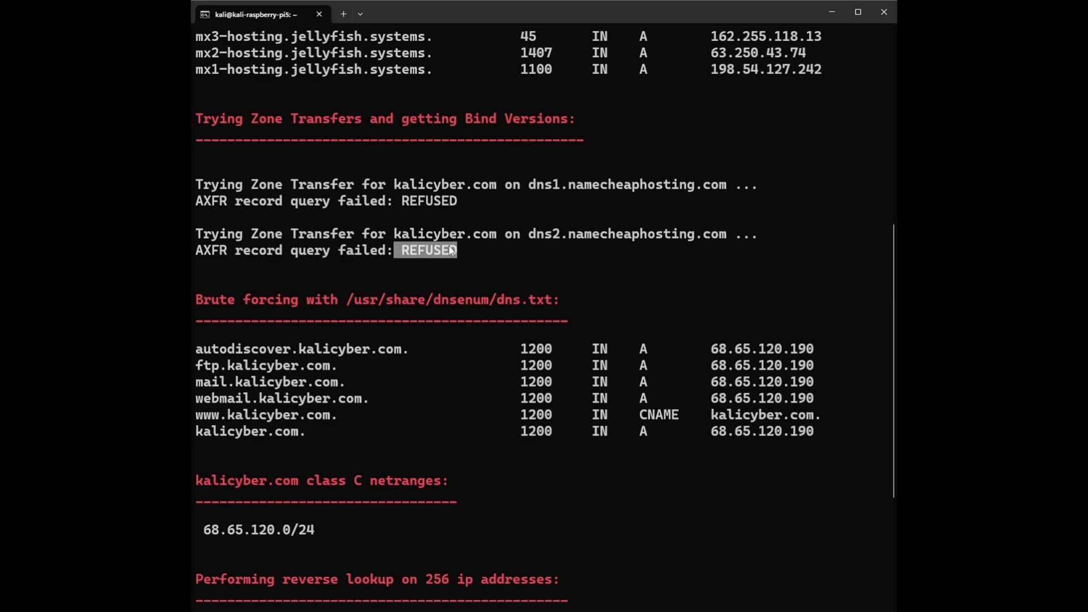
mouse_move(458, 289)
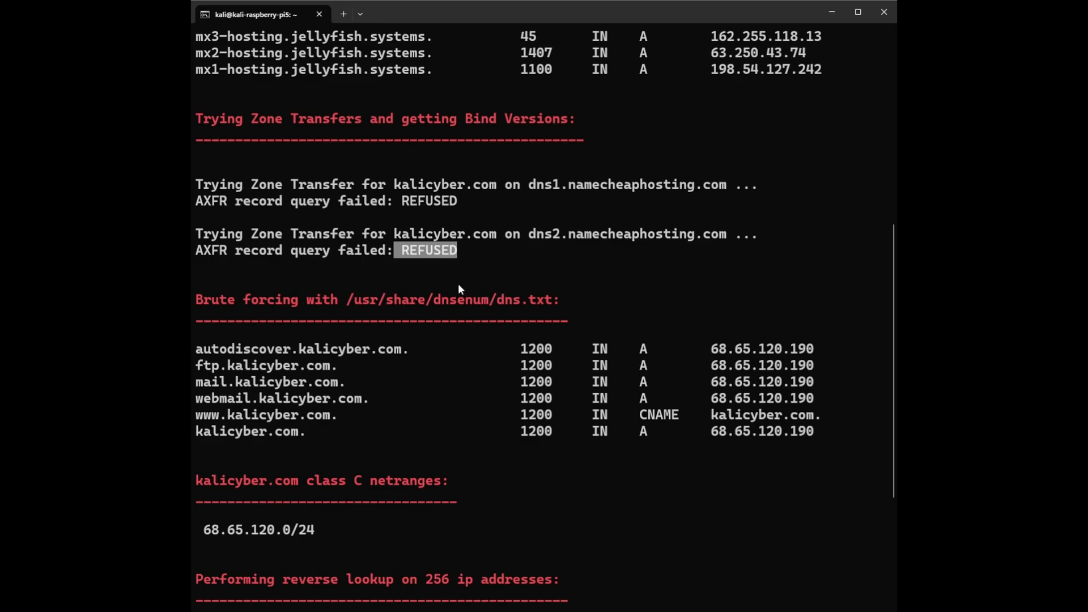
mouse_move(443, 260)
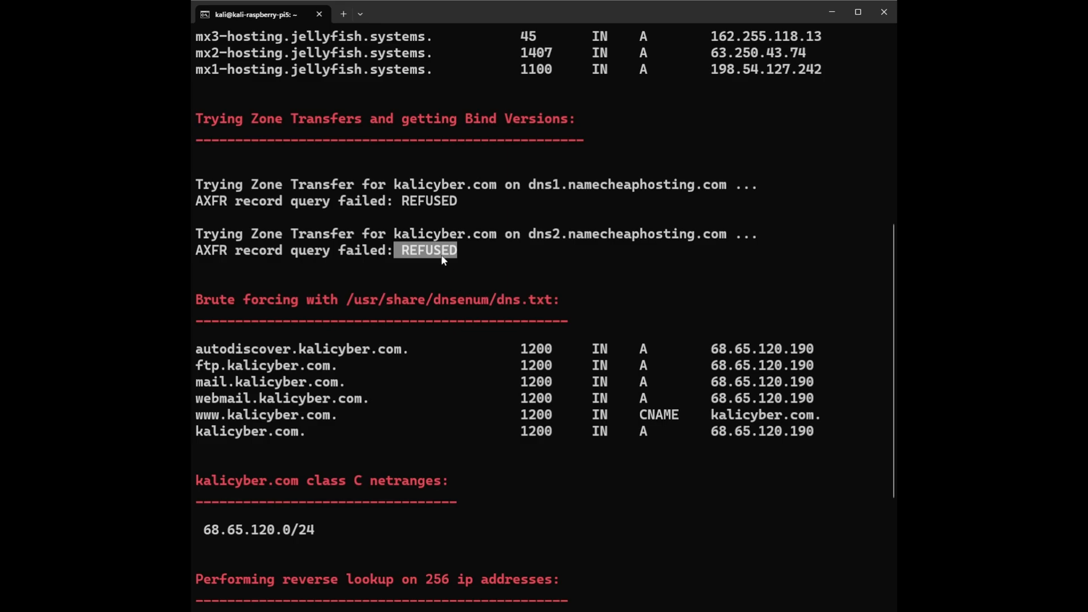
mouse_move(437, 258)
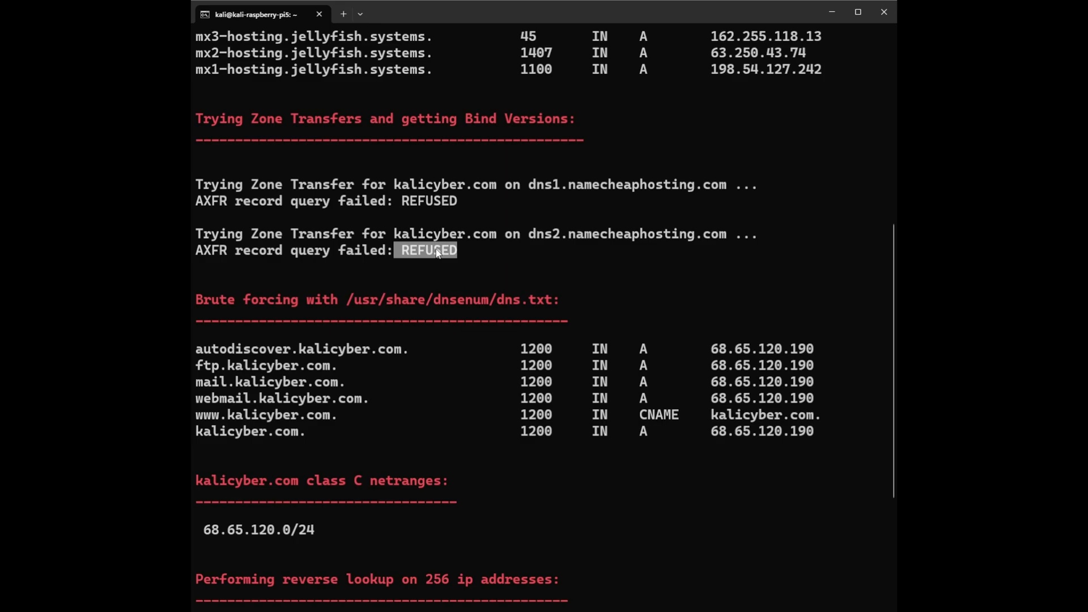
mouse_move(430, 203)
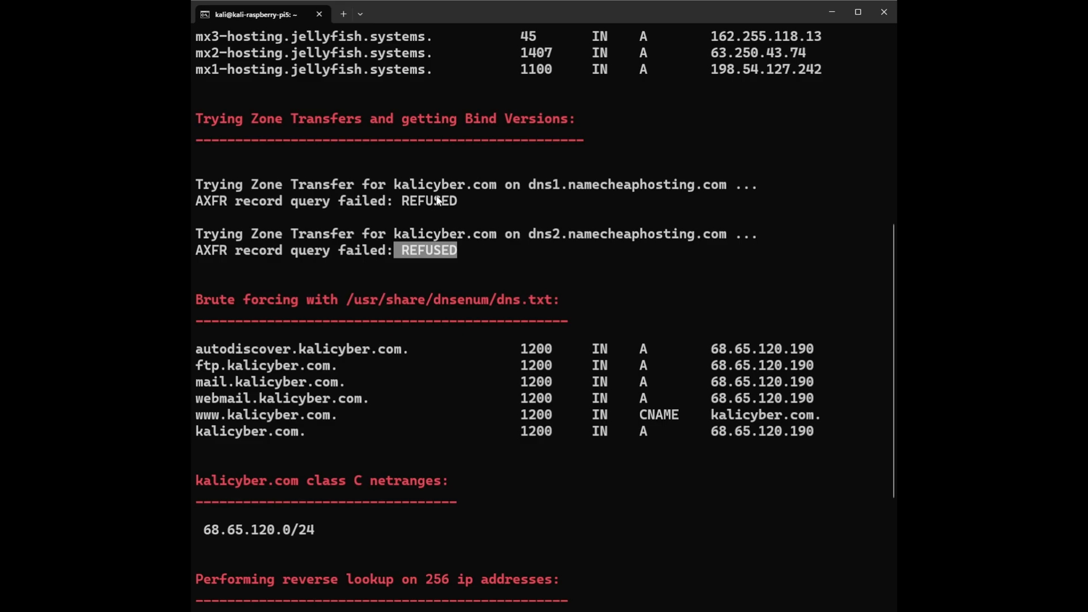
mouse_move(283, 200)
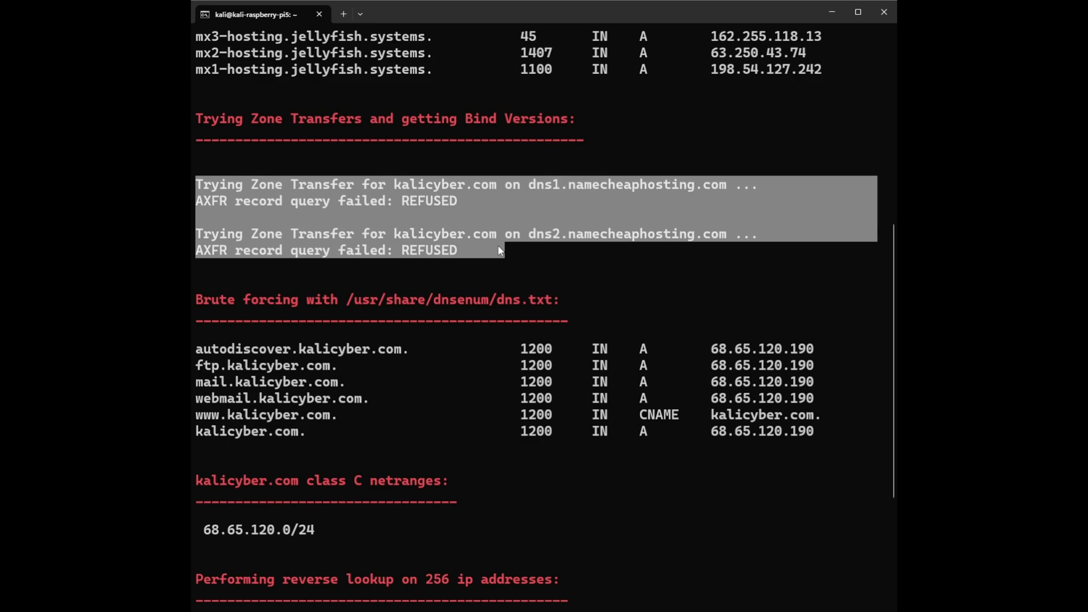
mouse_move(827, 357)
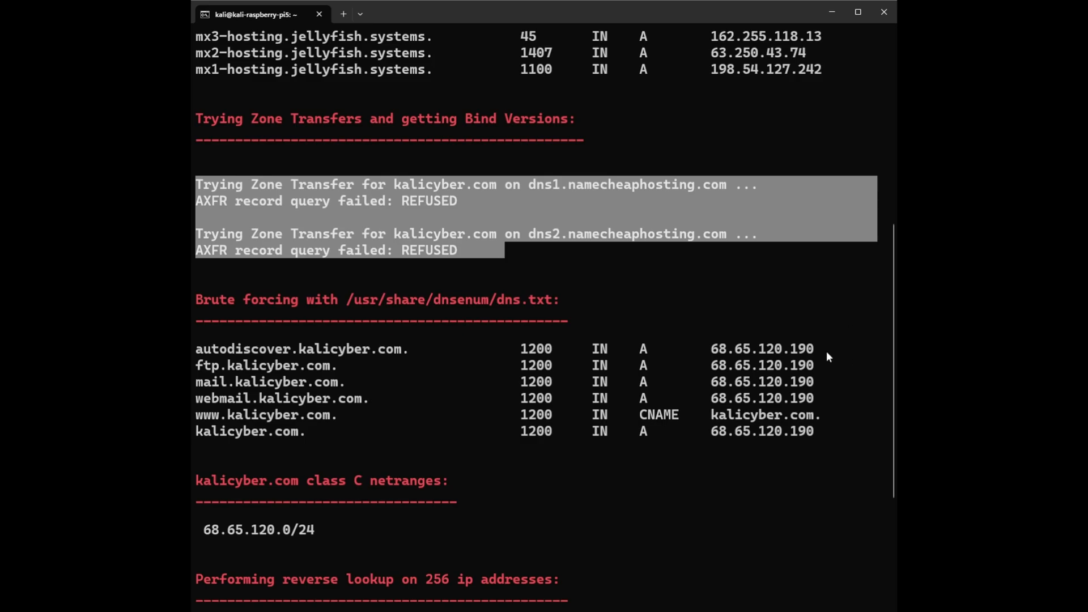
mouse_move(506, 224)
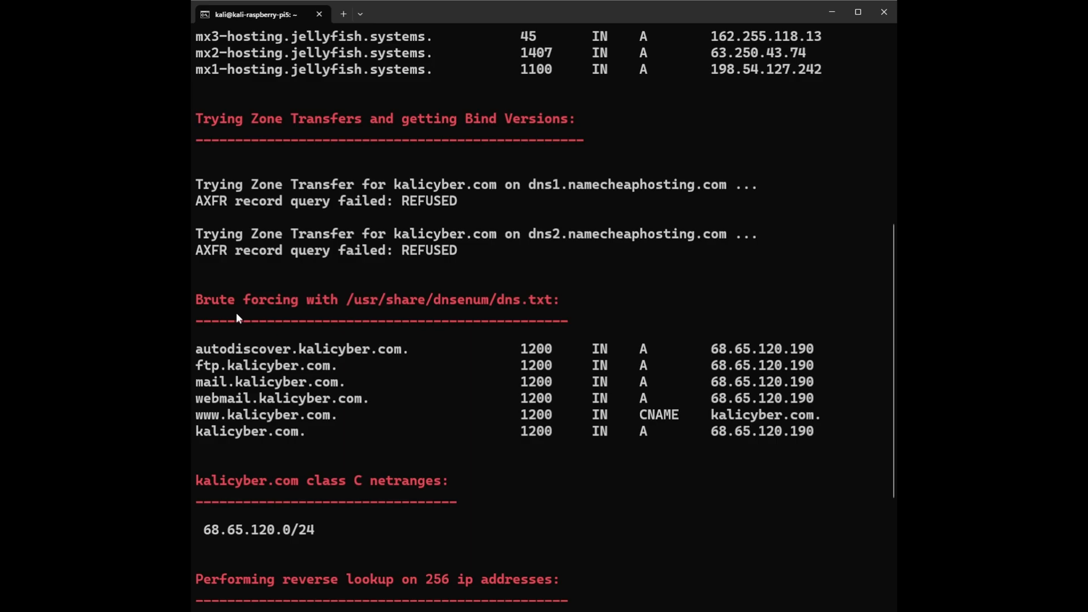
mouse_move(483, 314)
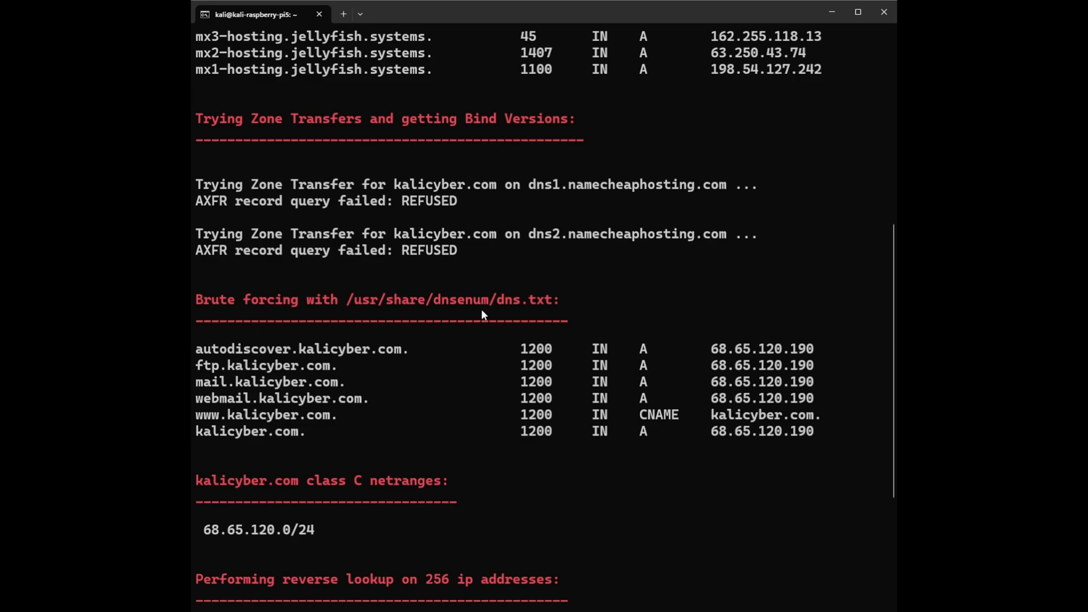
mouse_move(451, 308)
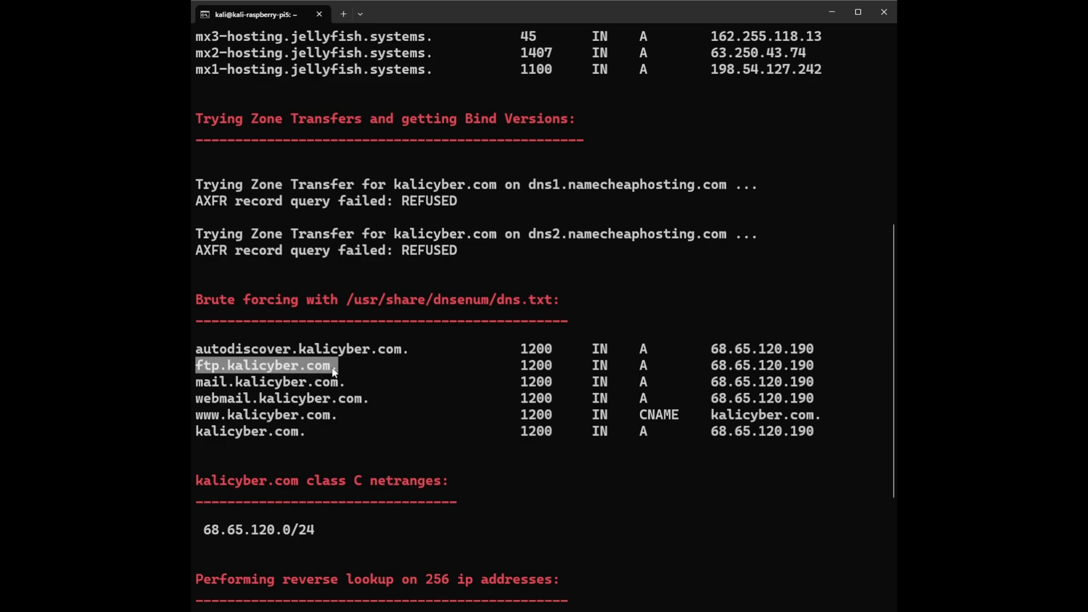
mouse_move(197, 388)
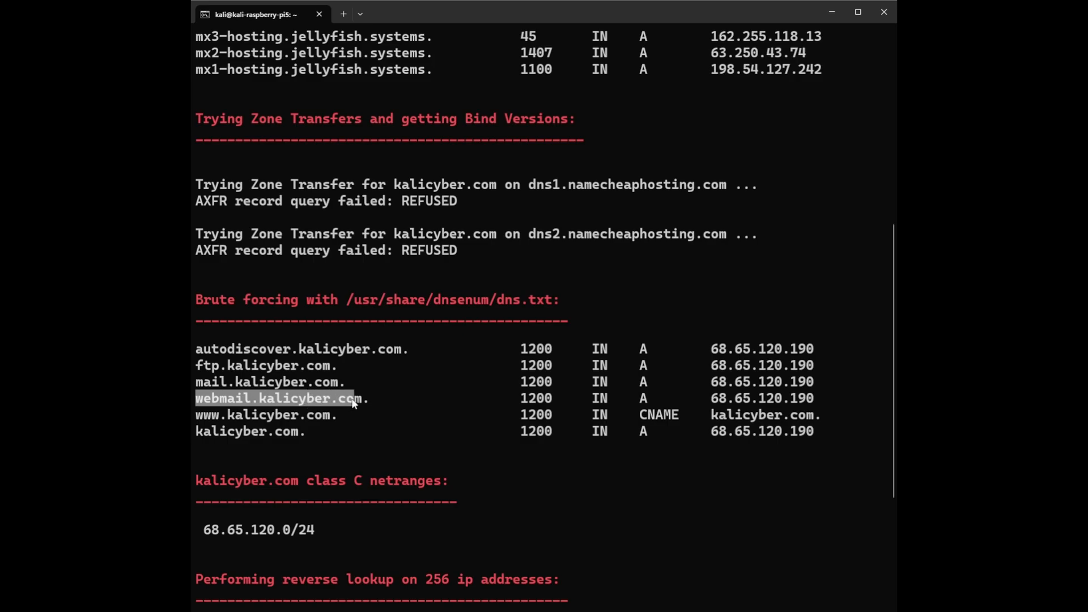
mouse_move(706, 389)
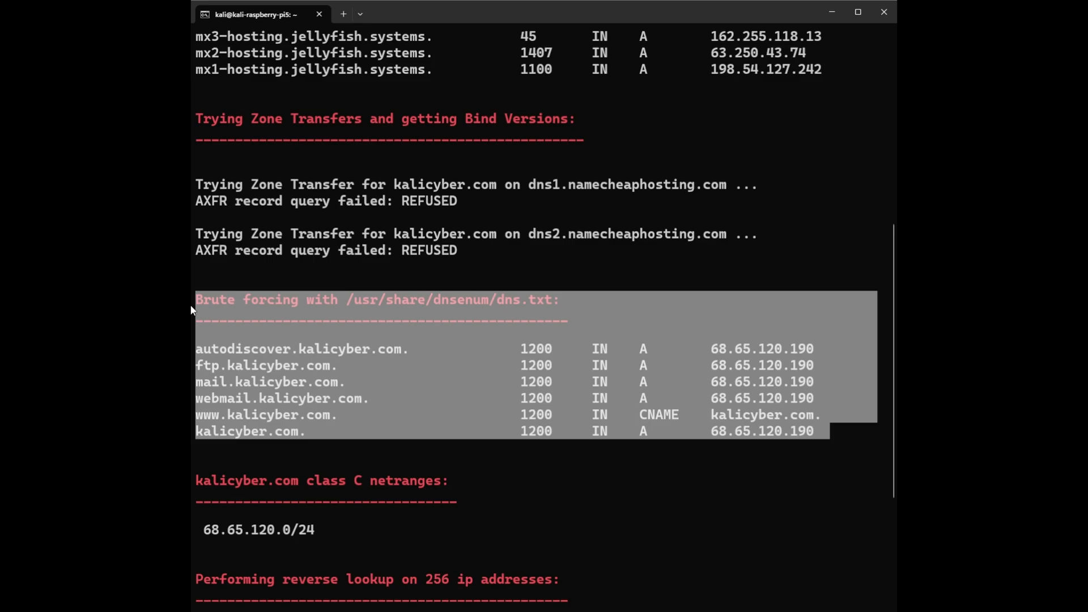
mouse_move(194, 309)
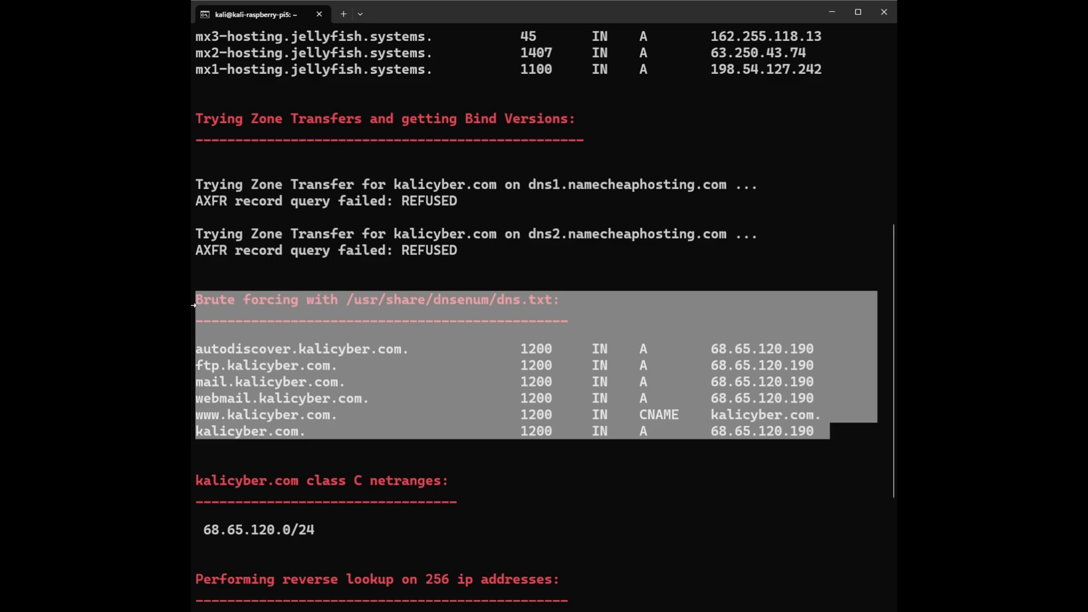
mouse_move(236, 314)
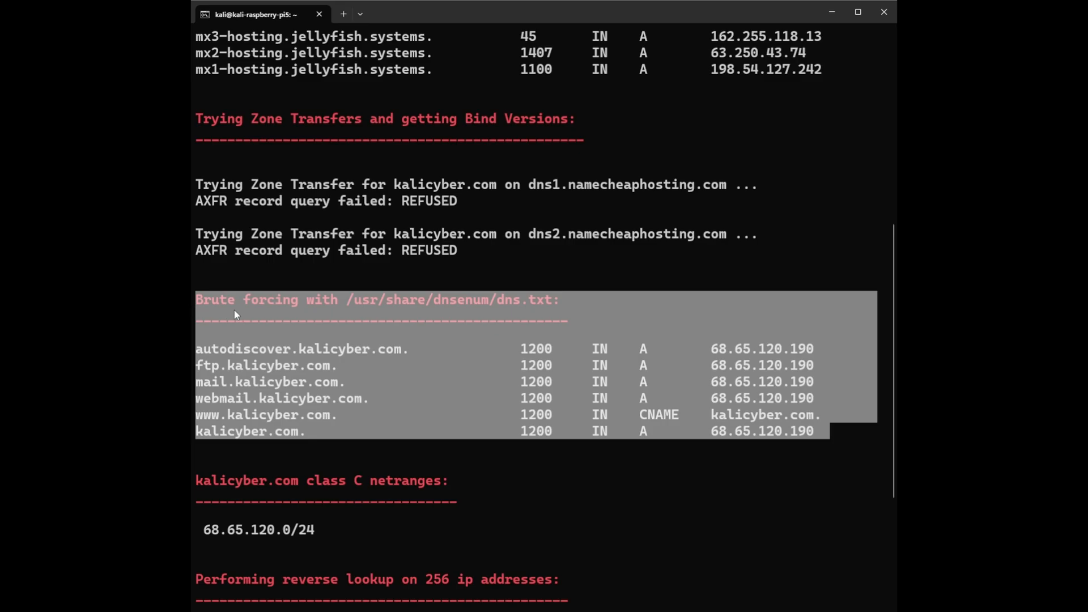
- Reach the end of the dnsenum report and highlight the 68.65.120.0/24 class C netrange
scroll(down, 3)
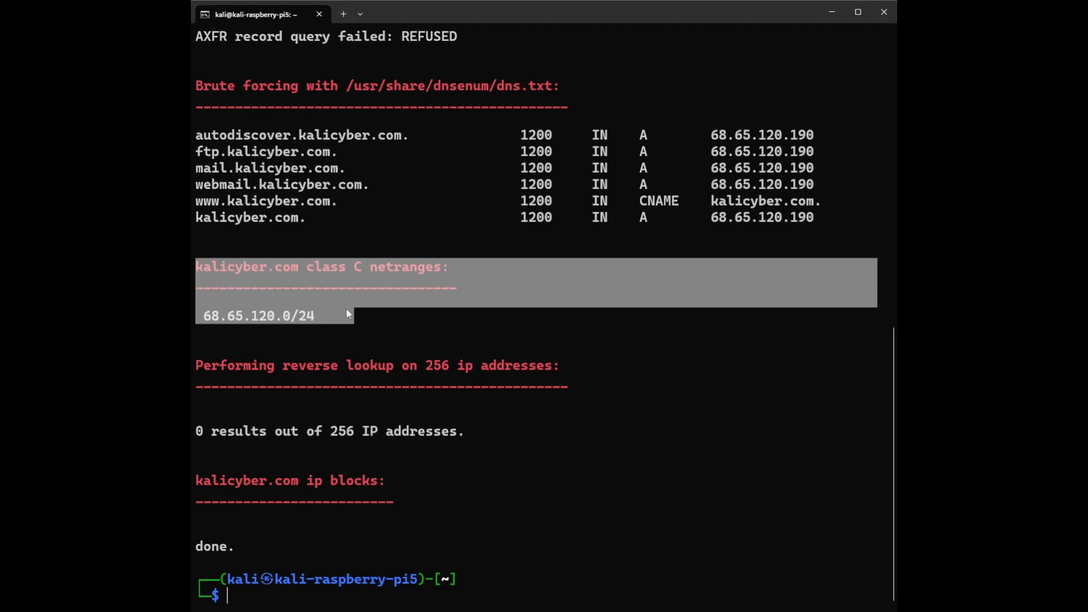
mouse_move(271, 327)
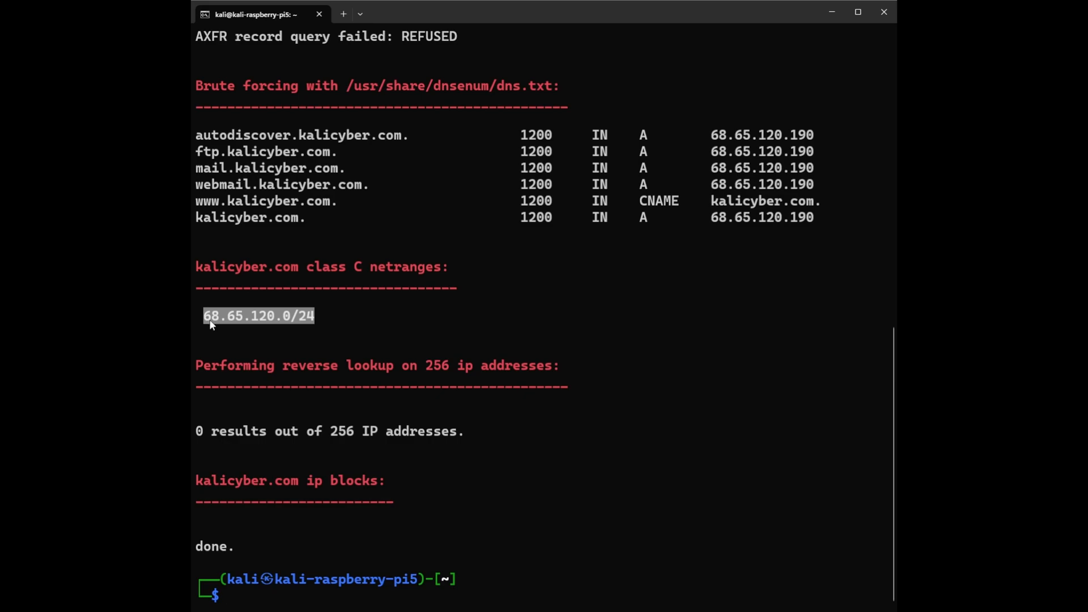
mouse_move(223, 321)
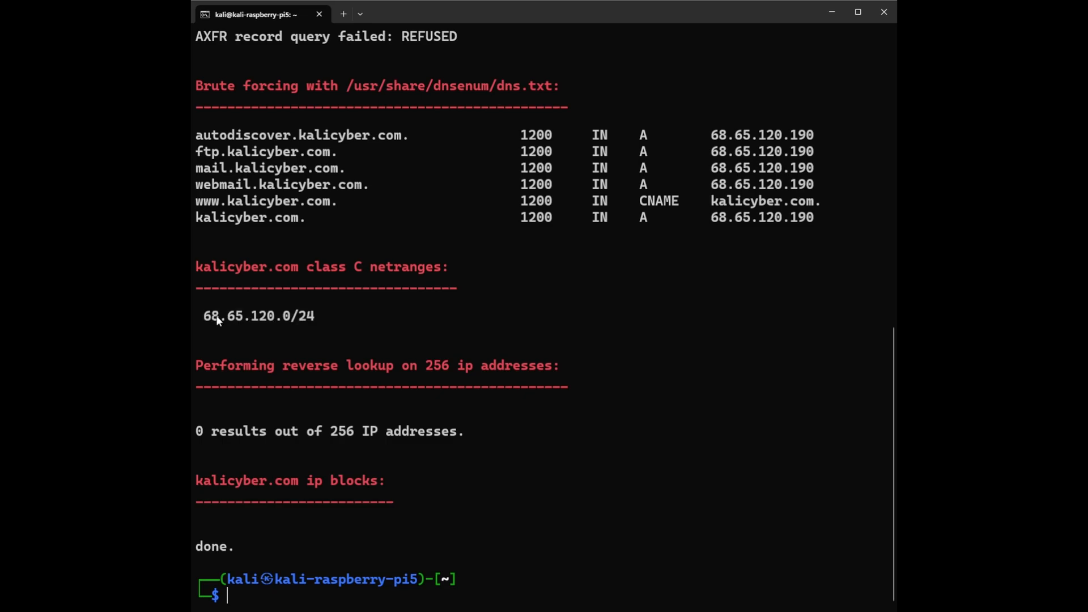
mouse_move(259, 321)
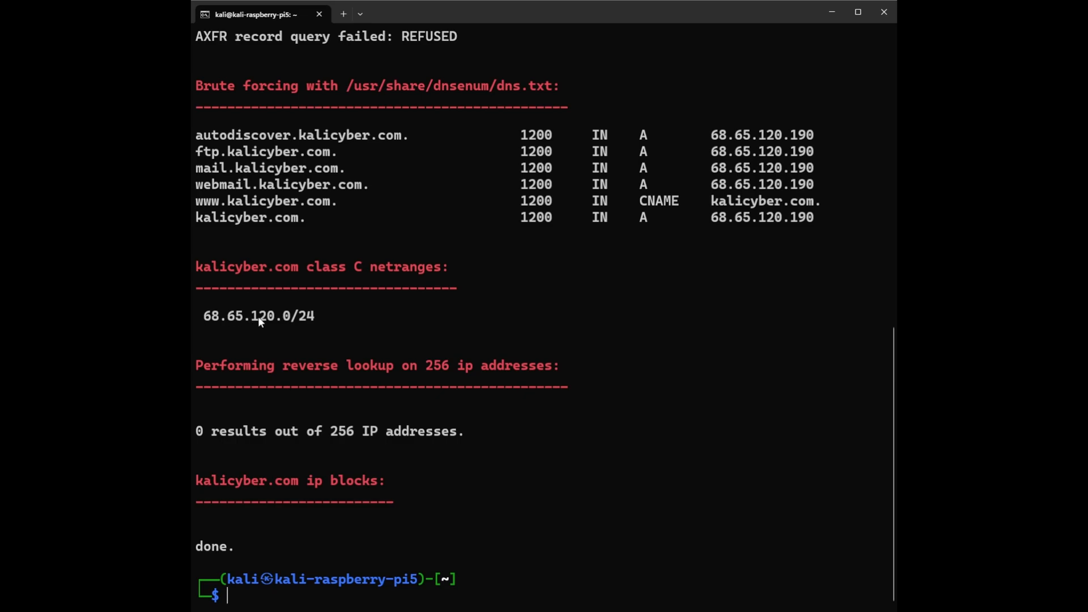
mouse_move(297, 324)
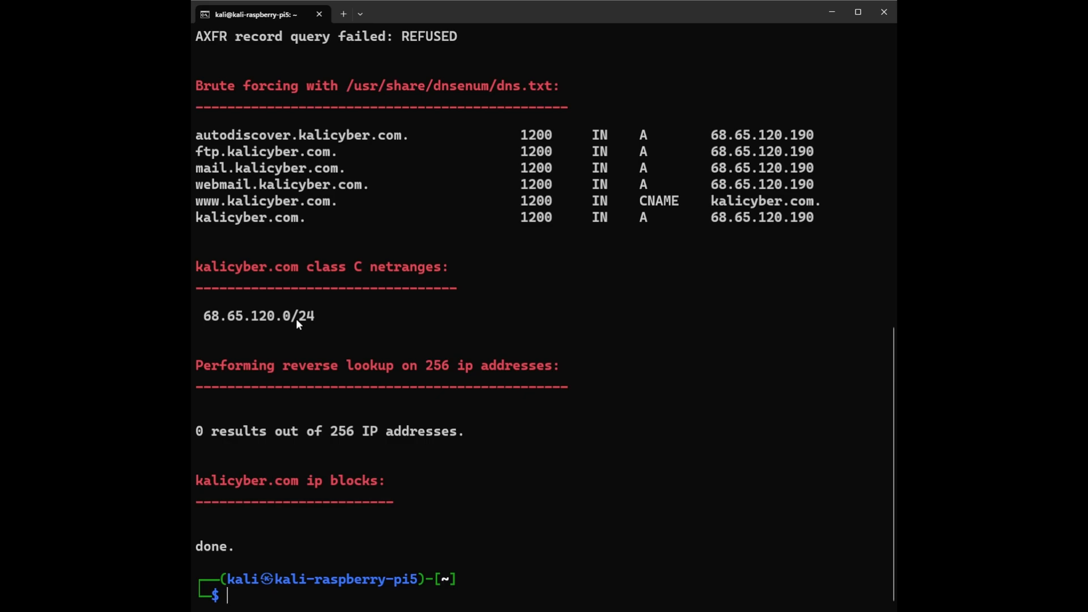
mouse_move(320, 337)
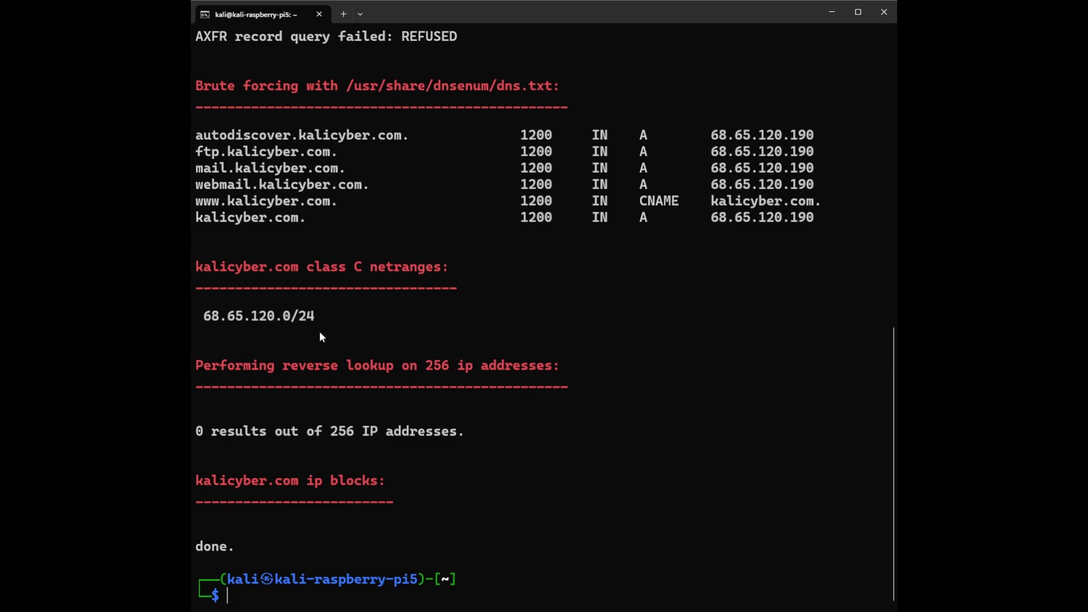
mouse_move(265, 319)
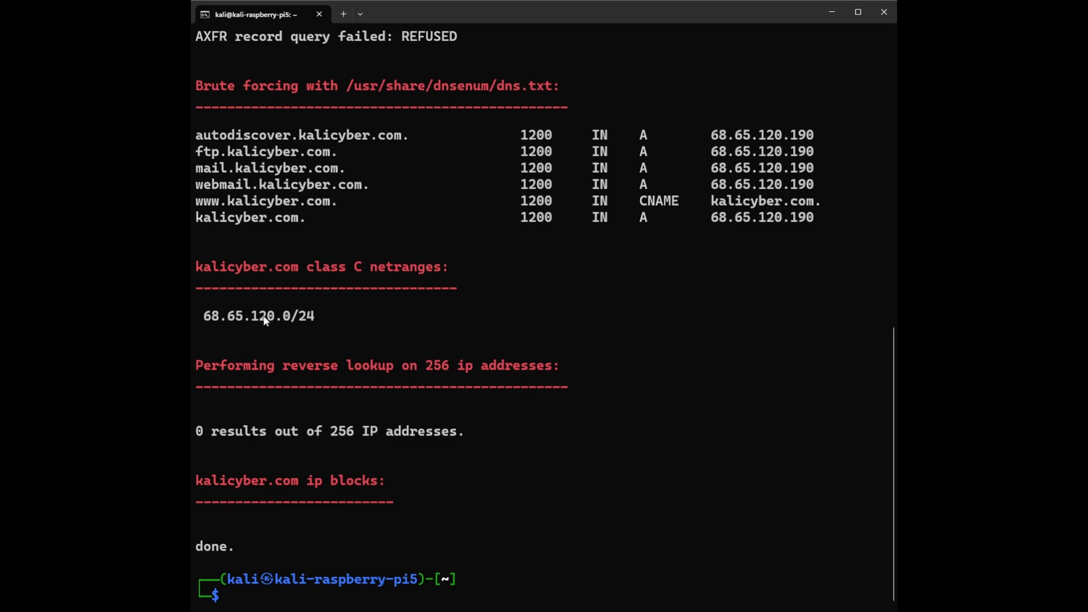
mouse_move(280, 325)
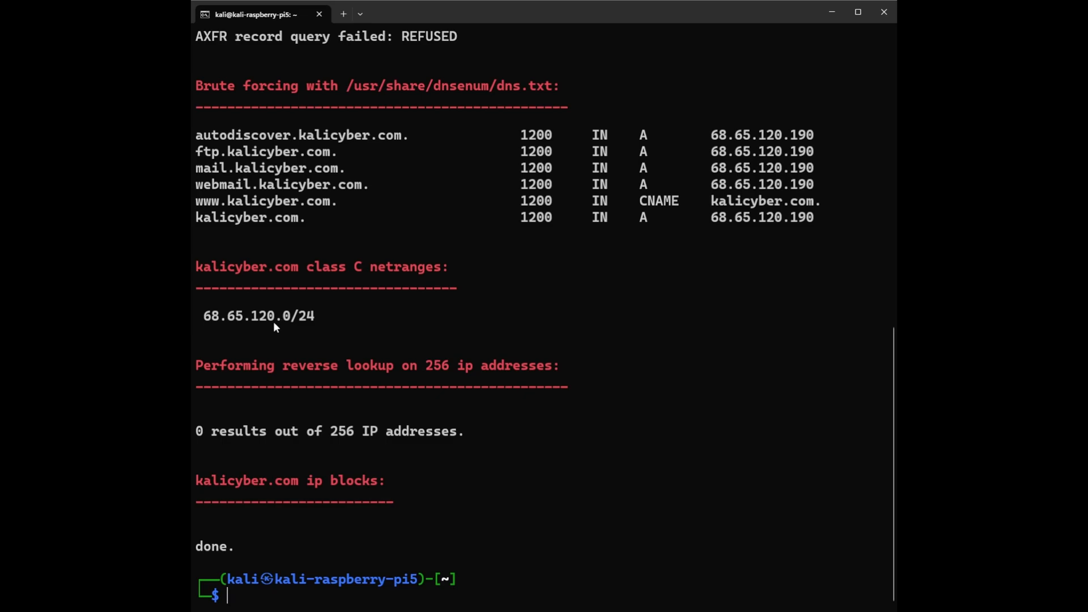
mouse_move(288, 321)
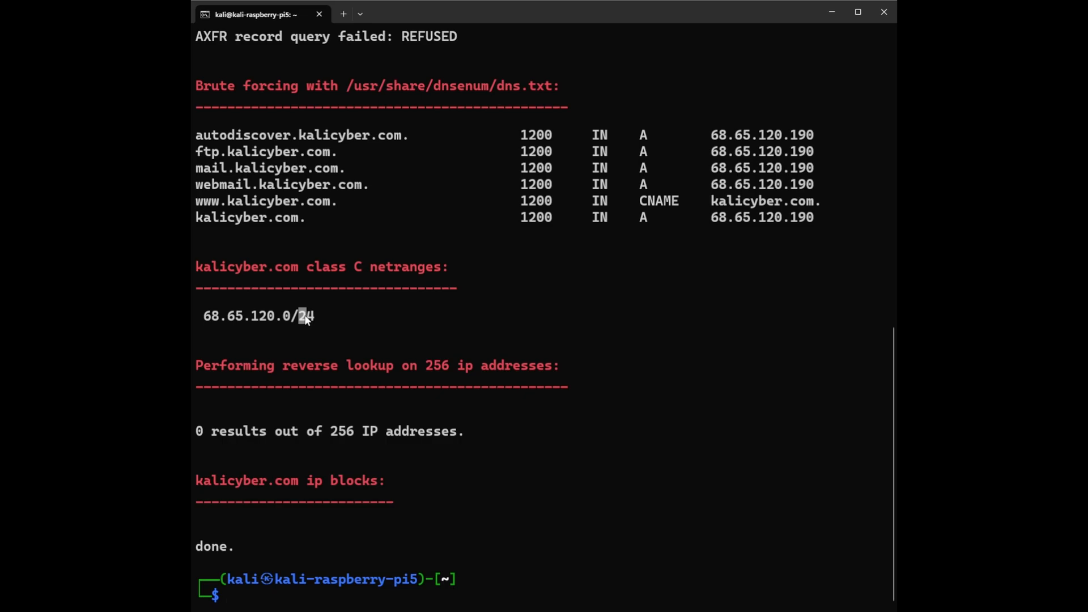
mouse_move(308, 324)
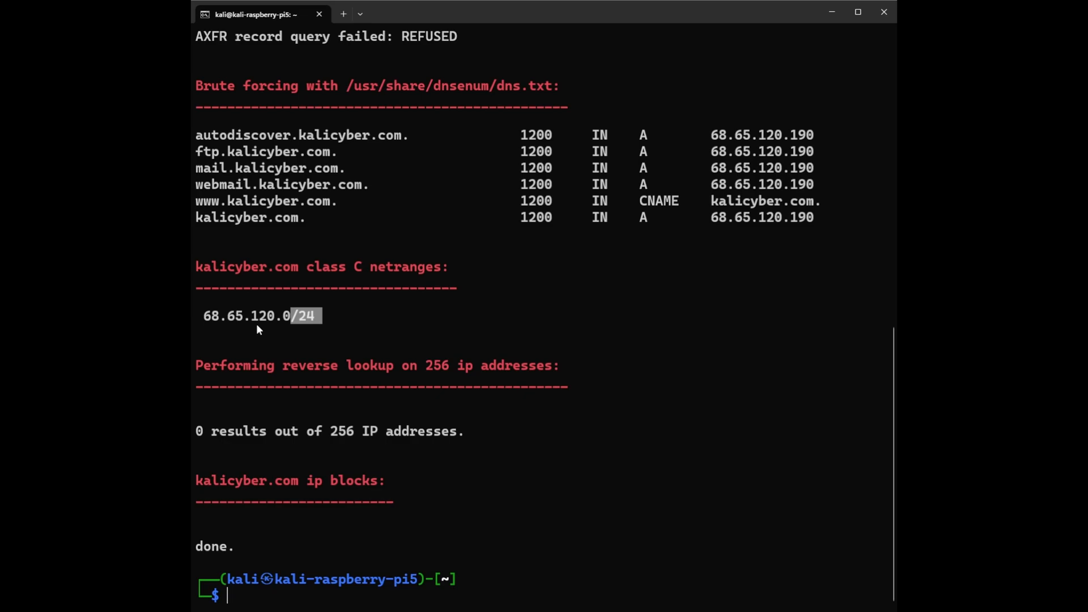
mouse_move(287, 336)
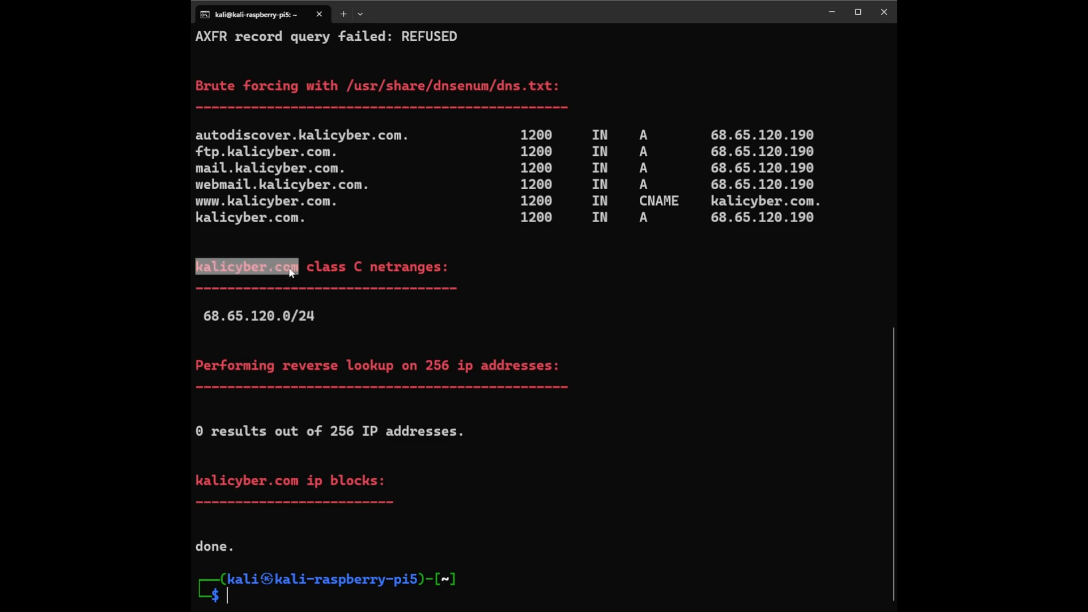
double_click(258, 316)
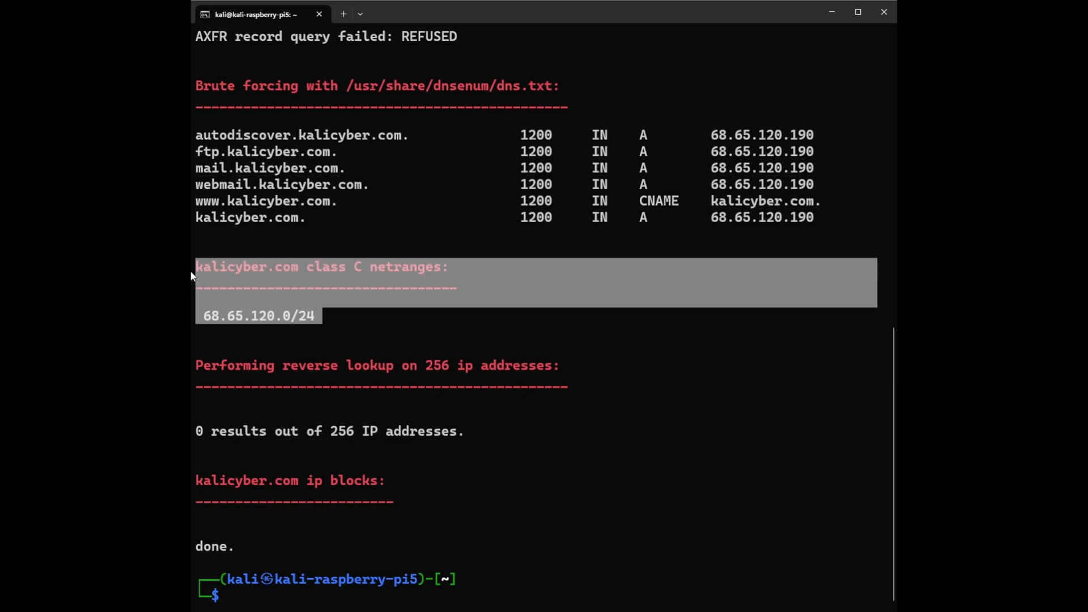
mouse_move(290, 340)
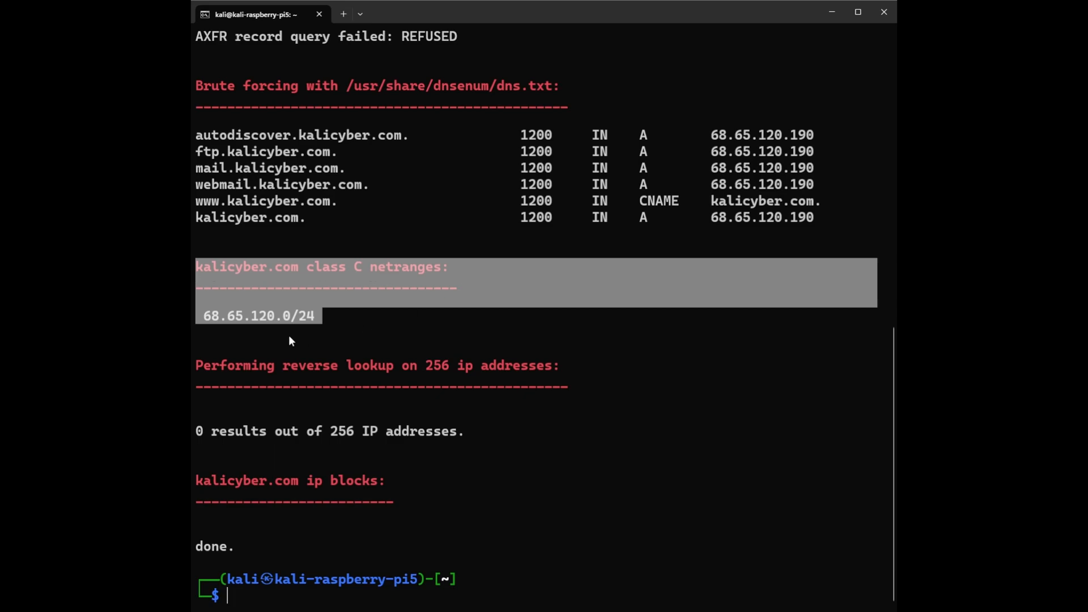
mouse_move(282, 326)
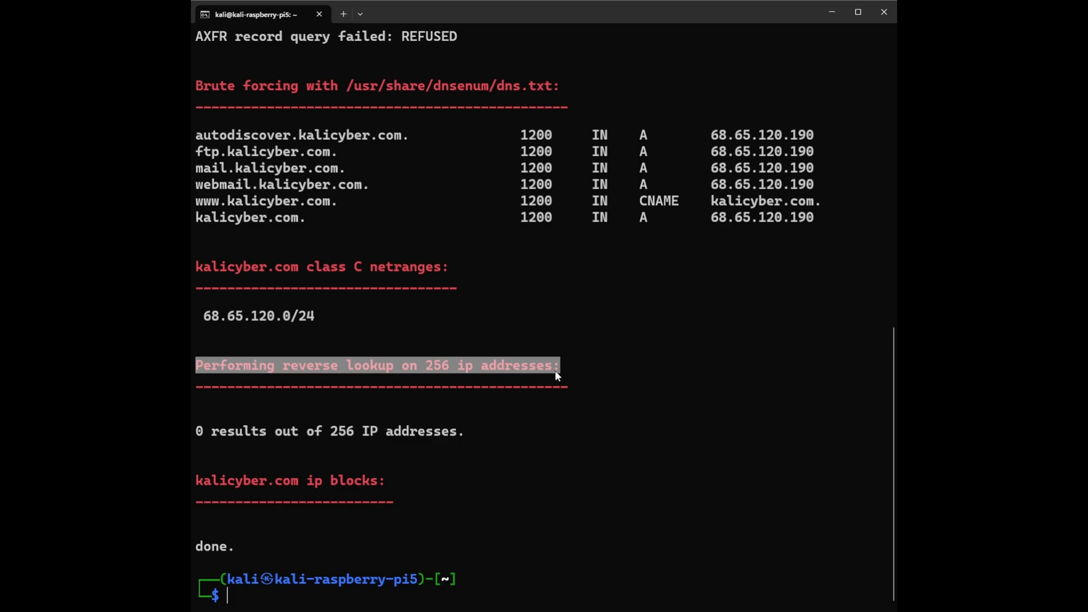
- Highlight the words 'reverse lookup' in the 'reverse lookup on 256 ip addresses' heading
click(299, 367)
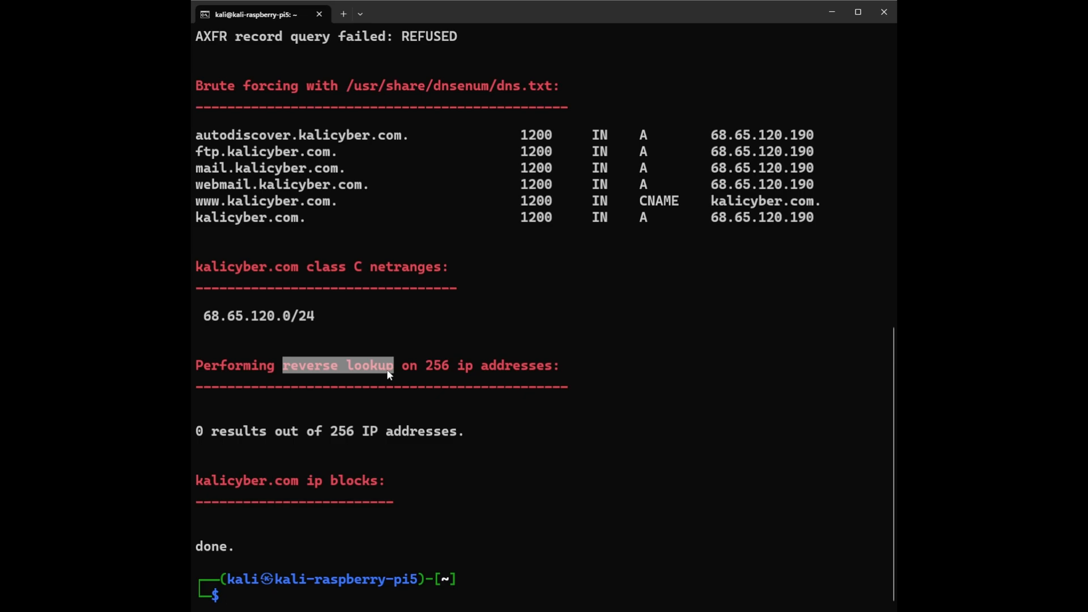
mouse_move(387, 375)
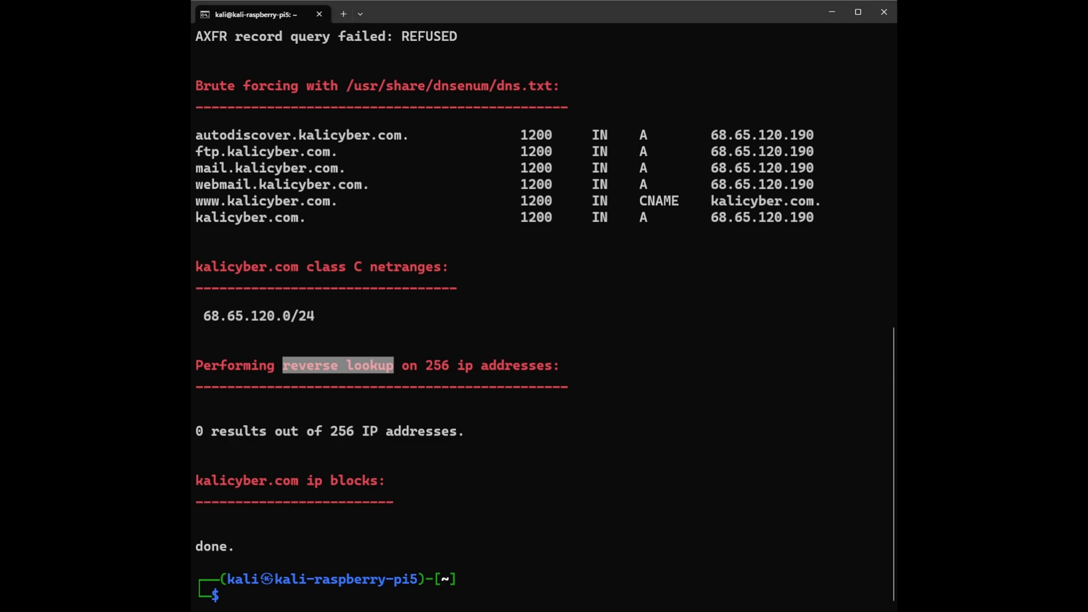
mouse_move(393, 373)
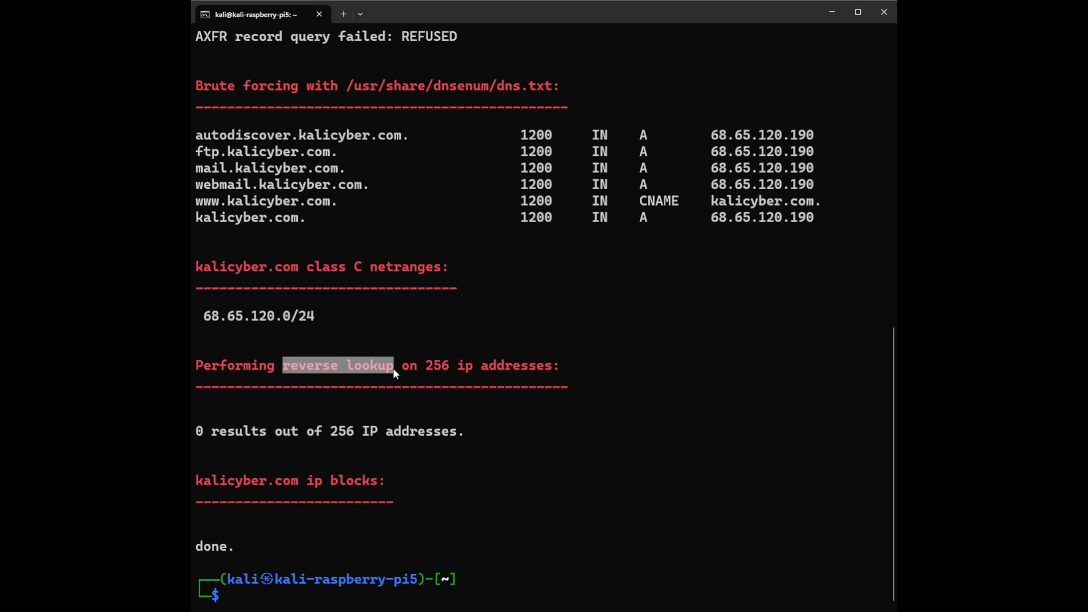
click(227, 595)
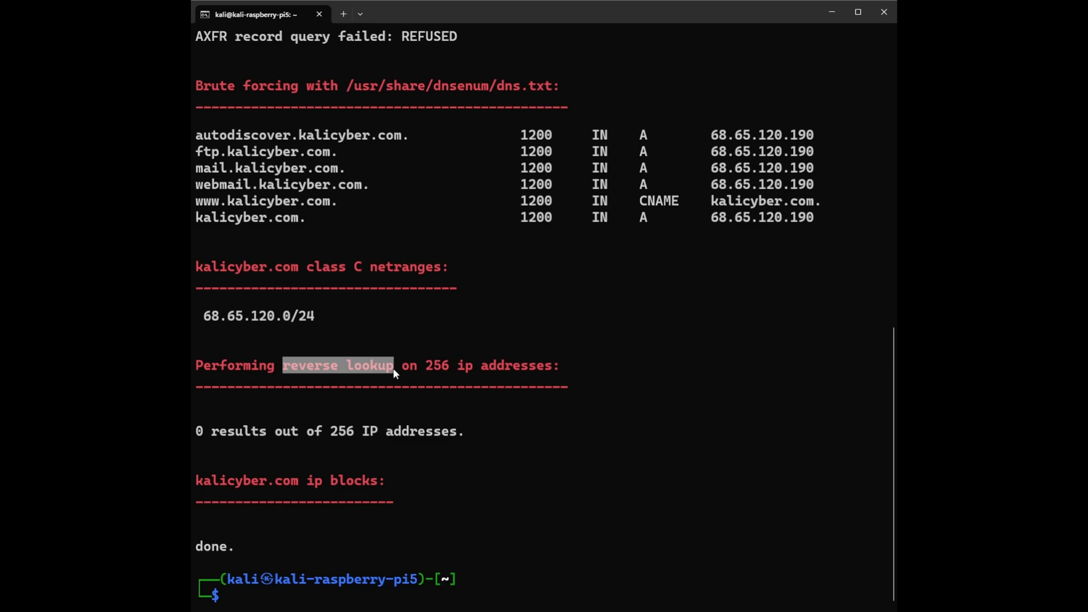
mouse_move(345, 383)
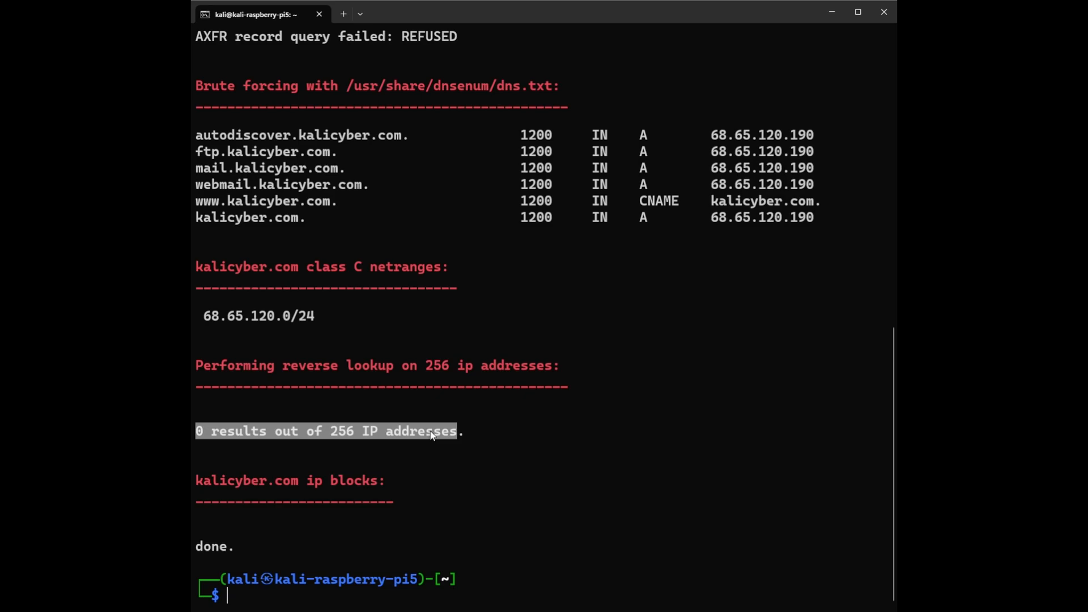
mouse_move(430, 372)
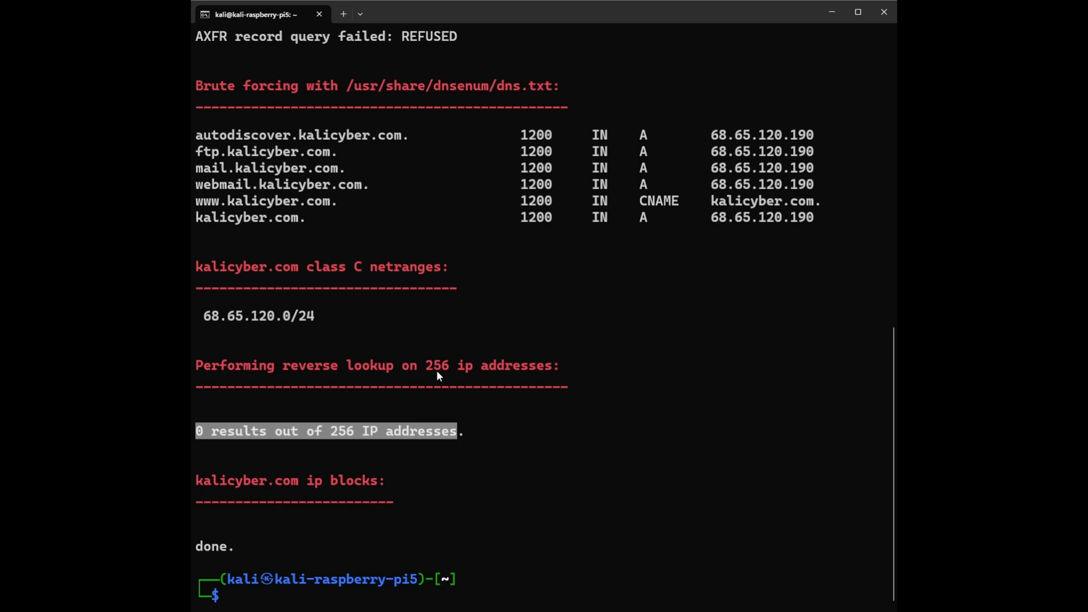
mouse_move(409, 462)
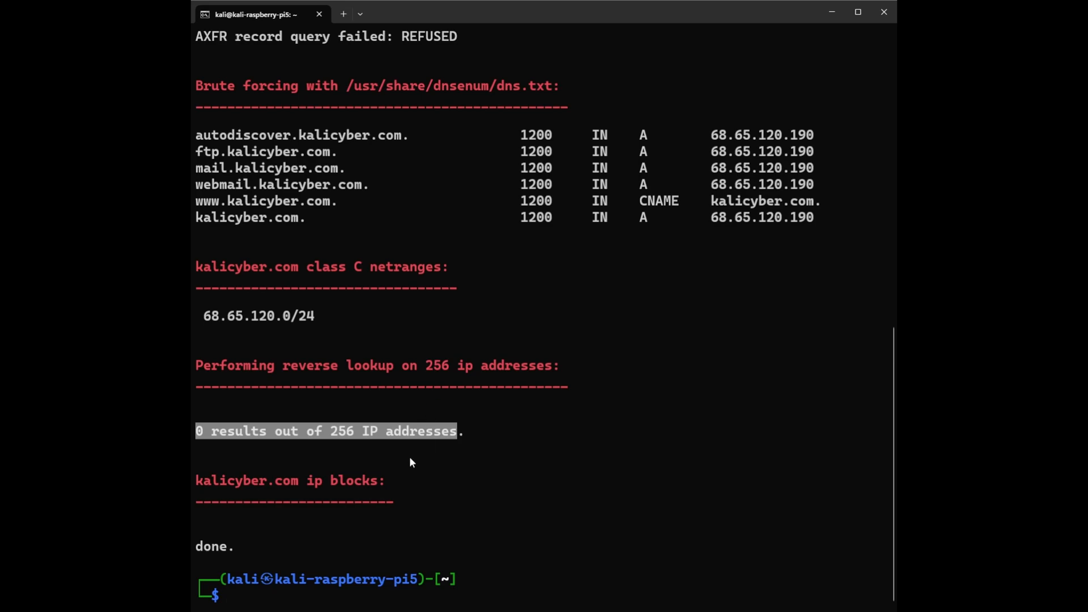
mouse_move(435, 451)
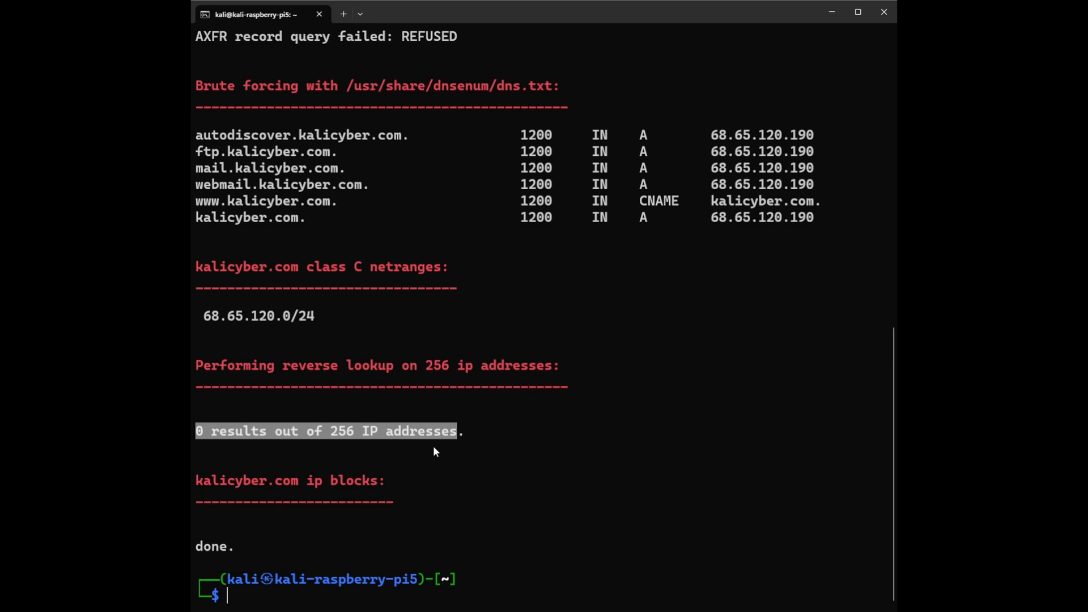
mouse_move(436, 452)
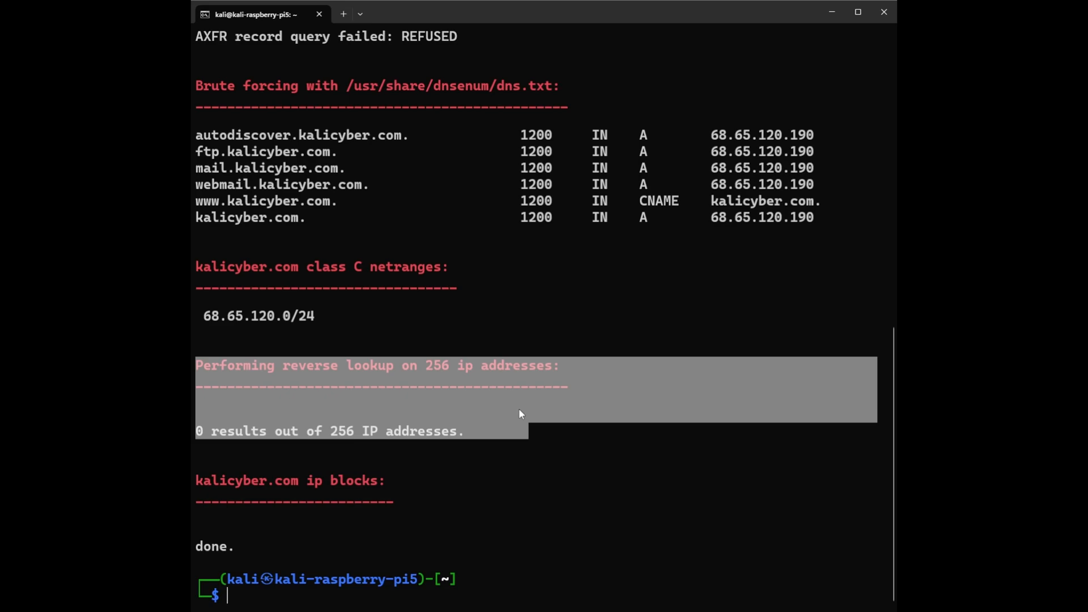
mouse_move(513, 420)
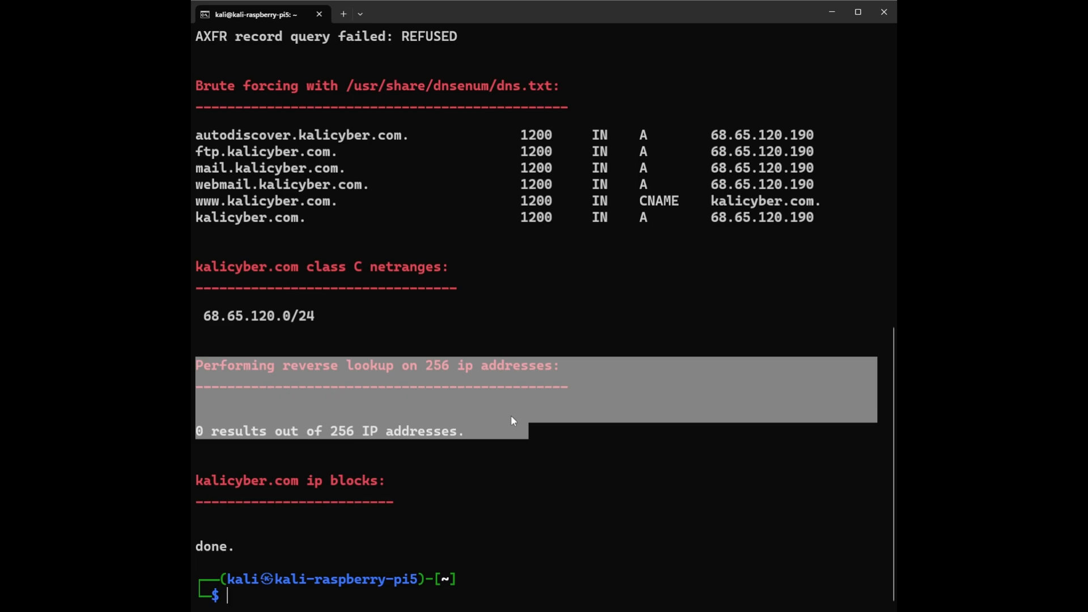